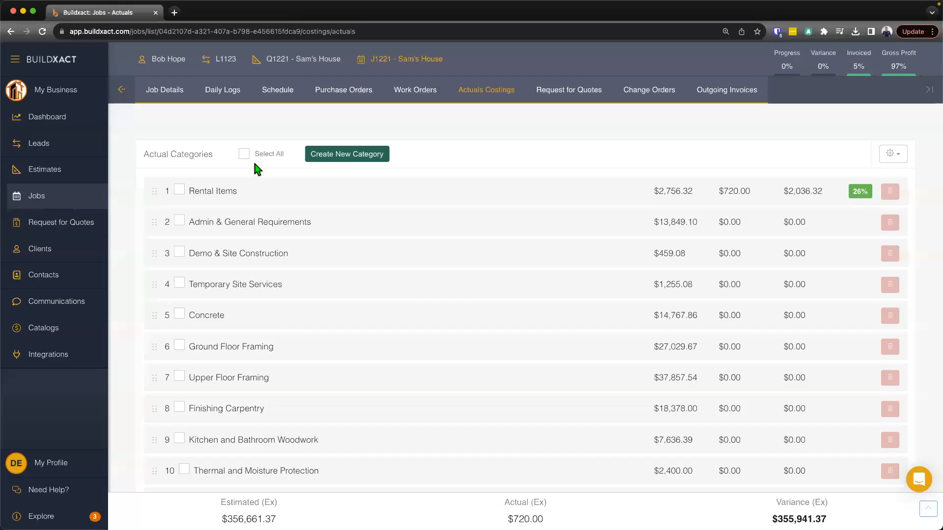
pyautogui.moveTo(649, 89)
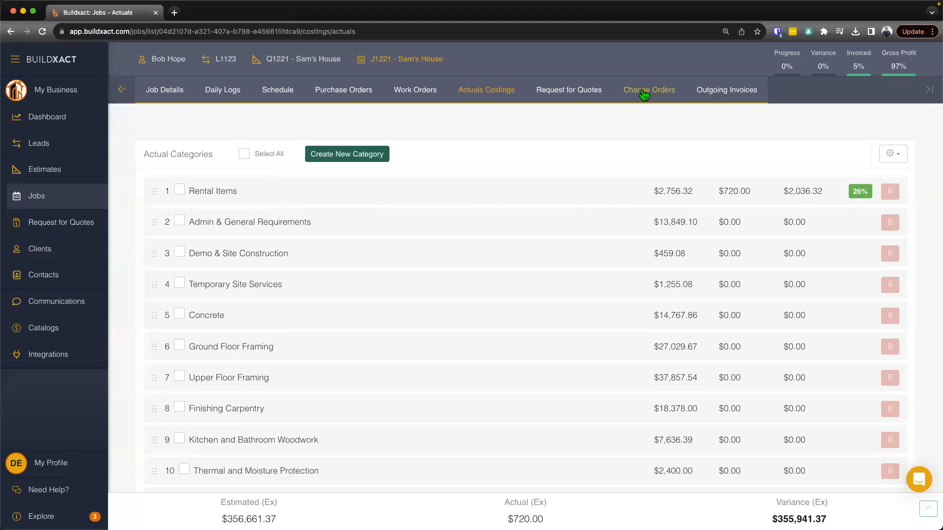
# Show the Change Orders list for job J1221 – Sam's House, currently empty.
pyautogui.click(649, 89)
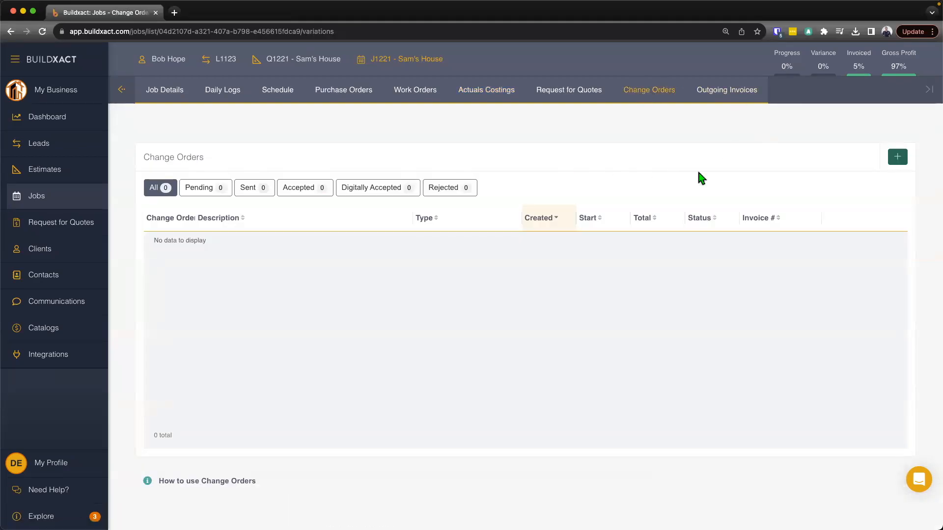
pyautogui.moveTo(897, 157)
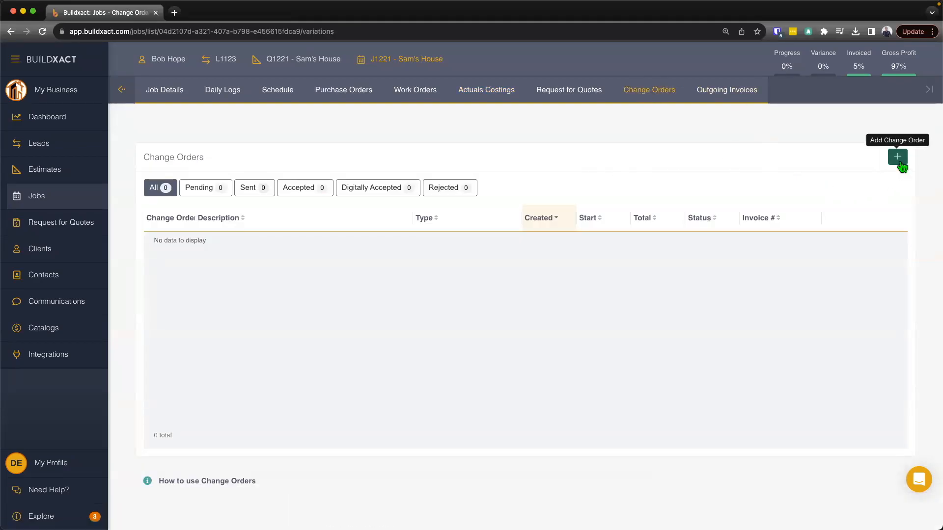
# Start a new pending change order, reviewing the Type choices and leaving it as Change Order.
pyautogui.click(896, 157)
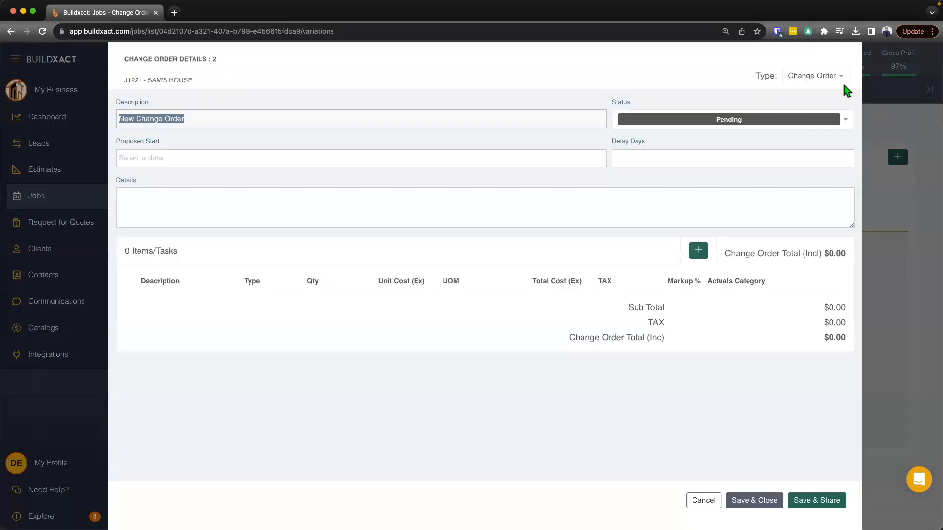
pyautogui.click(815, 76)
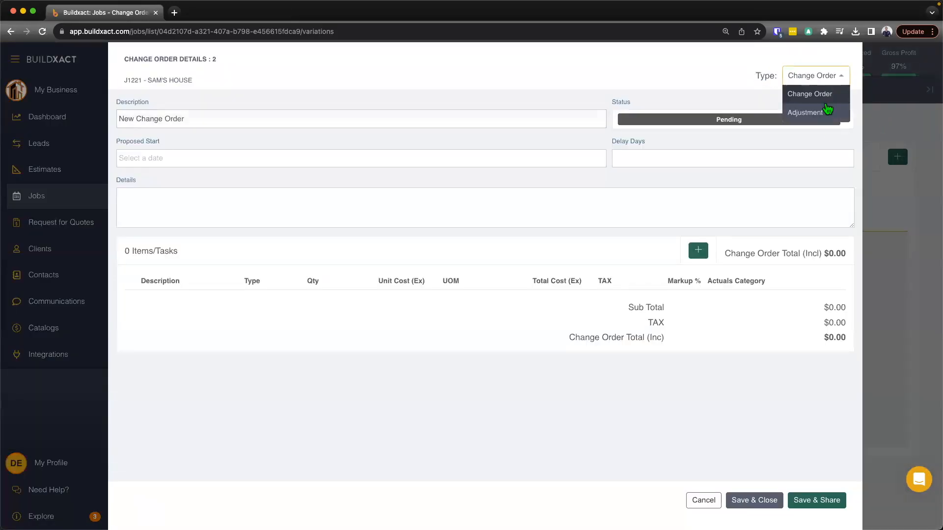
pyautogui.moveTo(810, 94)
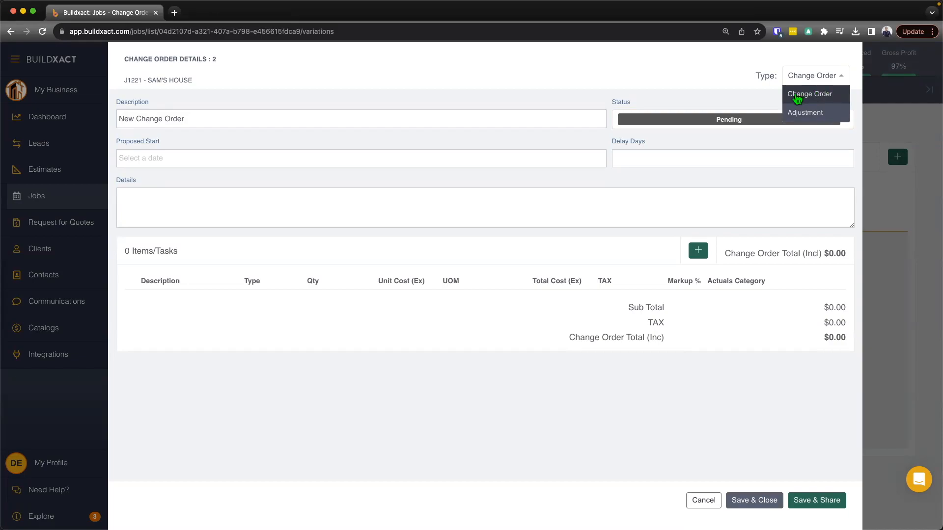
pyautogui.moveTo(826, 100)
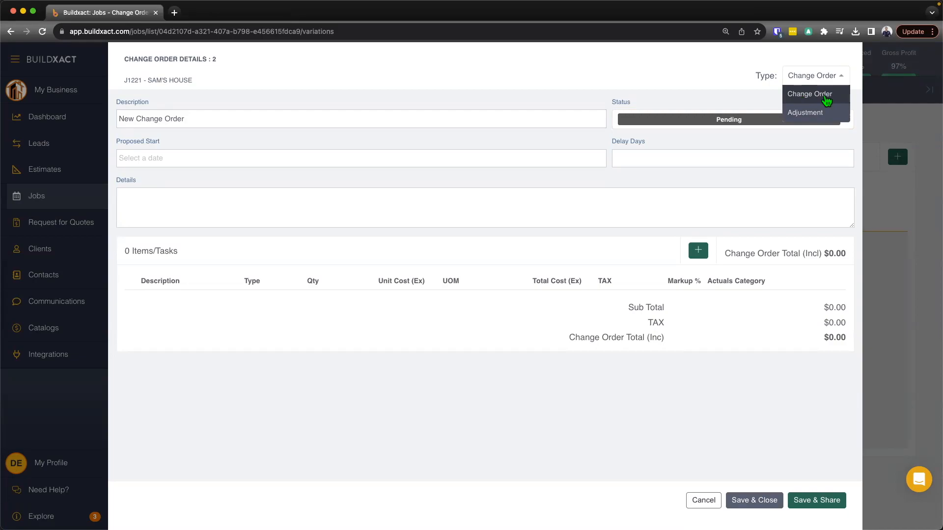
pyautogui.moveTo(815, 120)
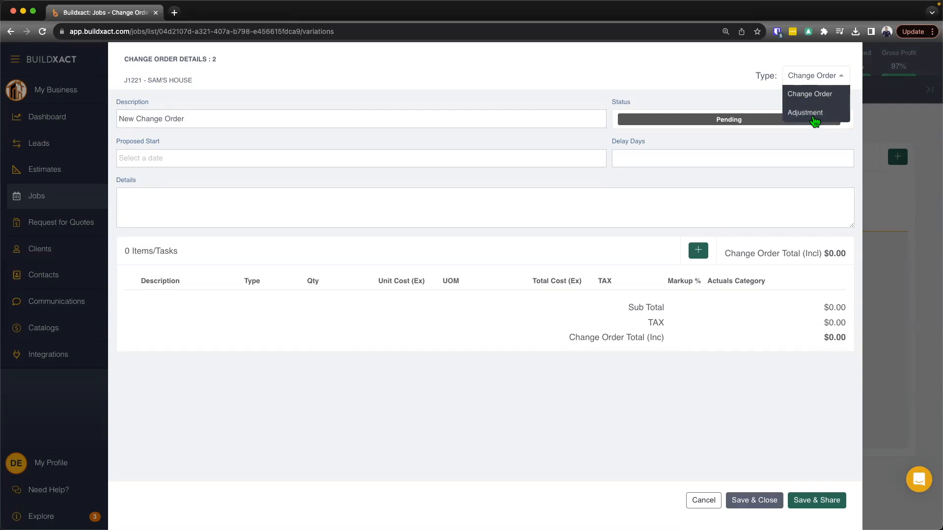
pyautogui.moveTo(804, 116)
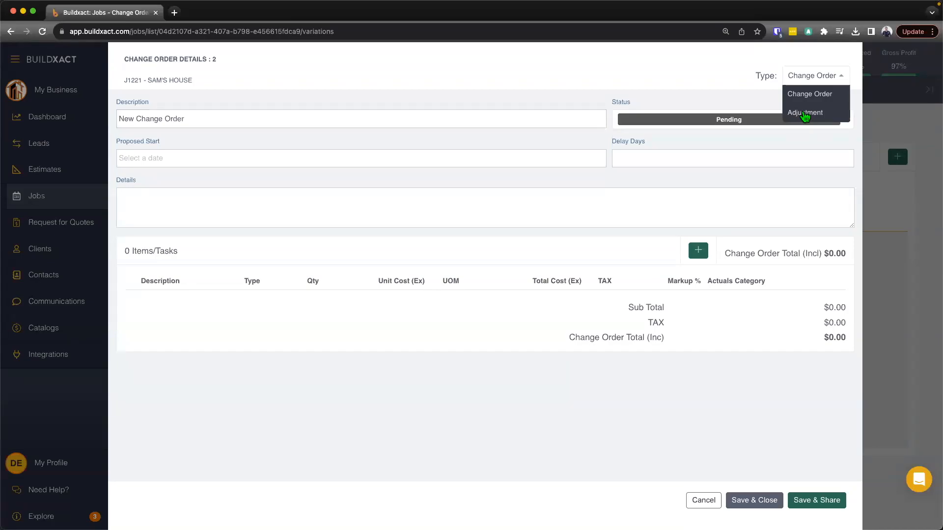
pyautogui.moveTo(794, 116)
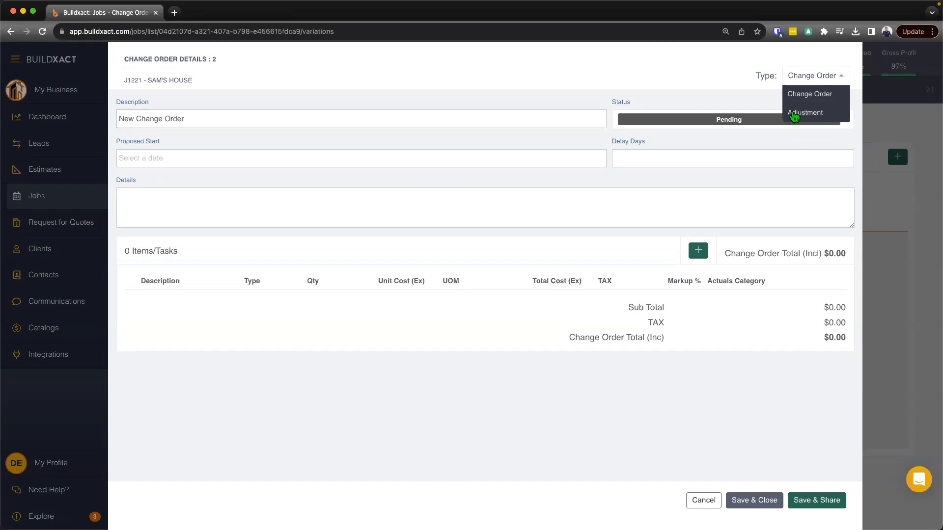
pyautogui.moveTo(802, 114)
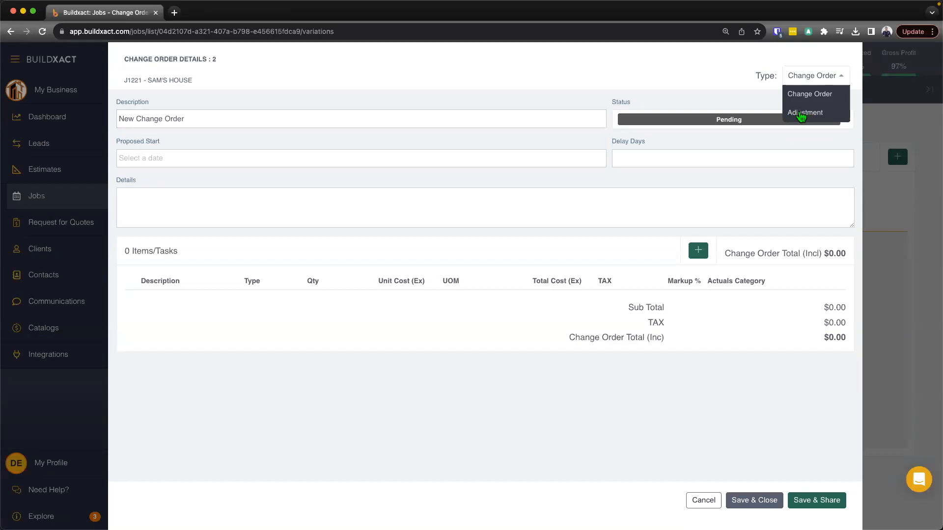
pyautogui.moveTo(817, 95)
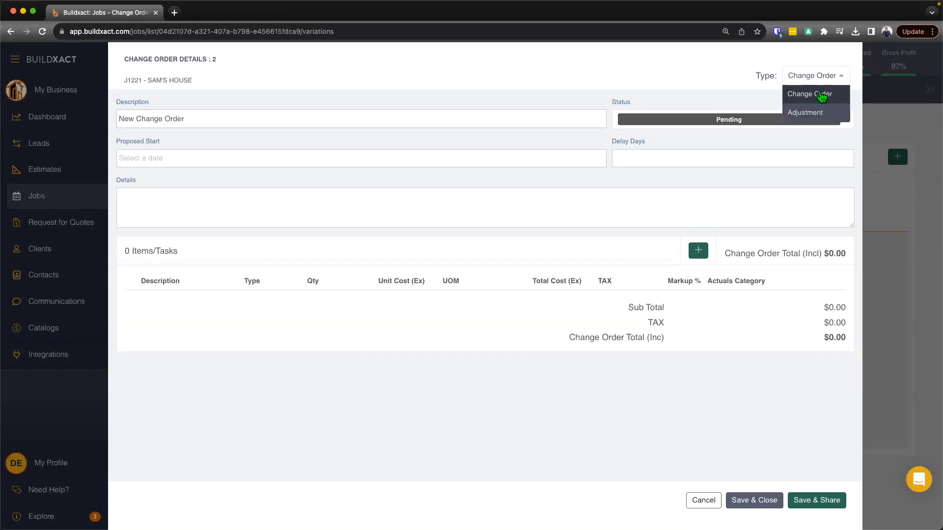
pyautogui.moveTo(819, 94)
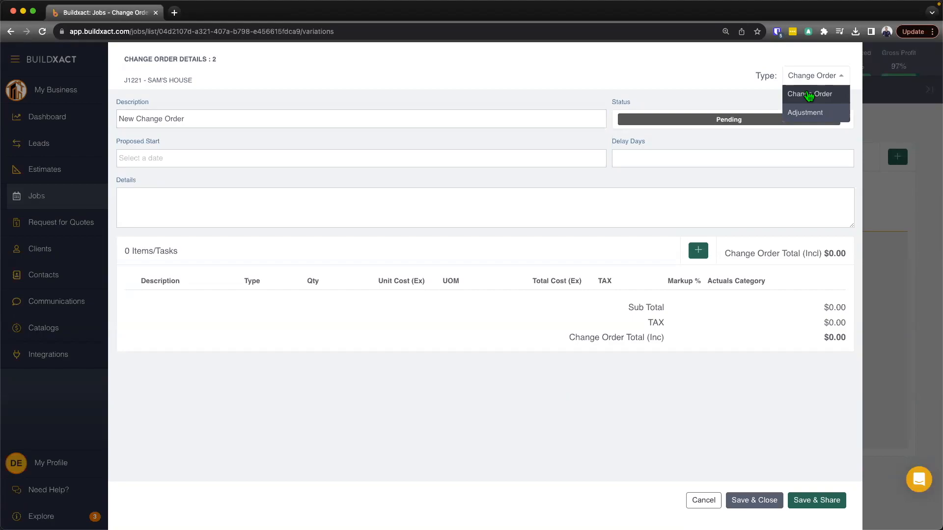
pyautogui.moveTo(813, 111)
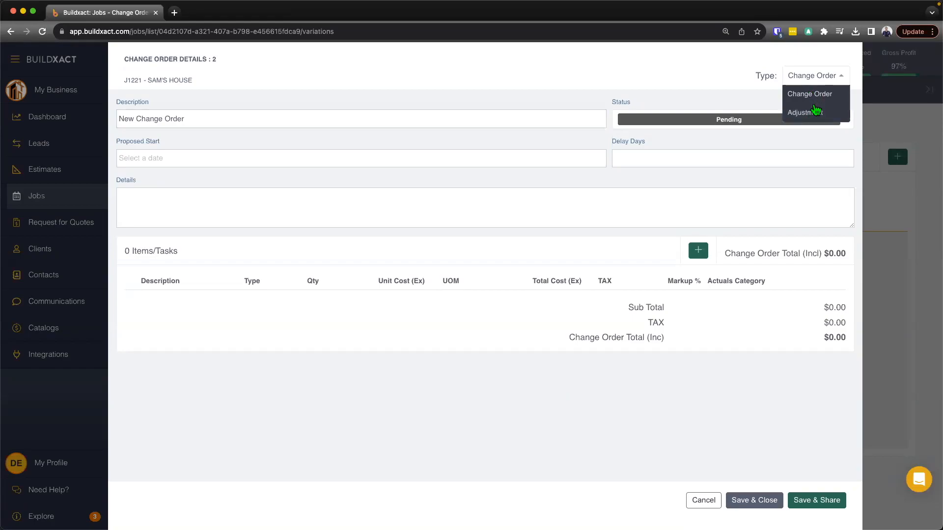
pyautogui.moveTo(854, 121)
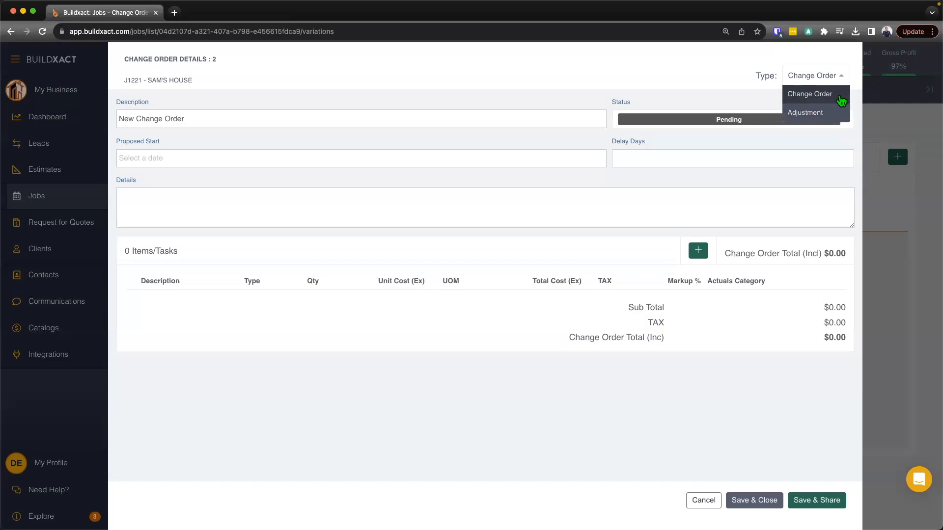
pyautogui.moveTo(824, 98)
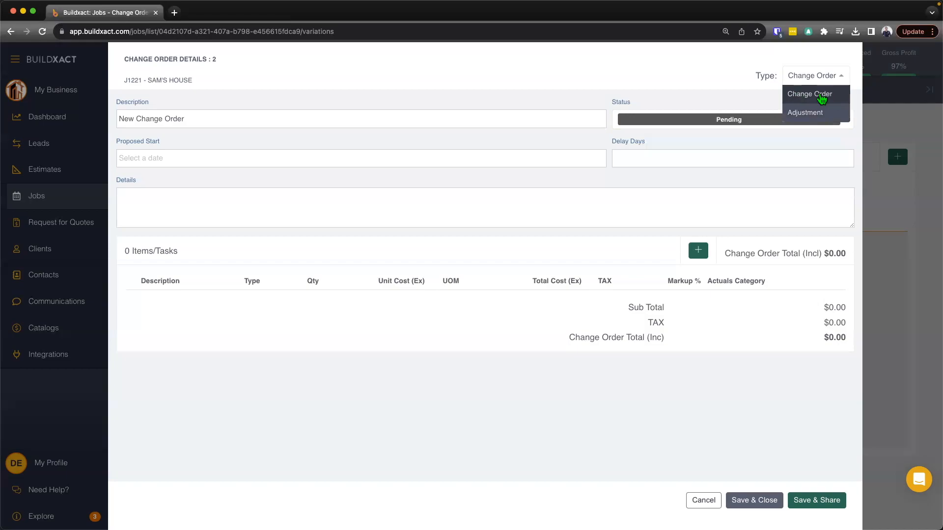
pyautogui.moveTo(805, 112)
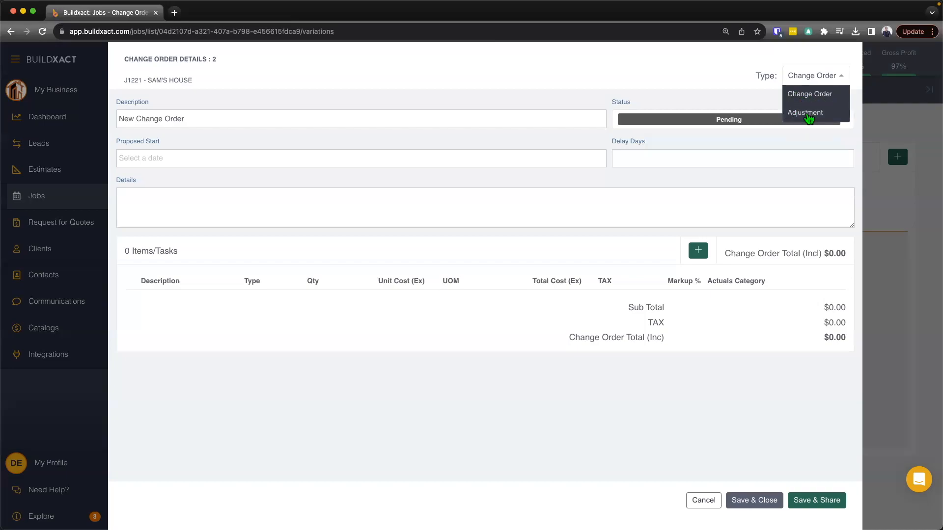
pyautogui.click(811, 94)
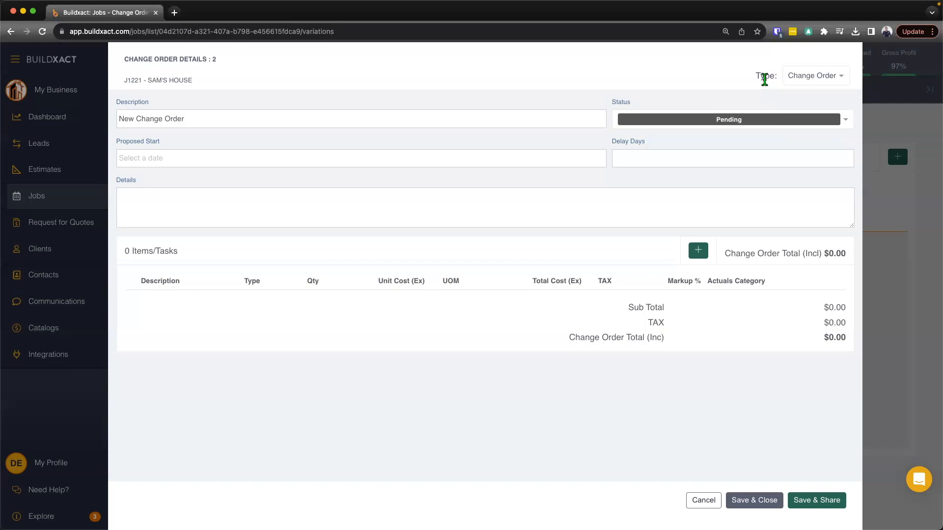
pyautogui.moveTo(715, 500)
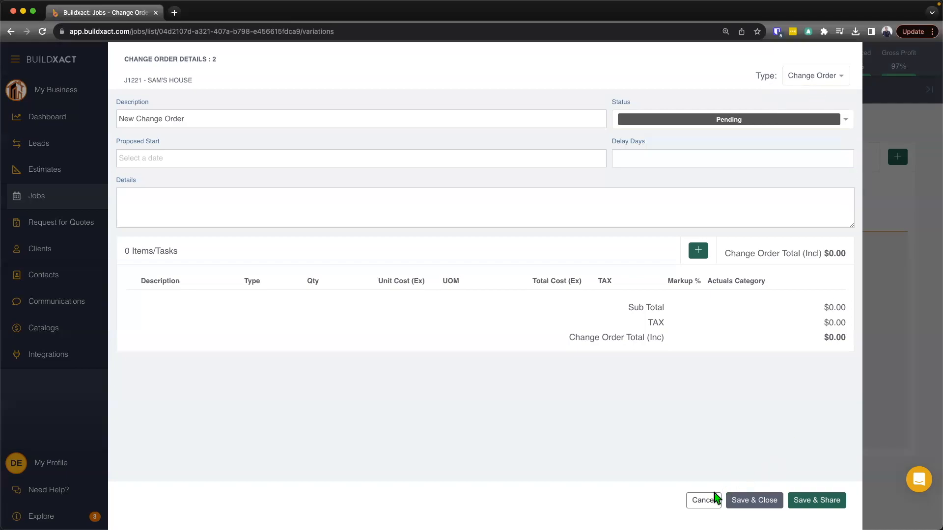
# Cancel the blank change order and return to the job's Actual Costings with the Appliances allowances.
pyautogui.click(702, 500)
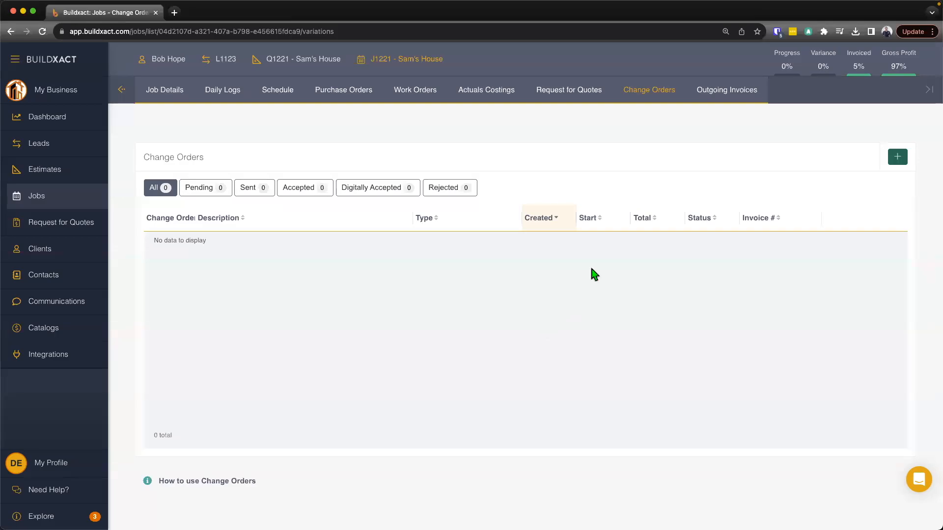
pyautogui.moveTo(487, 93)
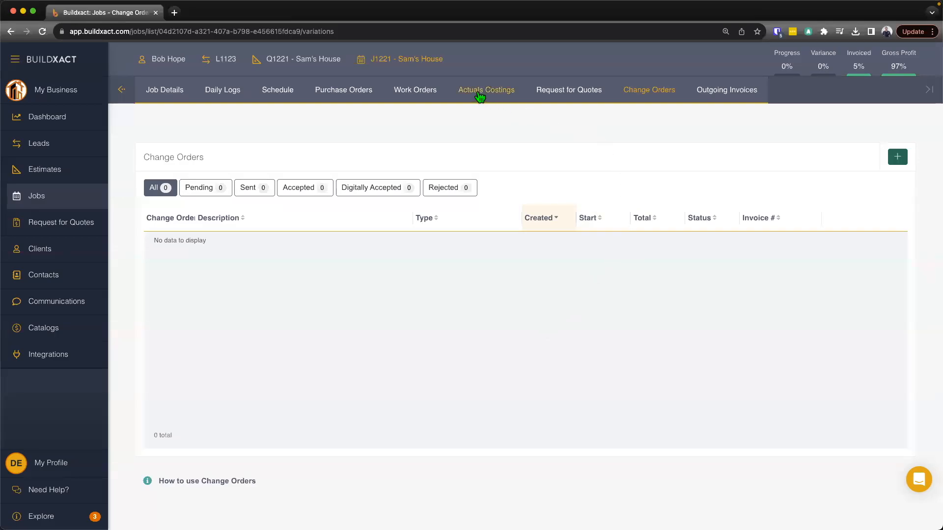
pyautogui.click(486, 90)
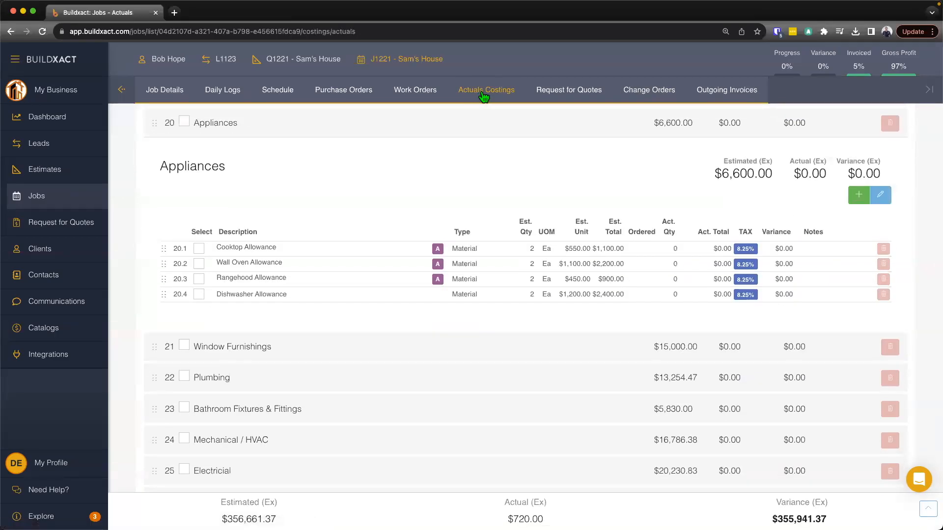
pyautogui.moveTo(507, 96)
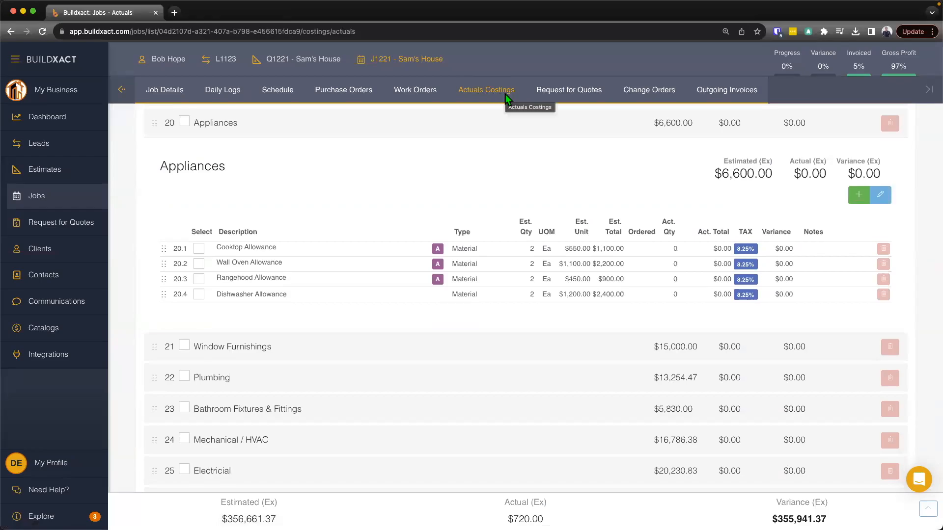
pyautogui.moveTo(257, 168)
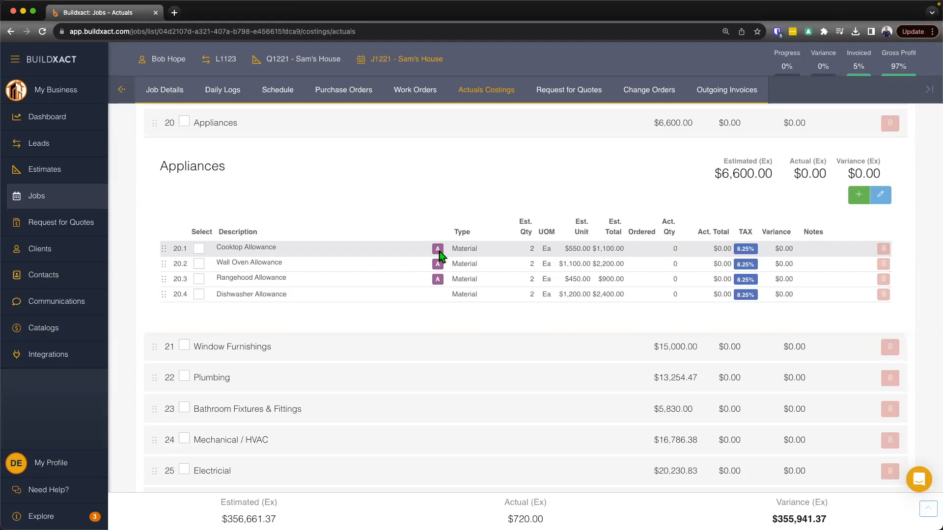
pyautogui.moveTo(312, 183)
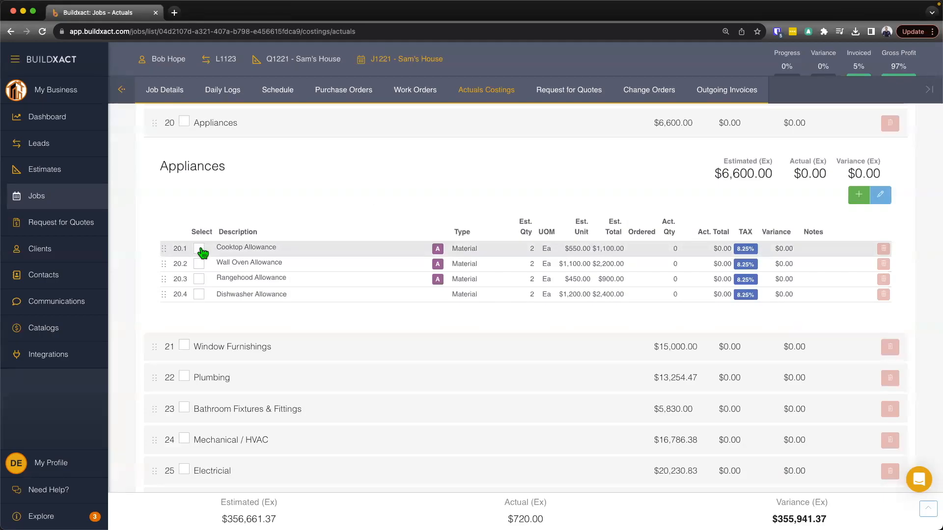
pyautogui.moveTo(215, 257)
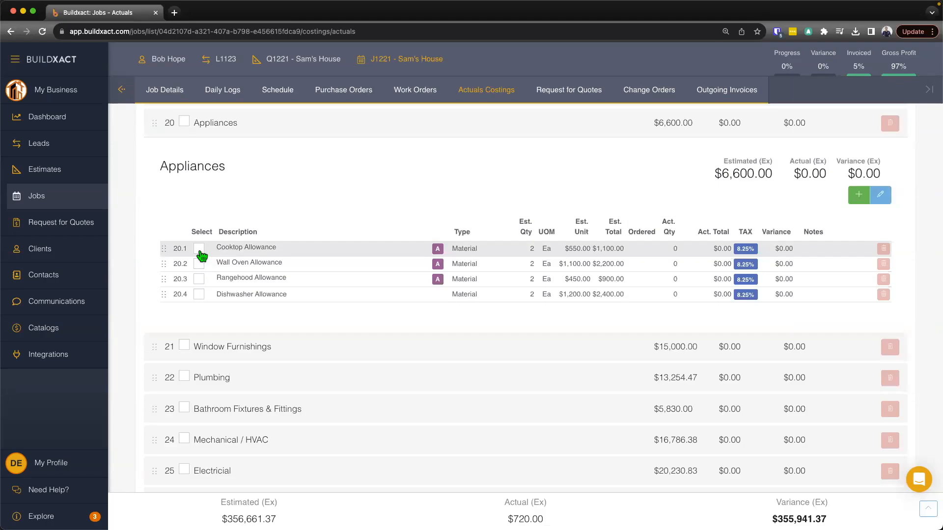
# Create a change order from the 20.1 Cooktop Allowance item, crediting it at -2 qty.
pyautogui.click(198, 249)
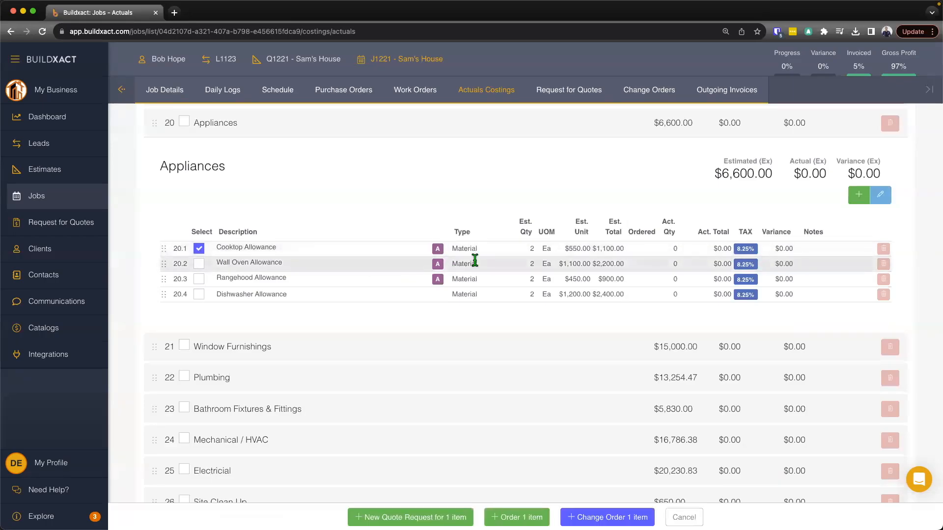
pyautogui.doubleClick(246, 247)
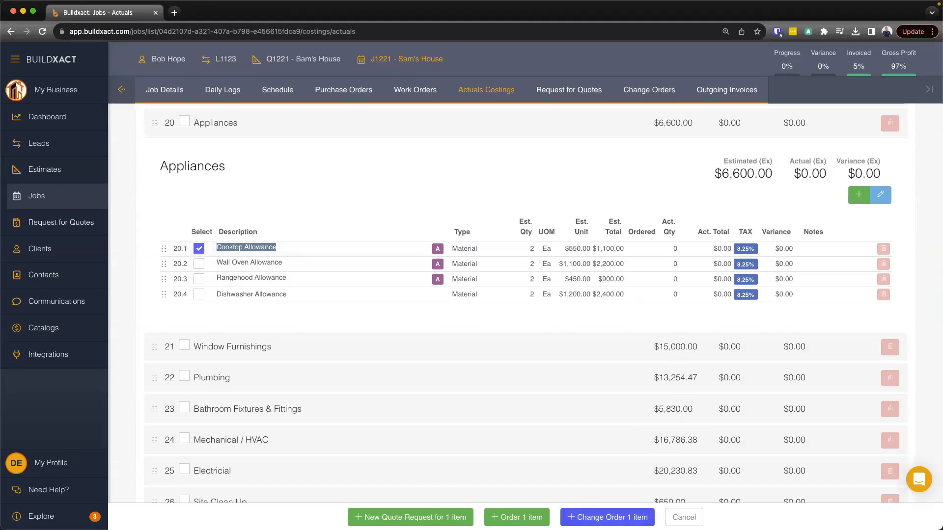
pyautogui.click(607, 517)
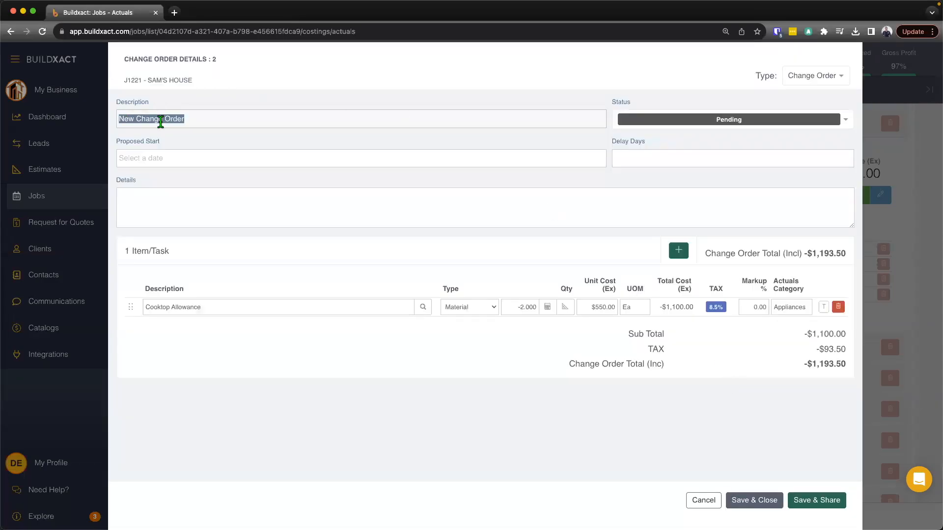
# Title the change order 'Kitchen Change Order', keeping its type as Change Order.
pyautogui.write('Kitchen Chang')
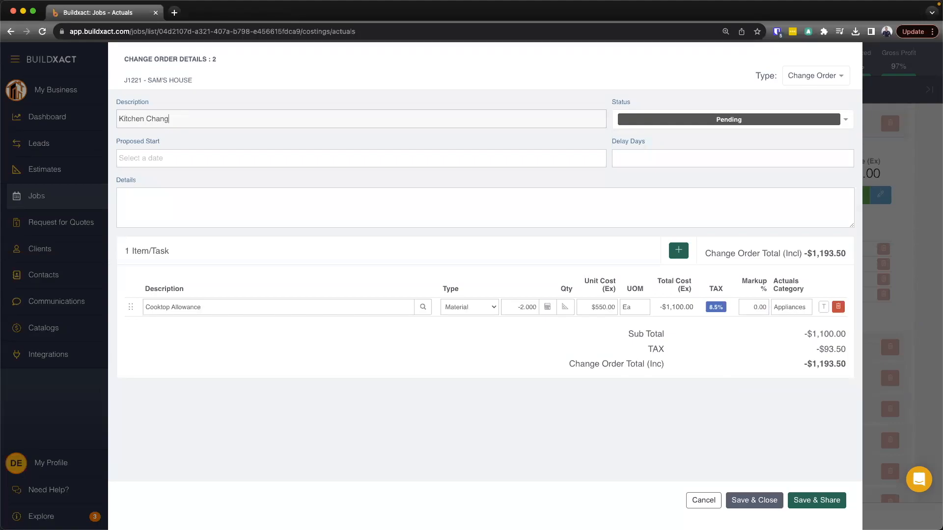
pyautogui.write('e Order')
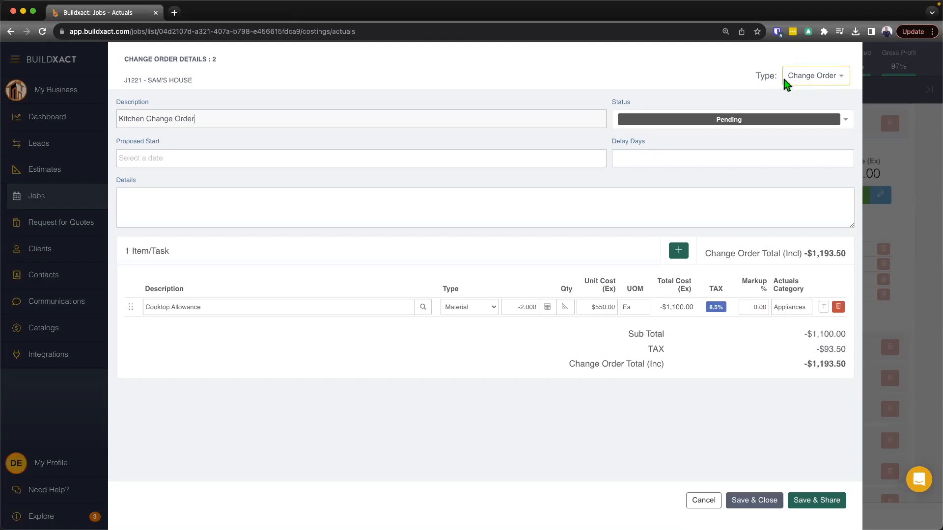
pyautogui.click(815, 76)
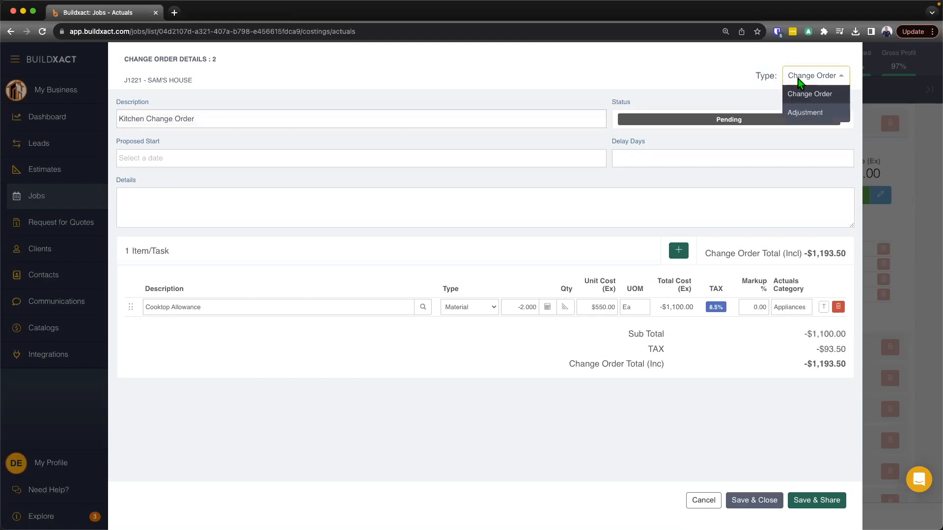
pyautogui.moveTo(802, 96)
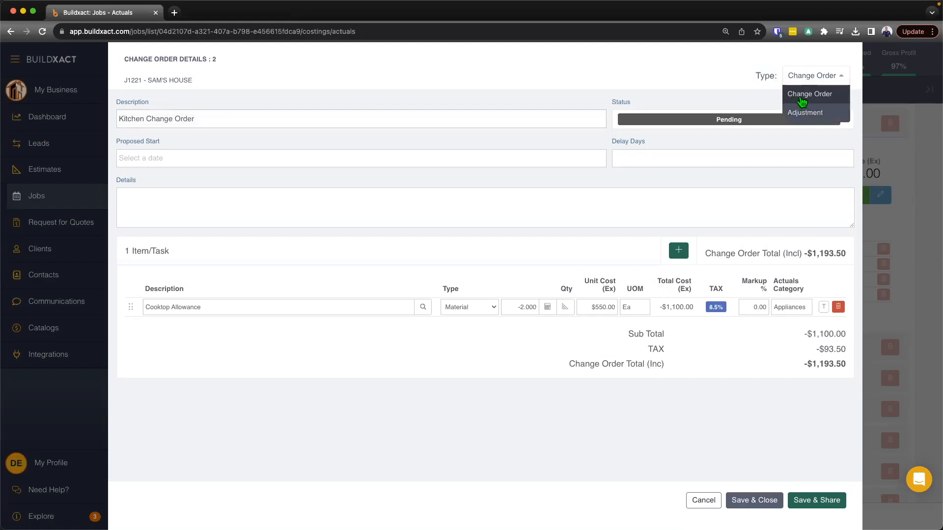
pyautogui.click(809, 93)
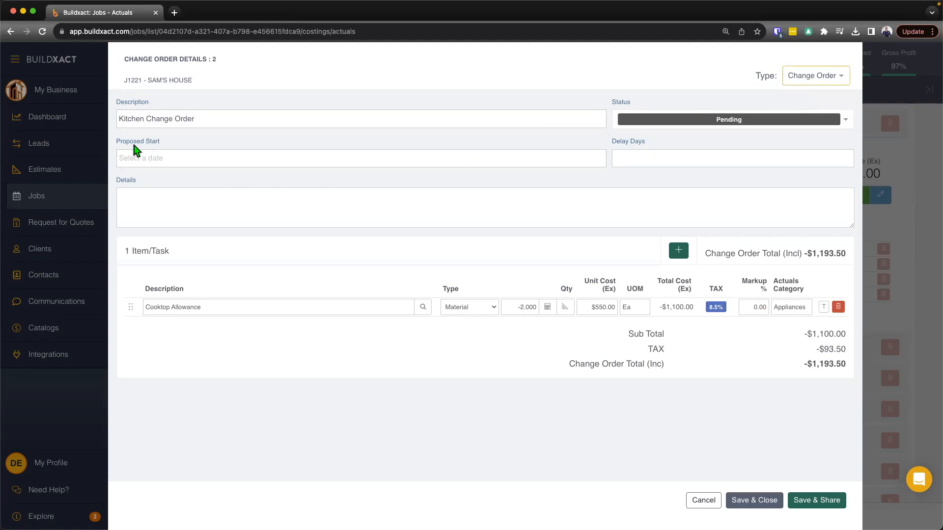
# Set the proposed start to 09/28/2023 with 2 delay days.
pyautogui.click(361, 158)
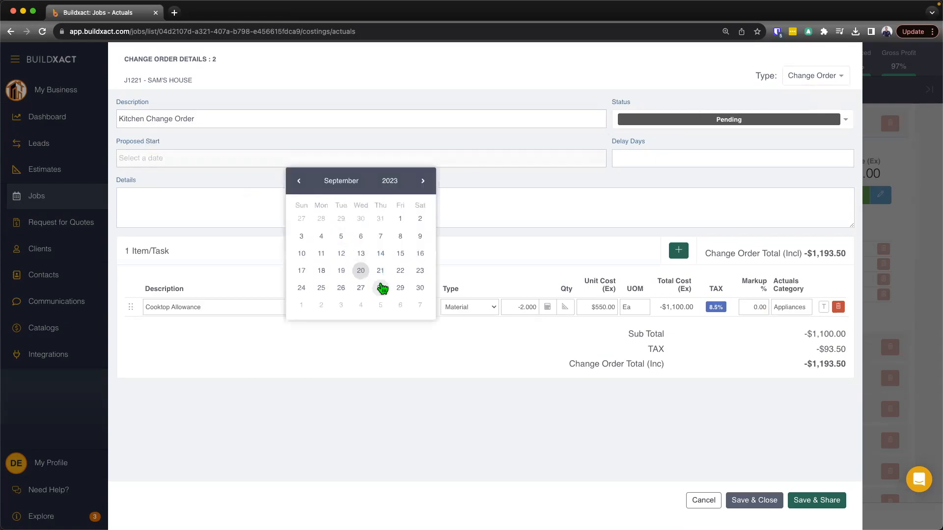
pyautogui.click(360, 288)
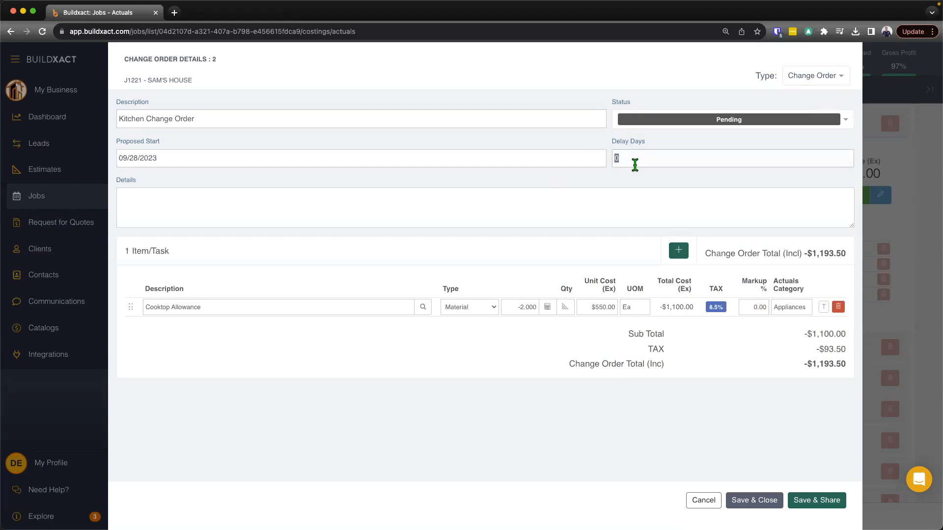
pyautogui.write('2')
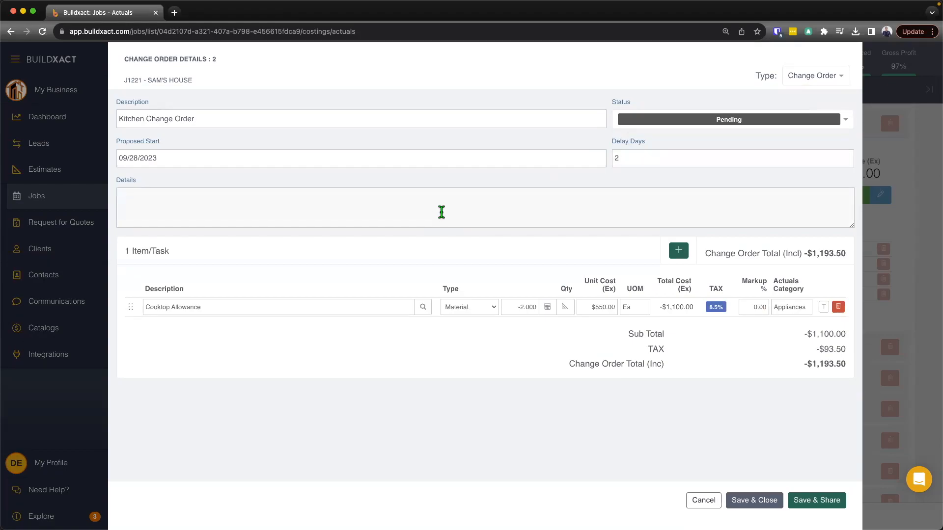
pyautogui.moveTo(648, 210)
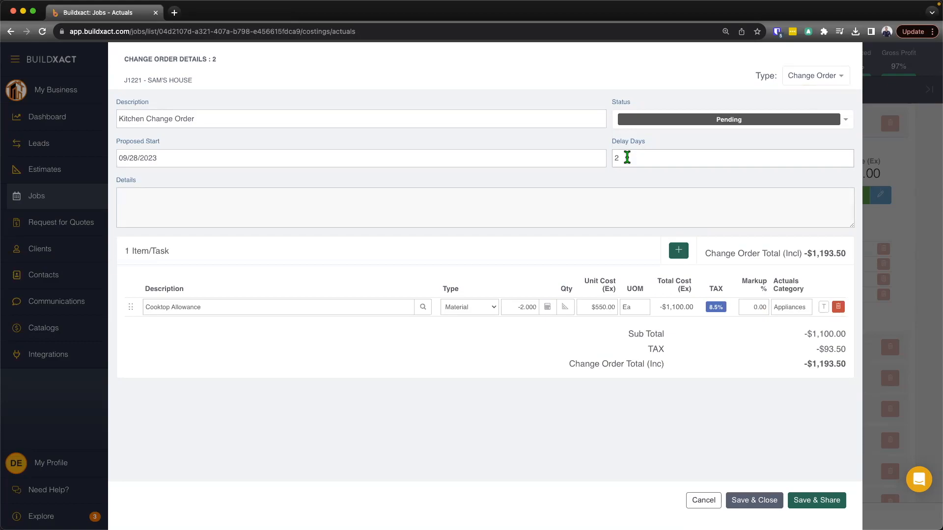
pyautogui.moveTo(669, 183)
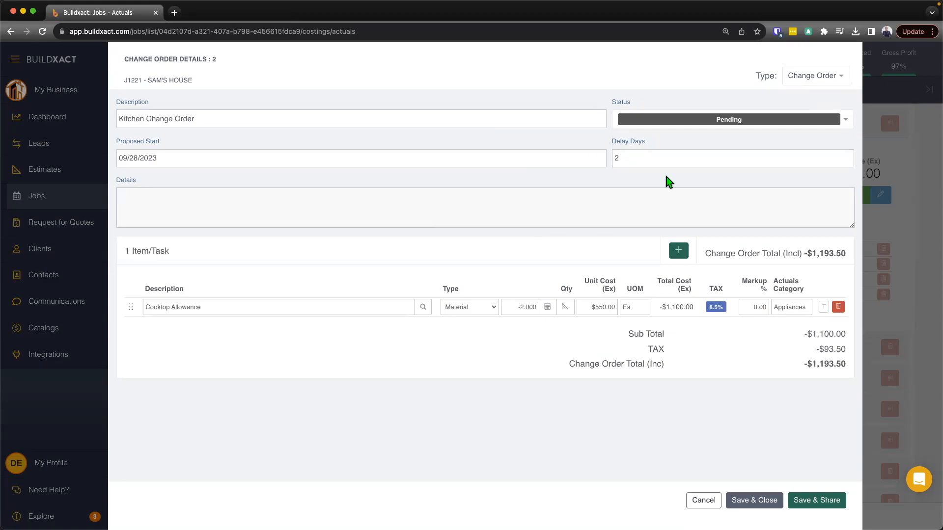
pyautogui.moveTo(656, 216)
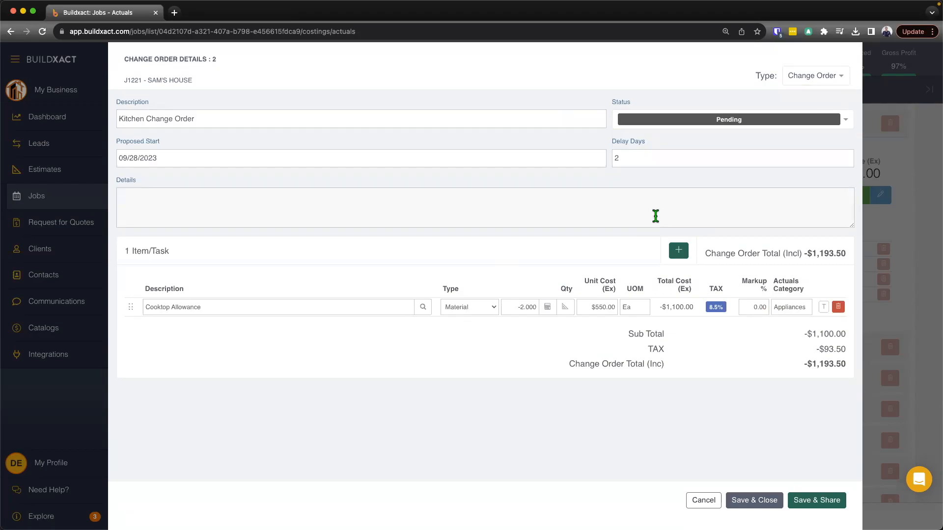
pyautogui.moveTo(539, 296)
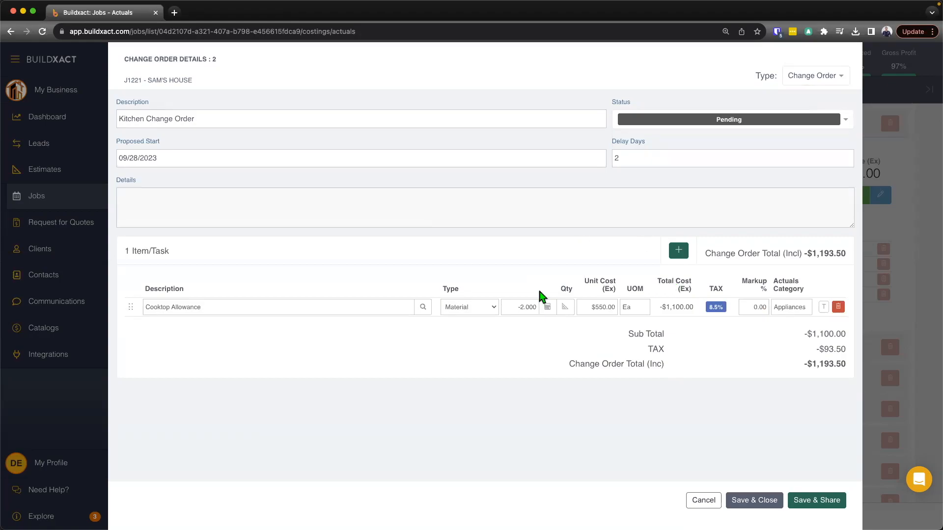
pyautogui.moveTo(543, 289)
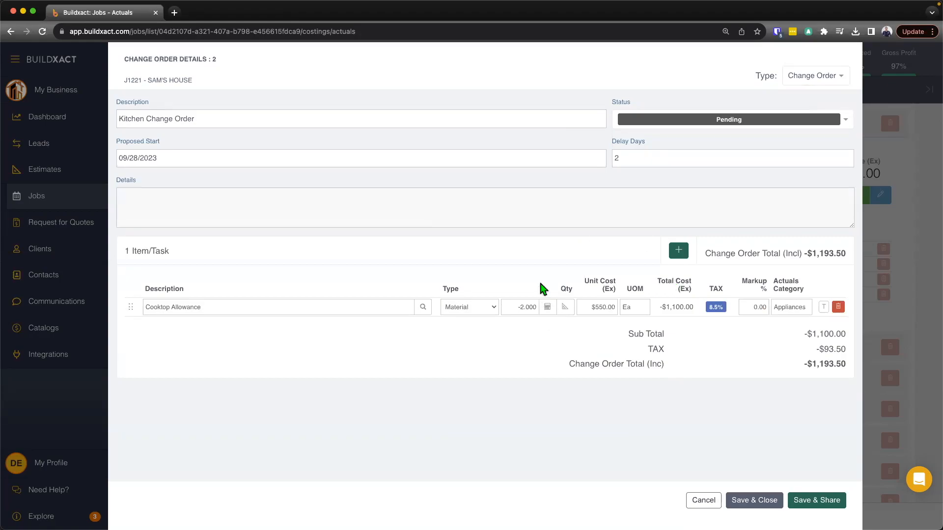
pyautogui.moveTo(625, 208)
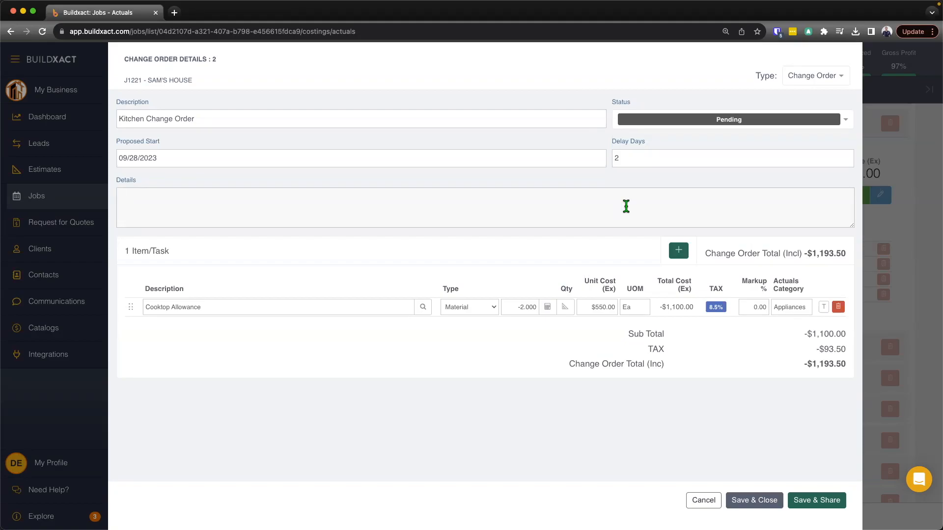
pyautogui.moveTo(176, 257)
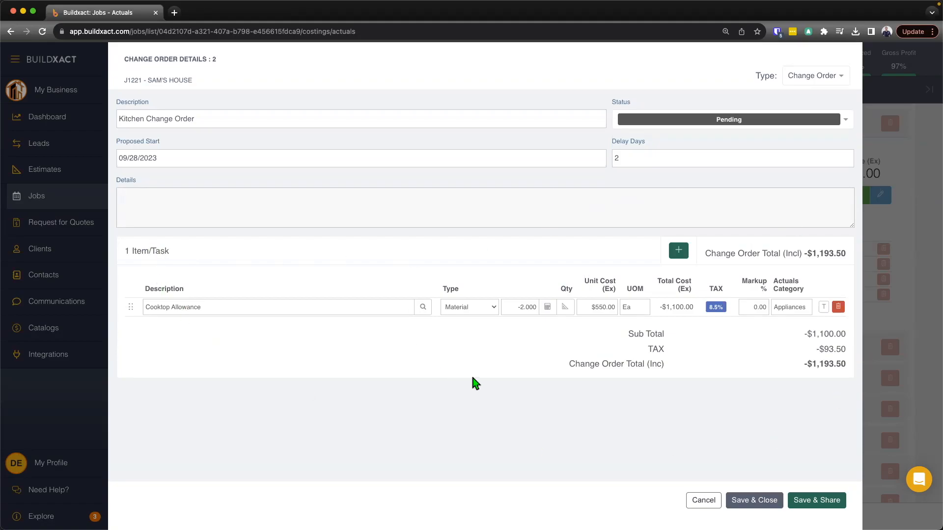
pyautogui.click(523, 306)
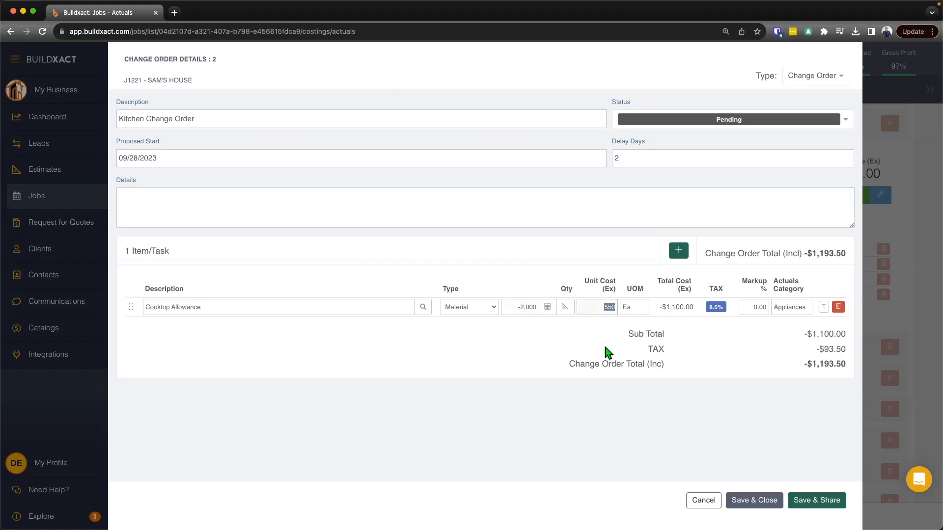
pyautogui.moveTo(678, 290)
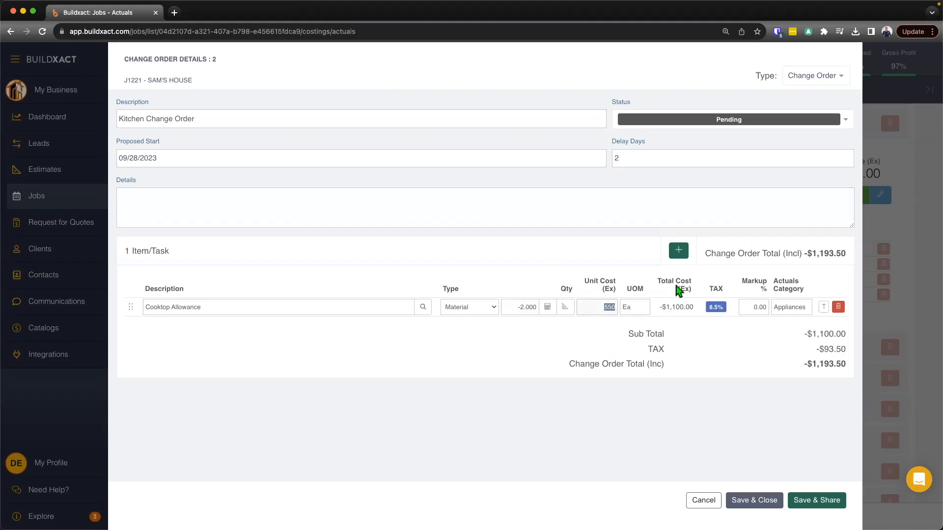
pyautogui.moveTo(600, 325)
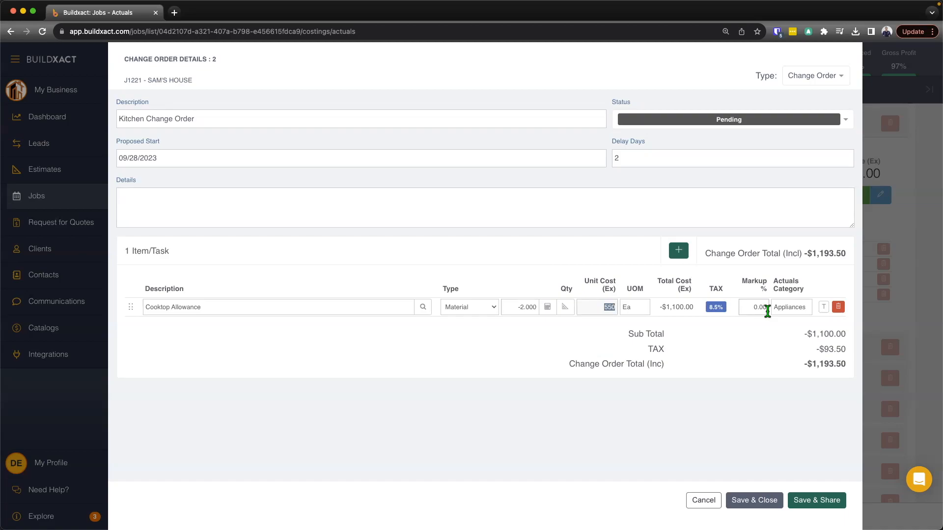
pyautogui.moveTo(678, 251)
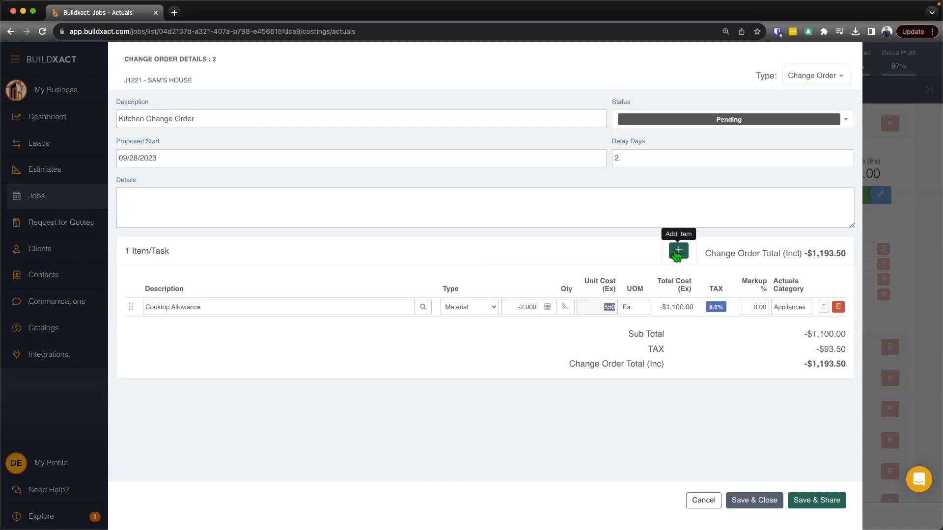
# Add a Final Selection of the Cooktop line item with a $900 unit cost.
pyautogui.click(677, 250)
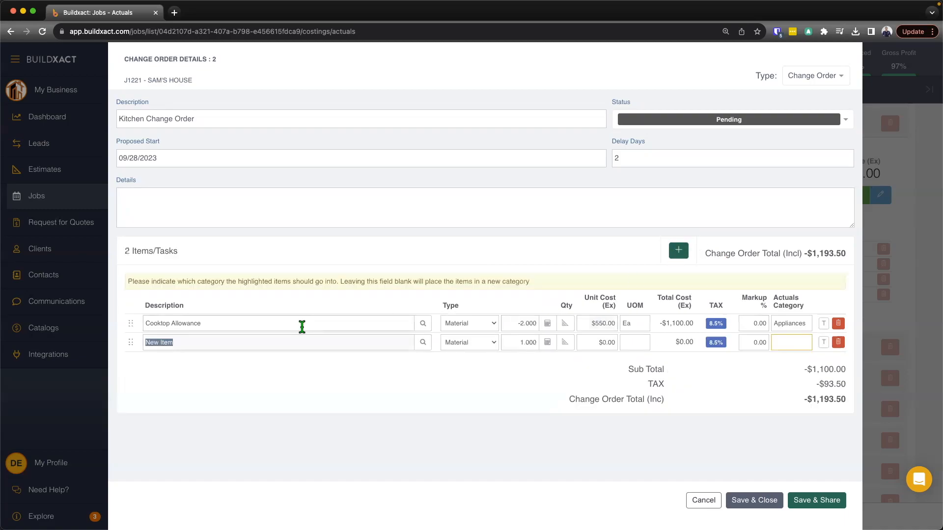
pyautogui.write('Final Selection')
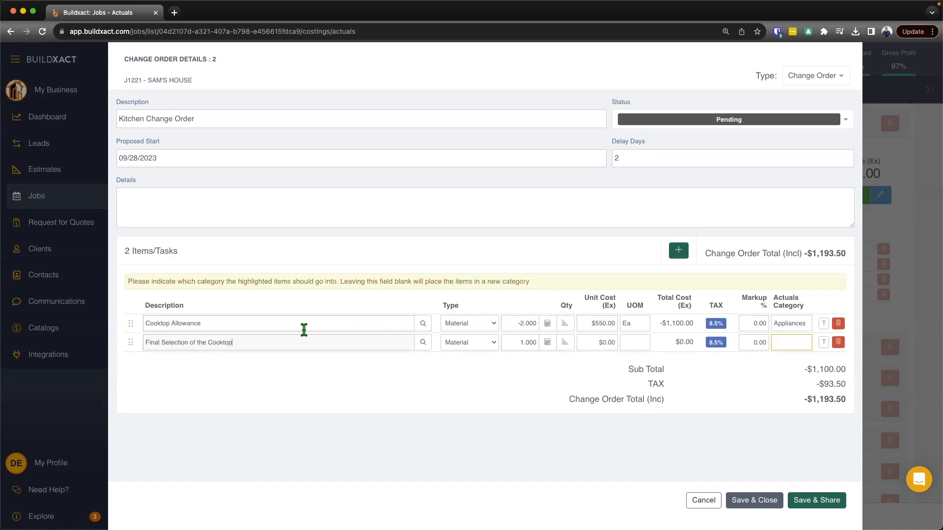
pyautogui.moveTo(301, 338)
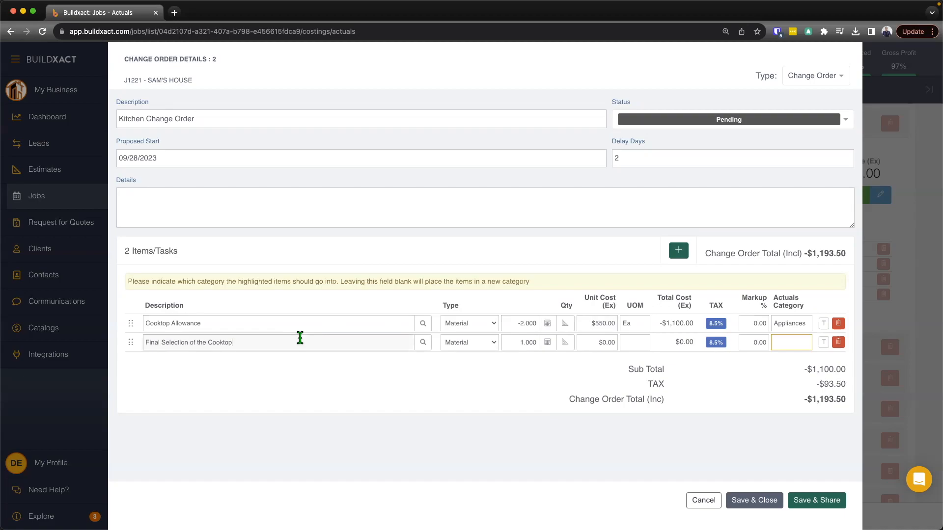
pyautogui.moveTo(551, 361)
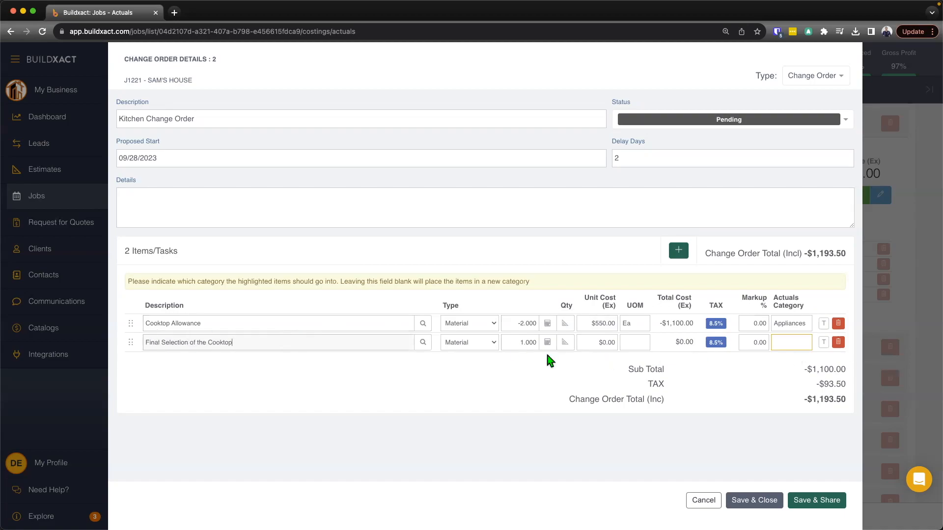
pyautogui.click(520, 342)
pyautogui.write('2.000')
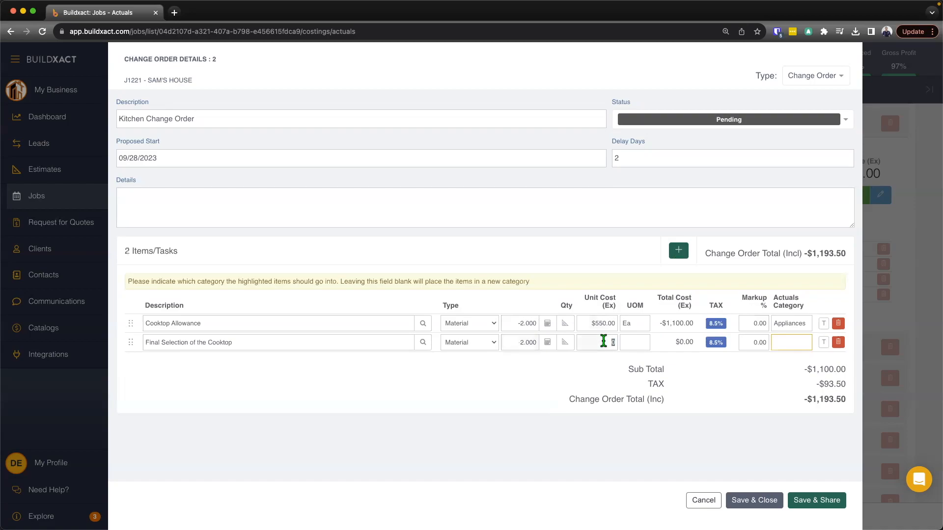
pyautogui.write('900.00')
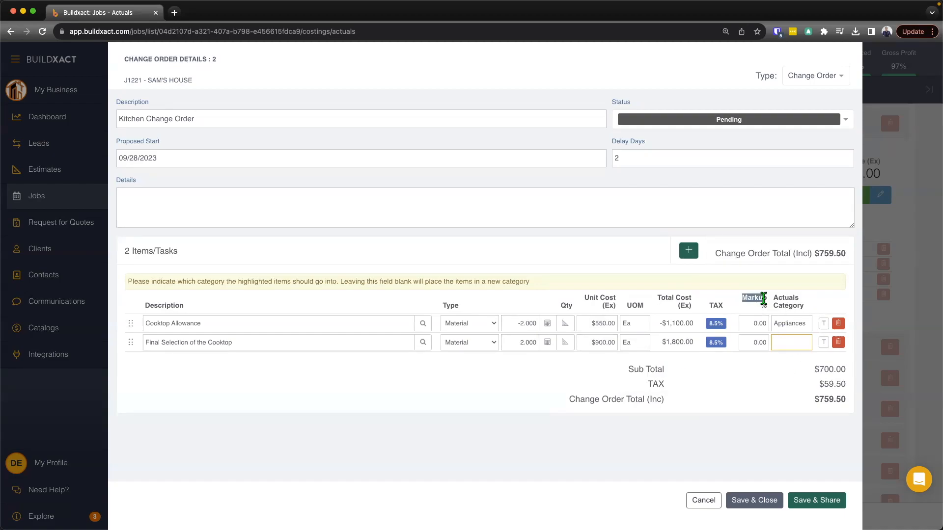
# Apply a 20% markup to both the Cooktop Allowance and final selection lines.
pyautogui.click(751, 324)
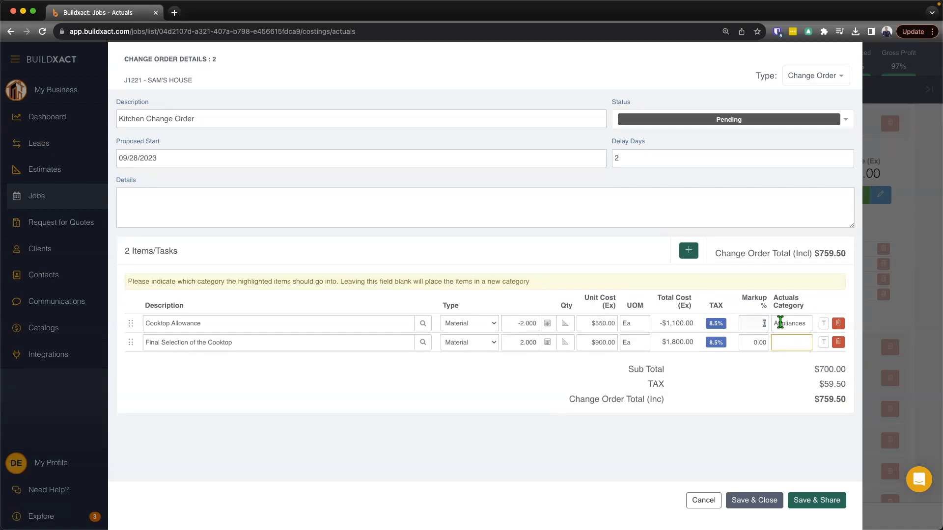
pyautogui.write('20')
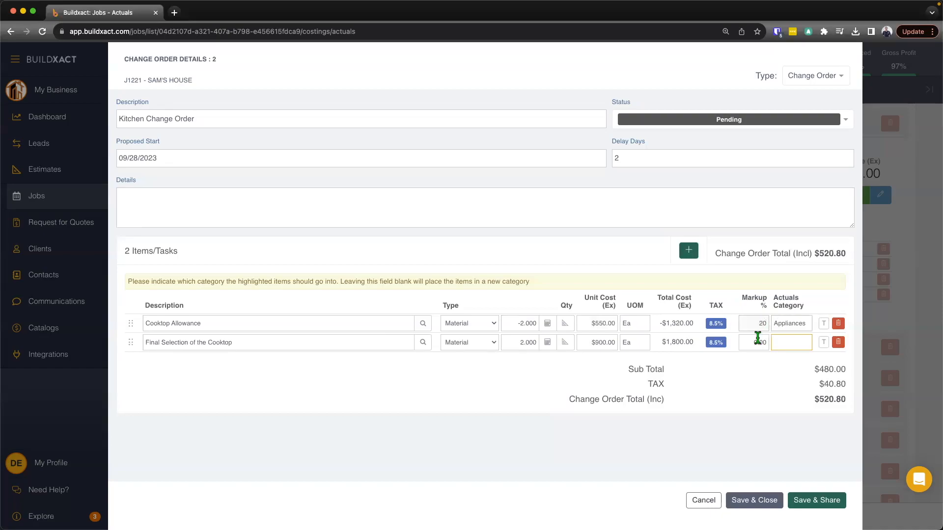
pyautogui.write('20')
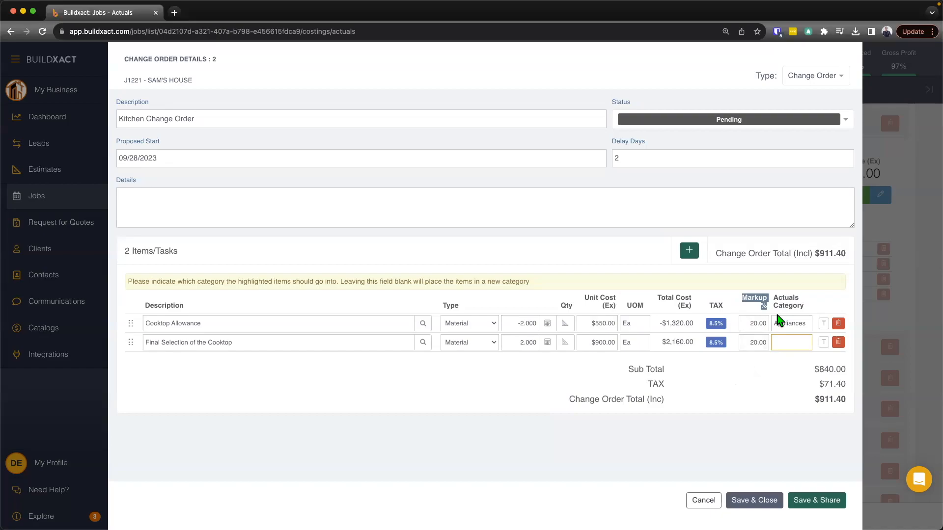
pyautogui.moveTo(765, 302)
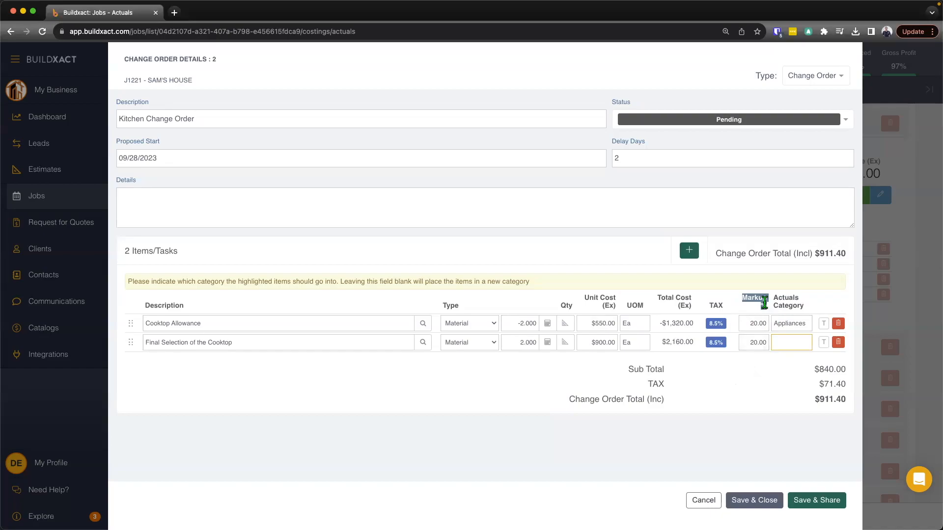
pyautogui.moveTo(738, 296)
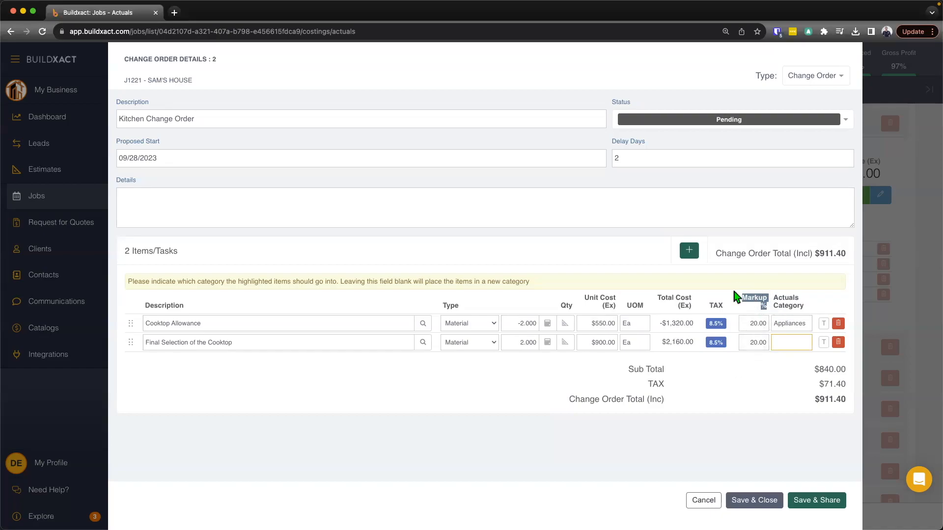
pyautogui.moveTo(753, 342)
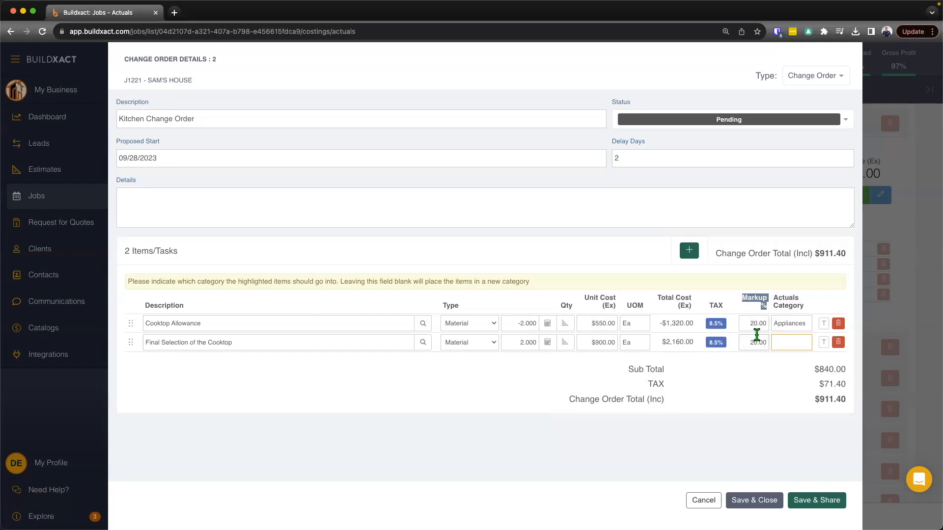
pyautogui.moveTo(768, 388)
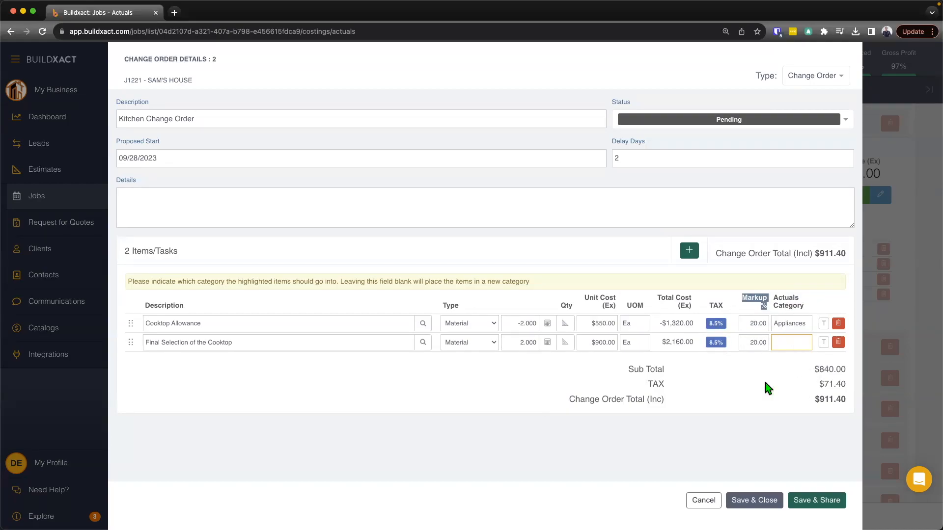
pyautogui.moveTo(765, 387)
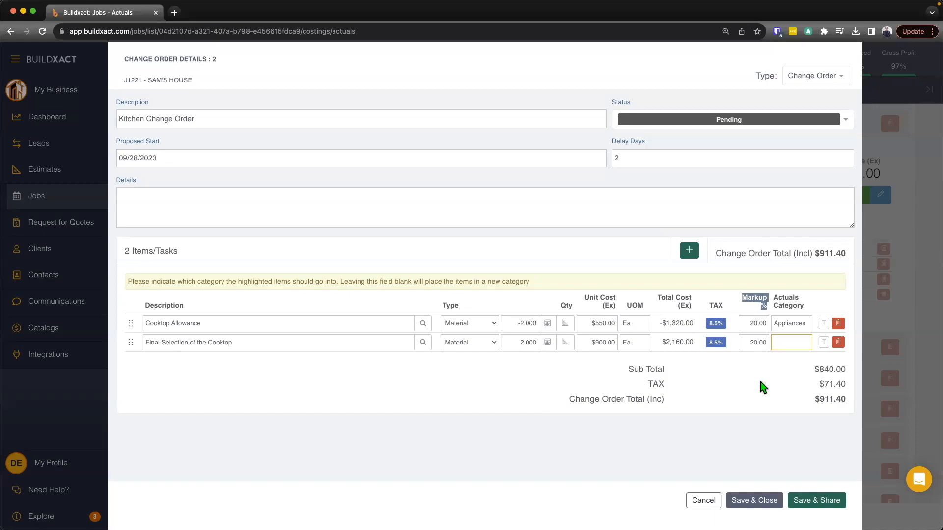
pyautogui.moveTo(783, 377)
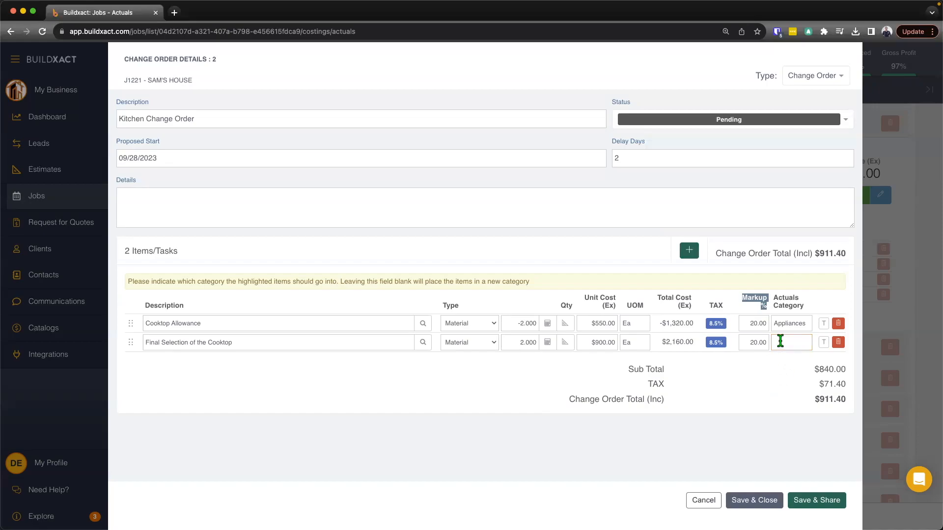
pyautogui.moveTo(789, 357)
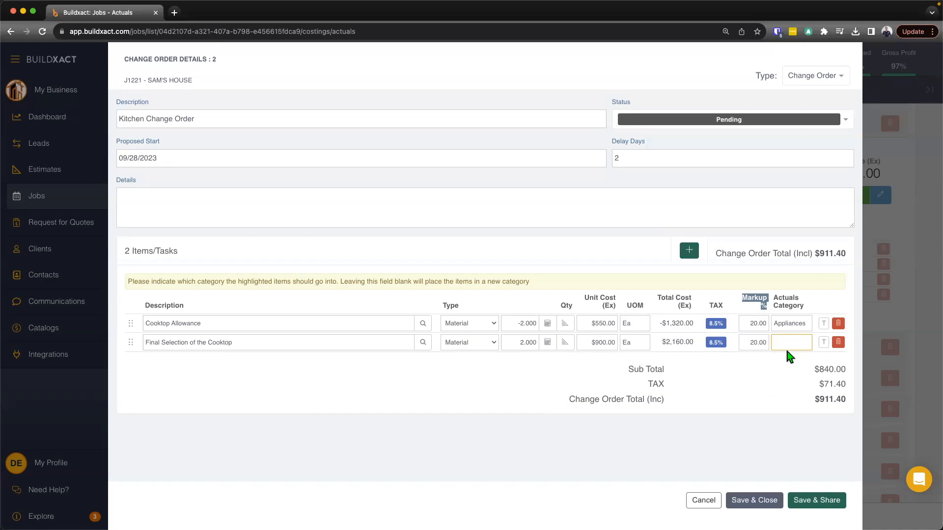
# Assign the final cooktop item to the Appliances category and set the status to Sent.
pyautogui.click(790, 342)
pyautogui.write('App')
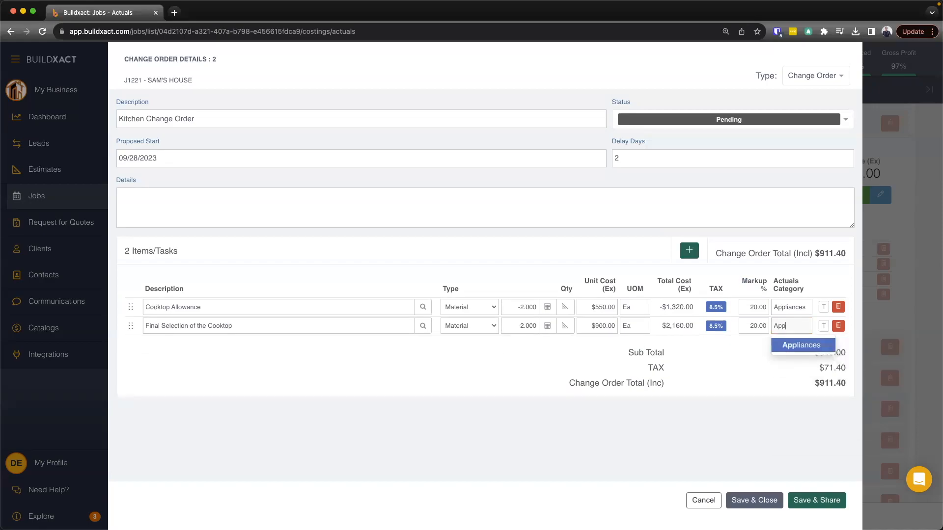
pyautogui.moveTo(802, 347)
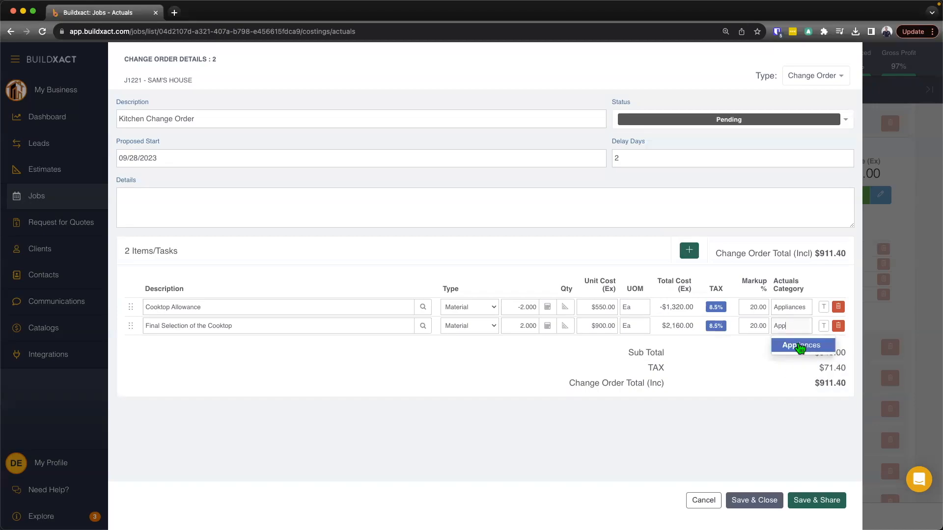
pyautogui.click(803, 345)
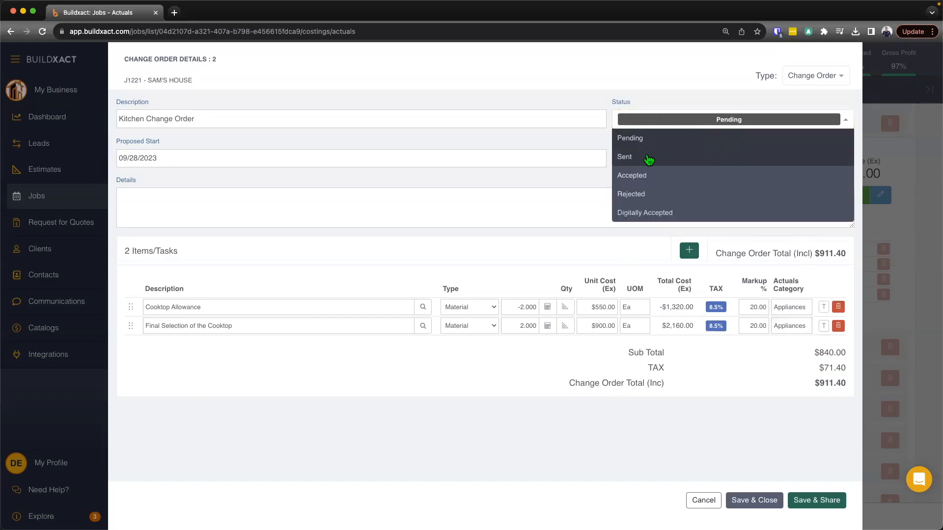
pyautogui.click(625, 156)
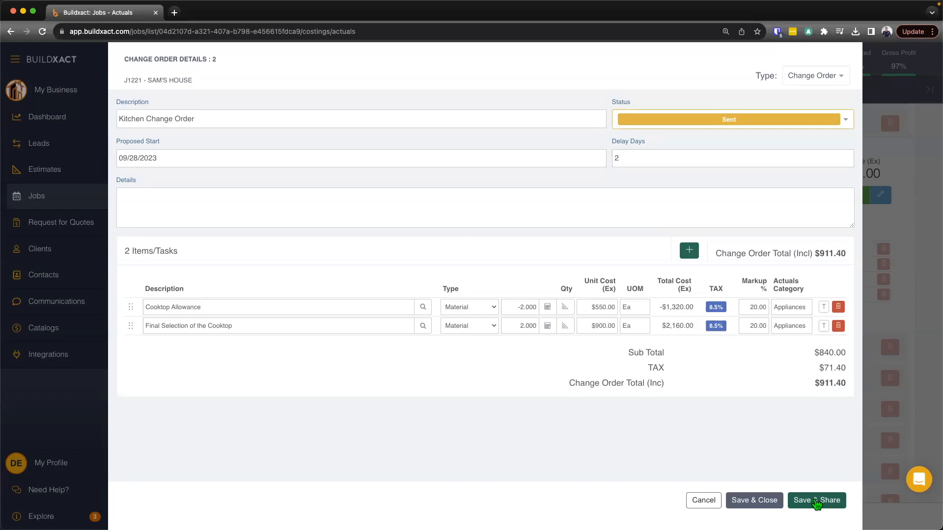
# Save the change order via Save & Share, then leave the share dialog without sending.
pyautogui.click(815, 500)
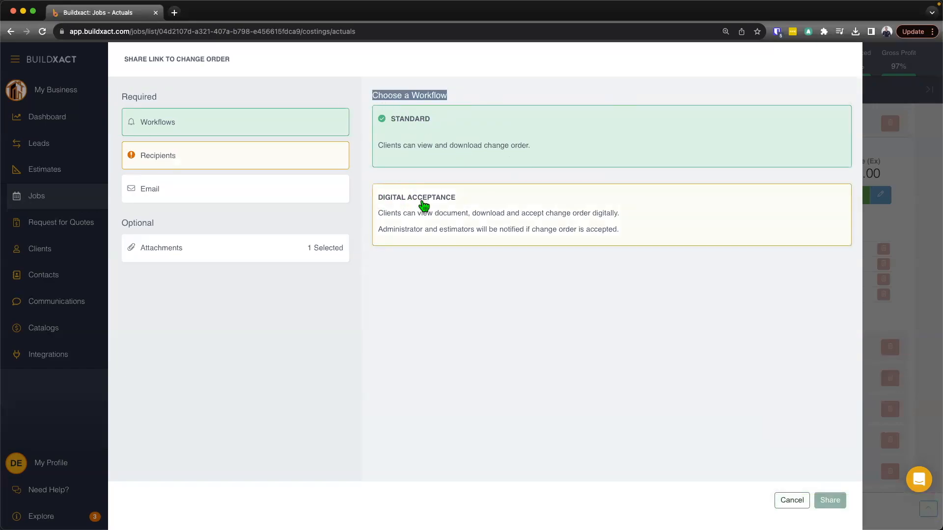
pyautogui.moveTo(450, 223)
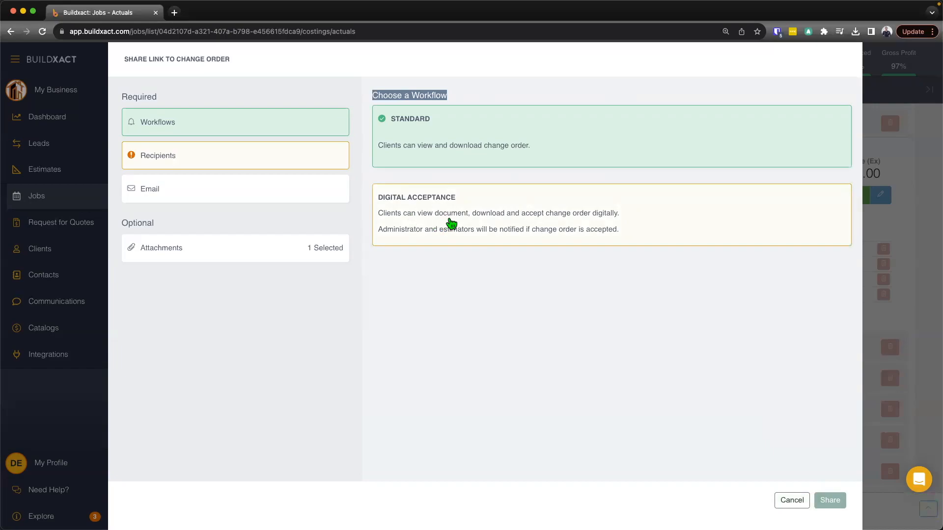
pyautogui.moveTo(528, 229)
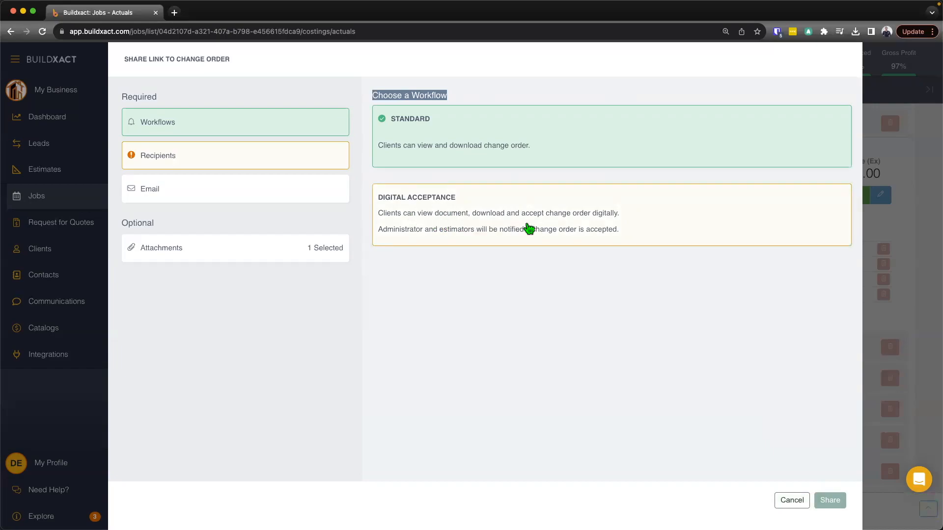
pyautogui.moveTo(567, 232)
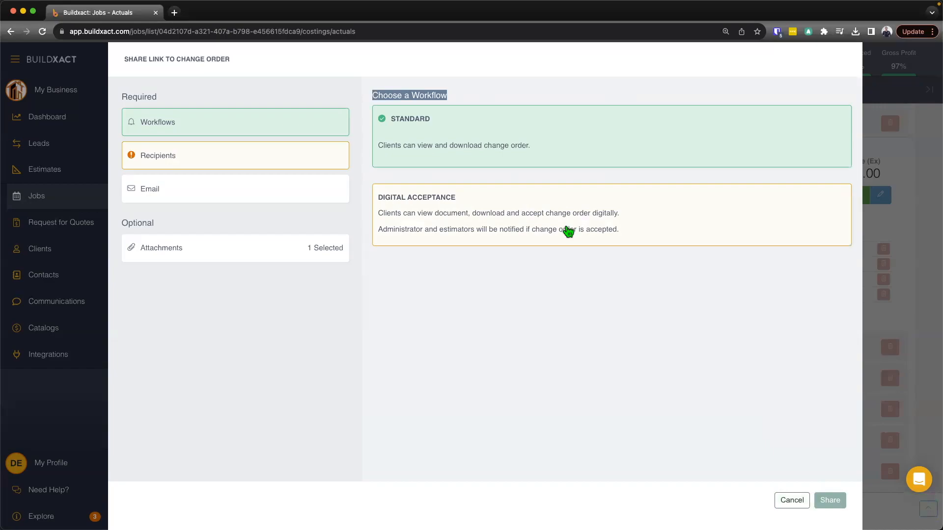
pyautogui.moveTo(419, 130)
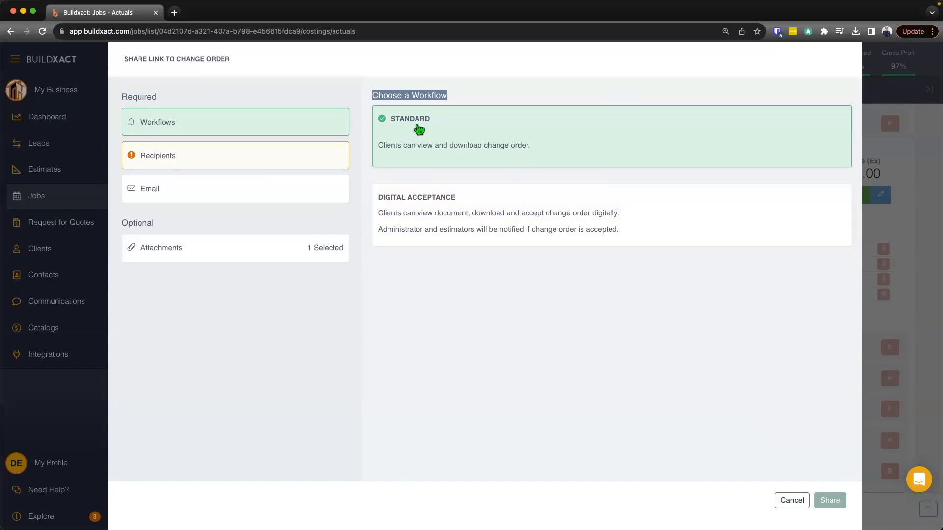
pyautogui.moveTo(415, 133)
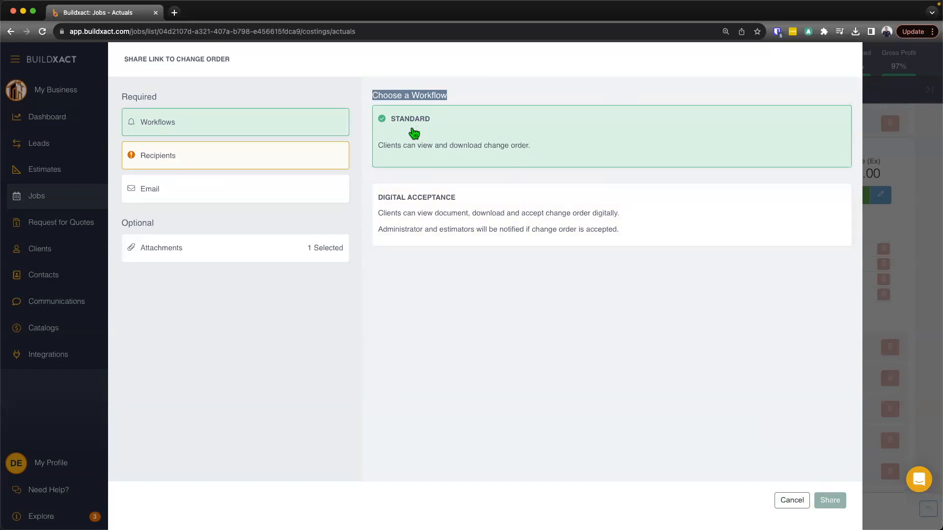
pyautogui.moveTo(452, 130)
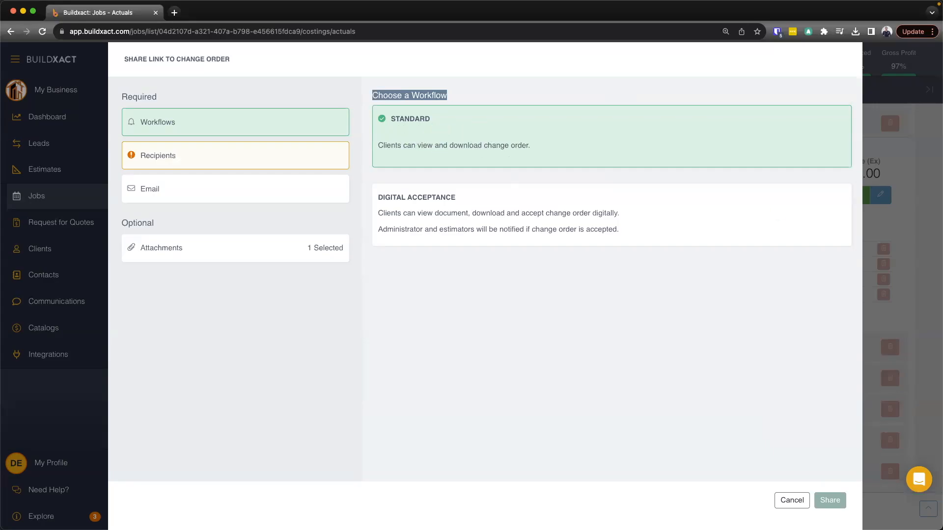
pyautogui.click(792, 500)
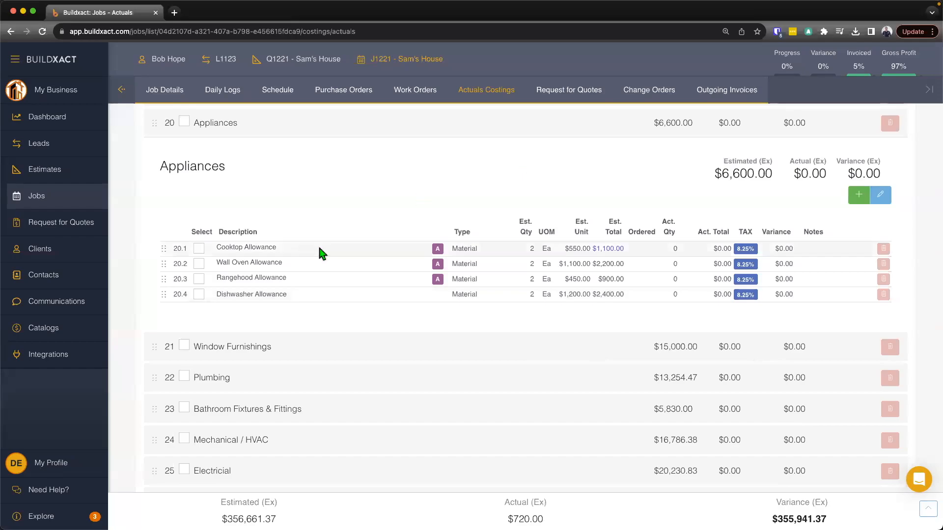
pyautogui.moveTo(649, 90)
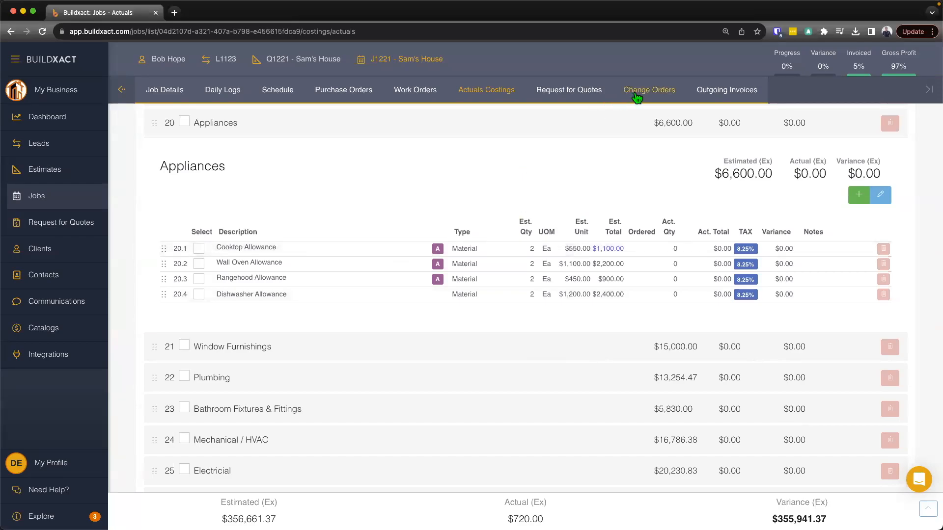
# Reopen Kitchen Change Order from the Change Orders list and save it again as Sent.
pyautogui.click(649, 90)
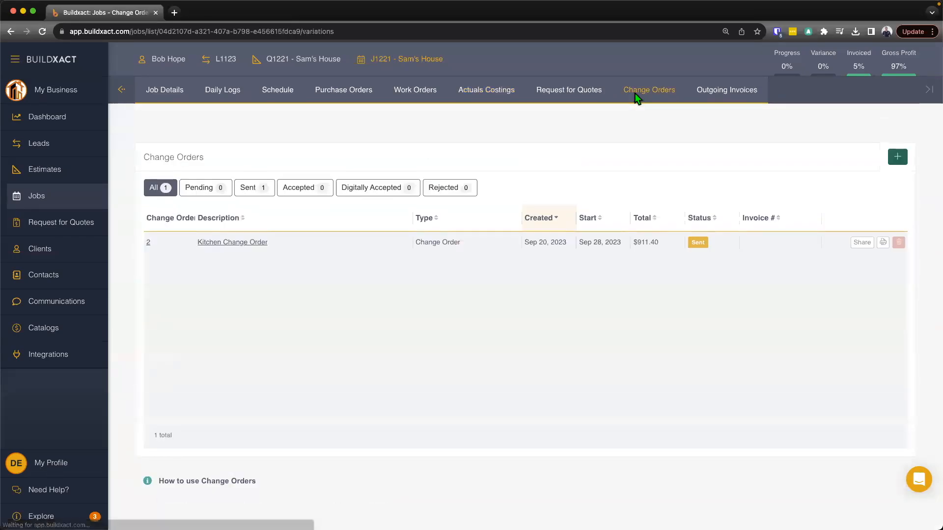
pyautogui.click(231, 241)
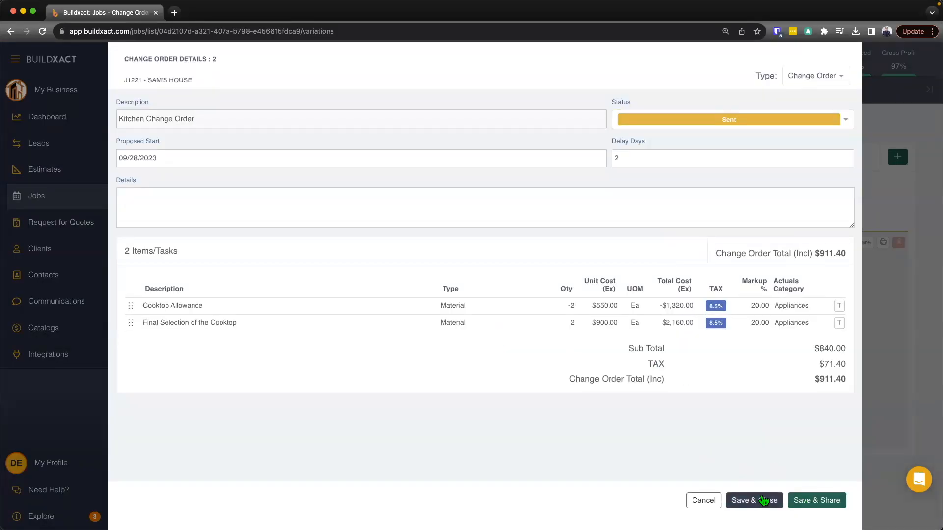
pyautogui.click(754, 500)
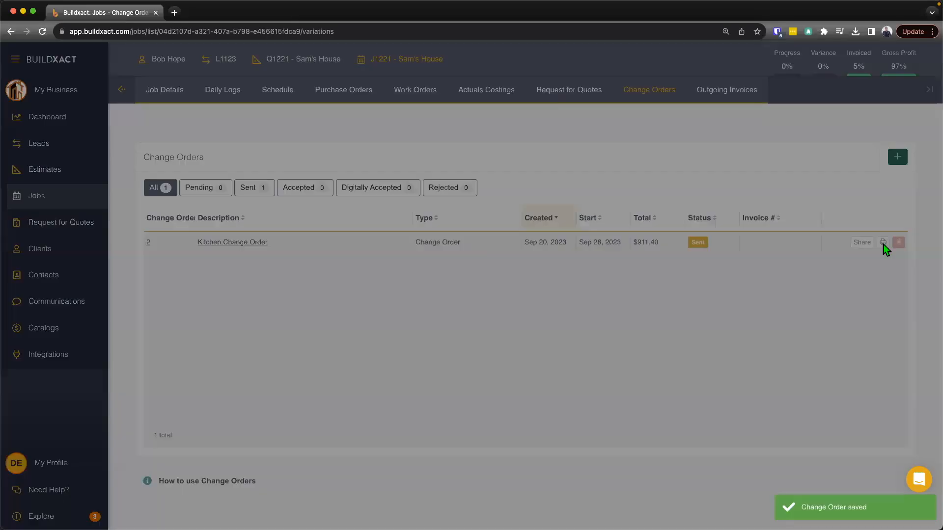
pyautogui.click(883, 242)
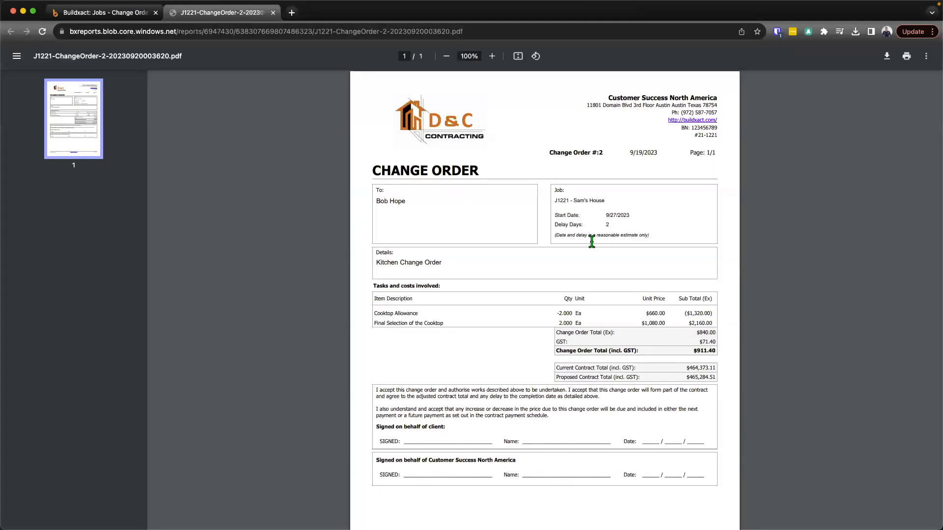
pyautogui.moveTo(597, 238)
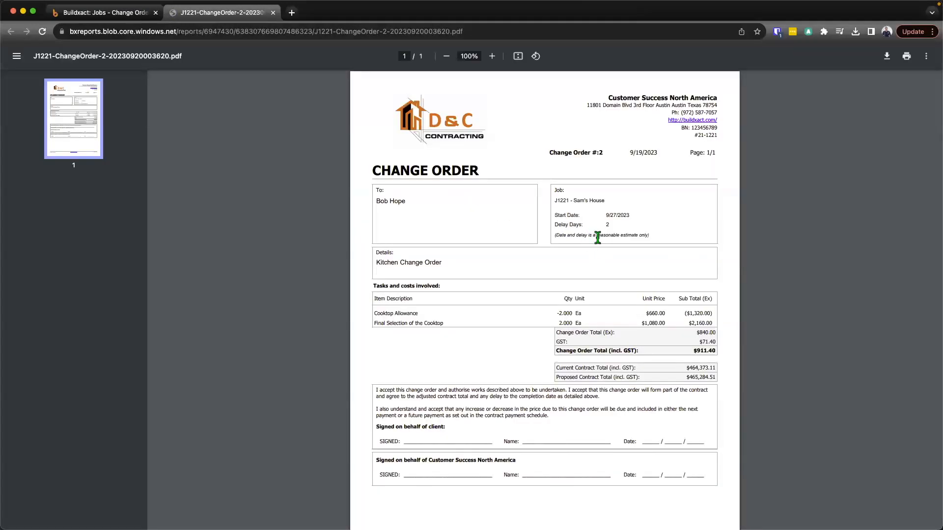
pyautogui.moveTo(532, 80)
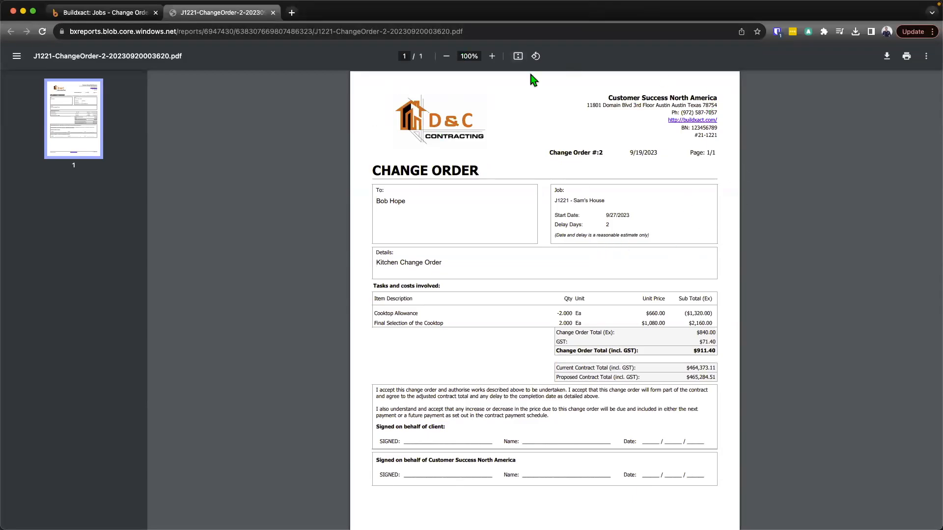
pyautogui.moveTo(554, 215)
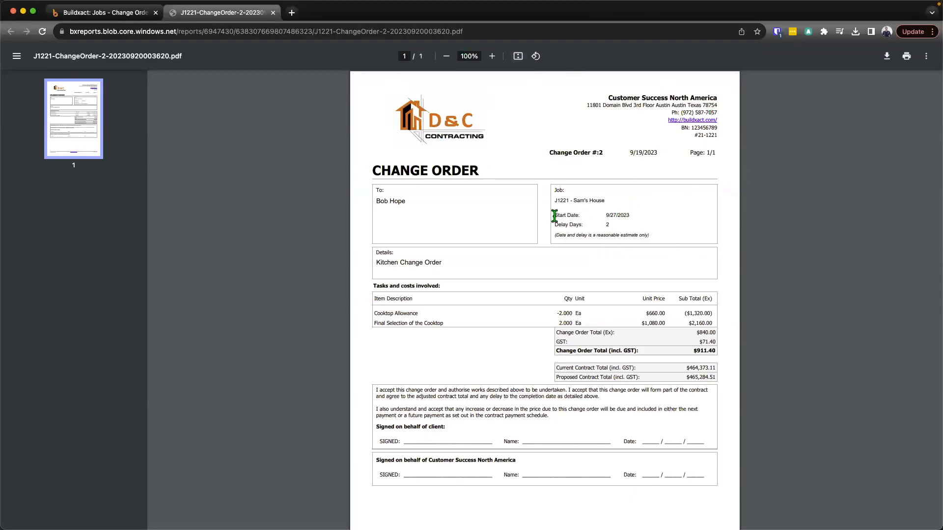
pyautogui.moveTo(668, 223)
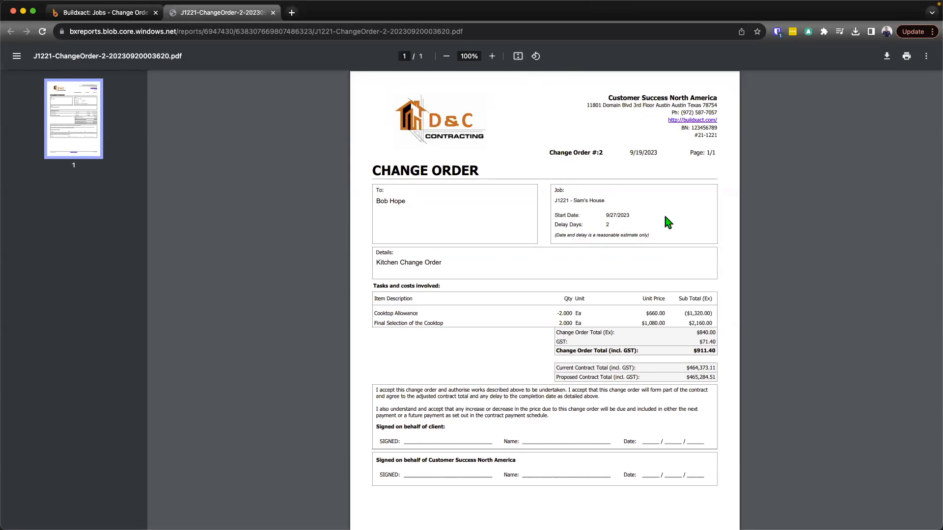
pyautogui.doubleClick(409, 262)
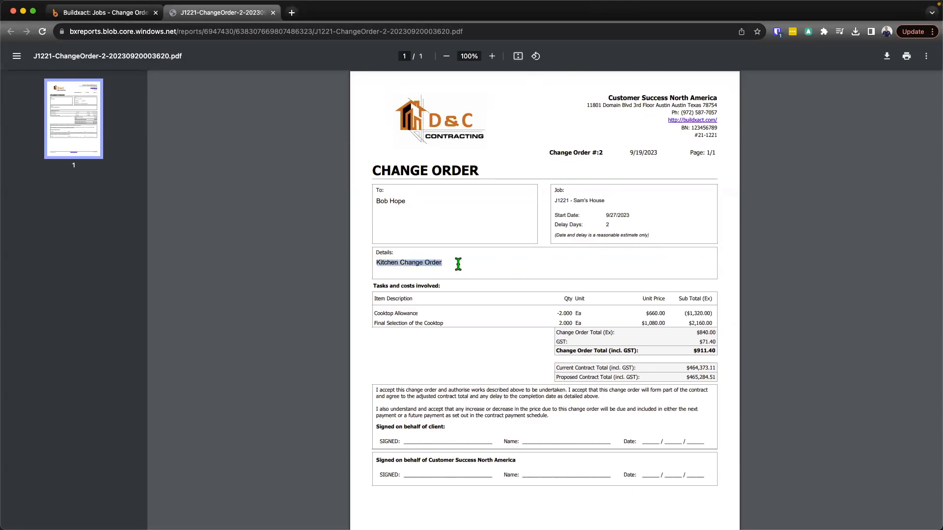
pyautogui.moveTo(452, 310)
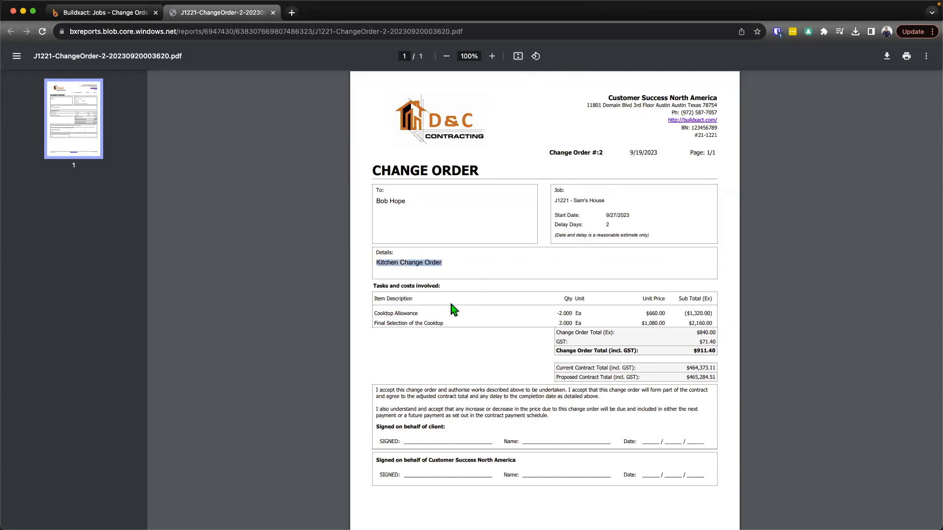
pyautogui.click(491, 56)
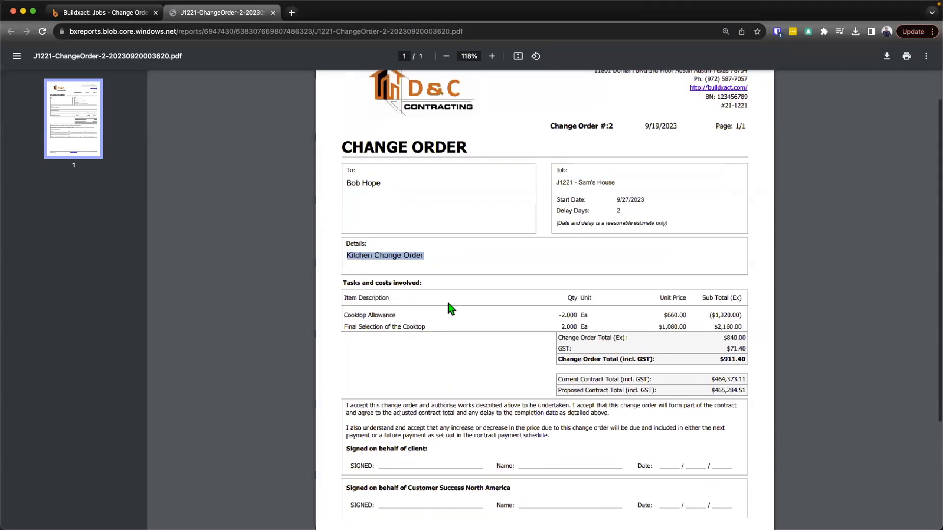
pyautogui.click(491, 56)
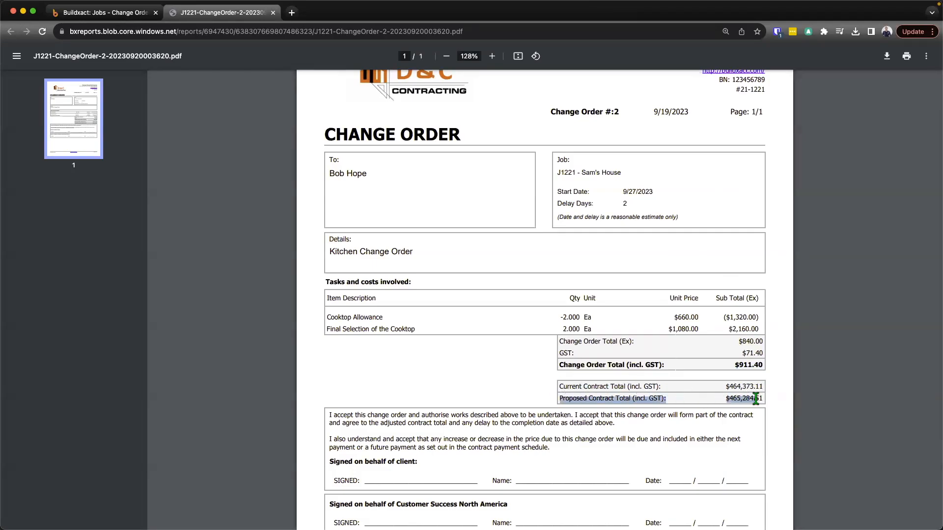
pyautogui.scroll(-3)
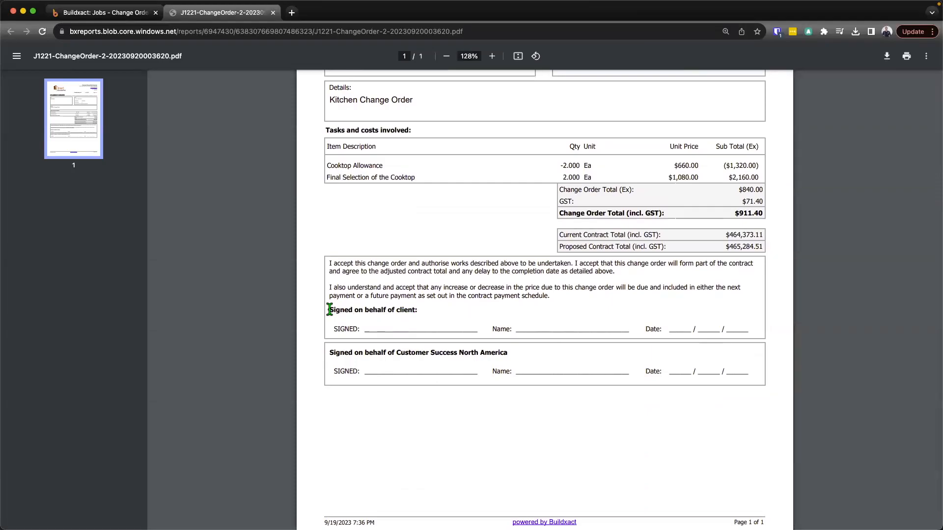
pyautogui.moveTo(465, 343)
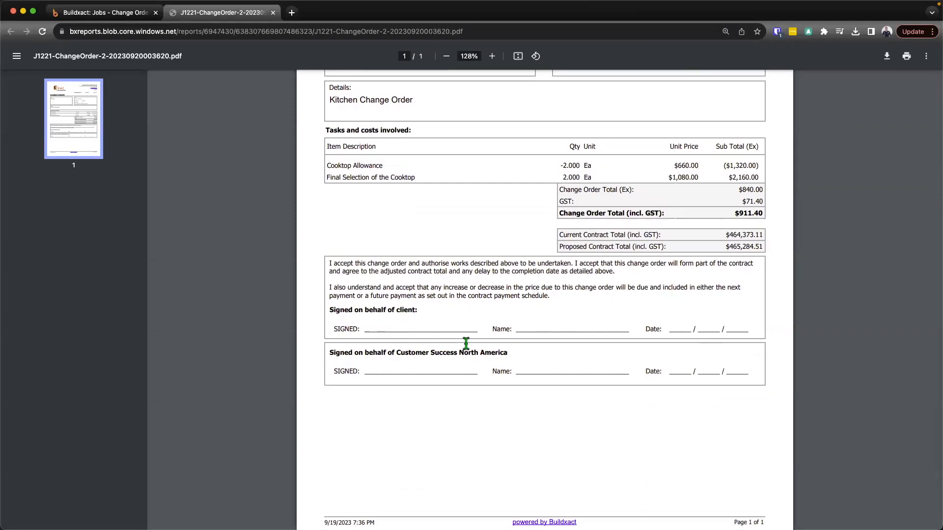
pyautogui.moveTo(508, 322)
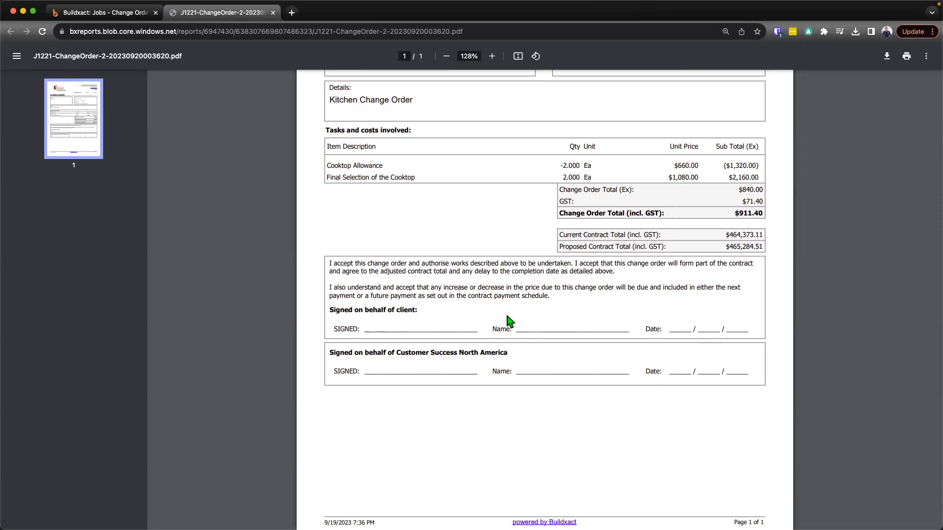
pyautogui.moveTo(498, 353)
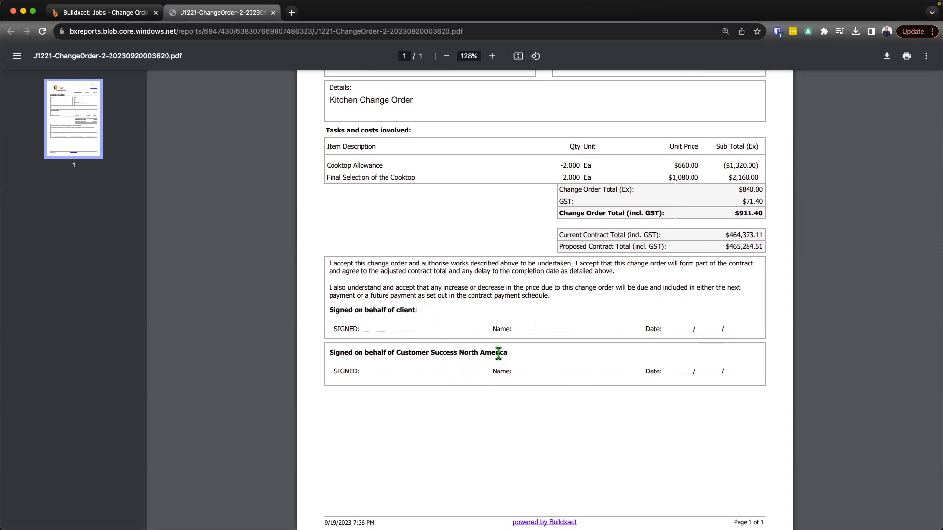
pyautogui.moveTo(478, 328)
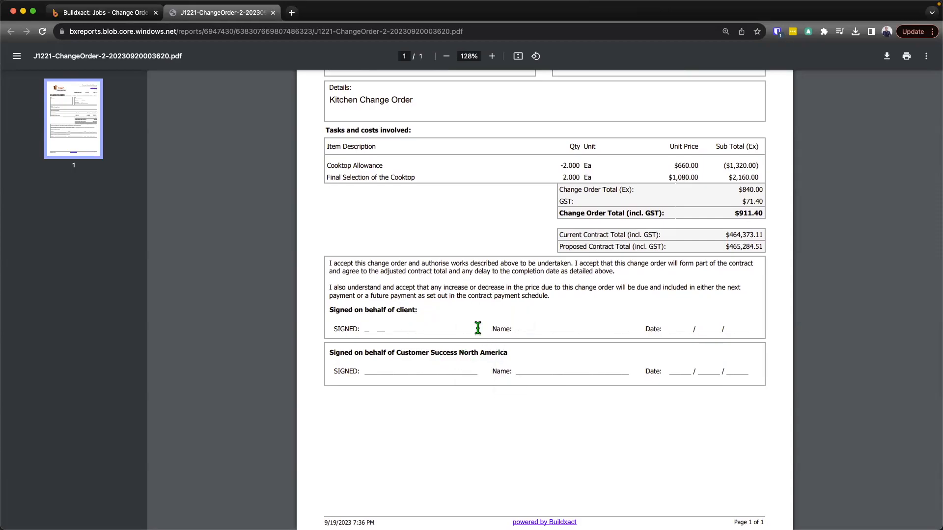
pyautogui.moveTo(539, 367)
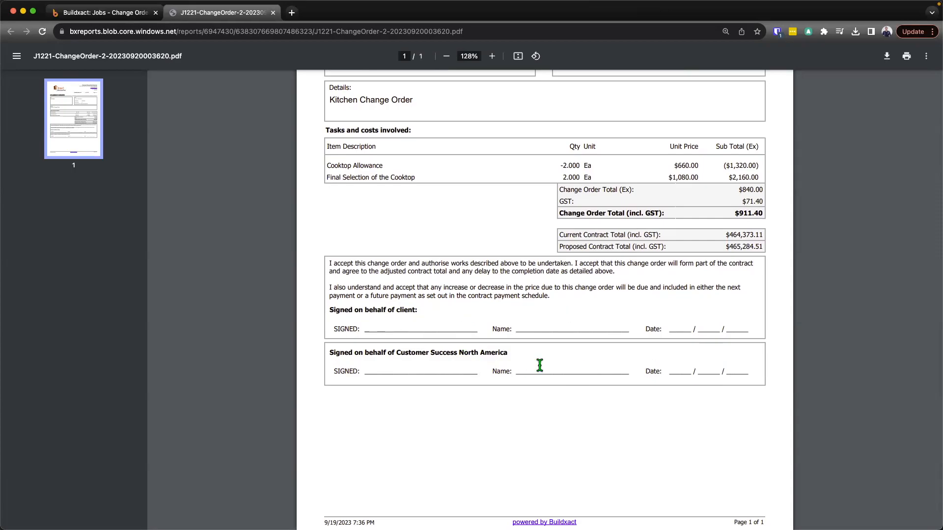
pyautogui.moveTo(119, 17)
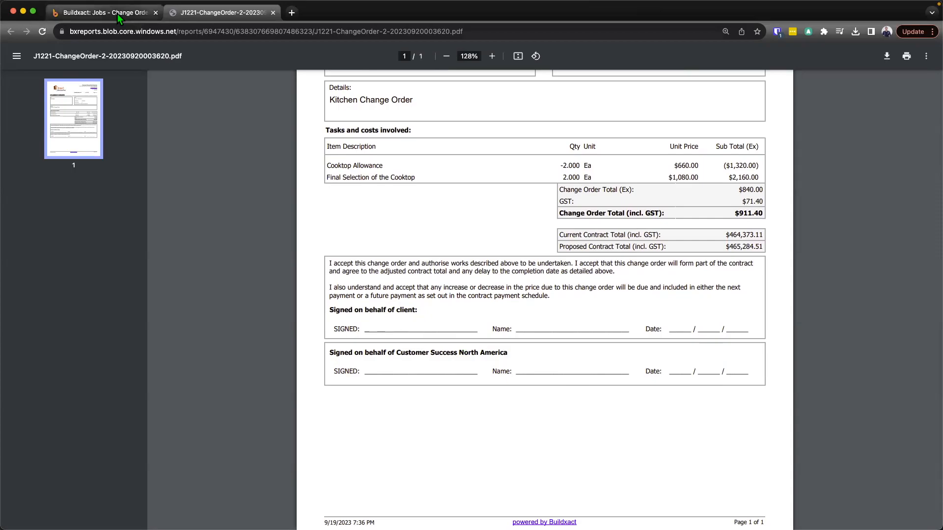
# Back in Buildxact, set the Kitchen Change Order status to Accepted and save it.
pyautogui.click(102, 11)
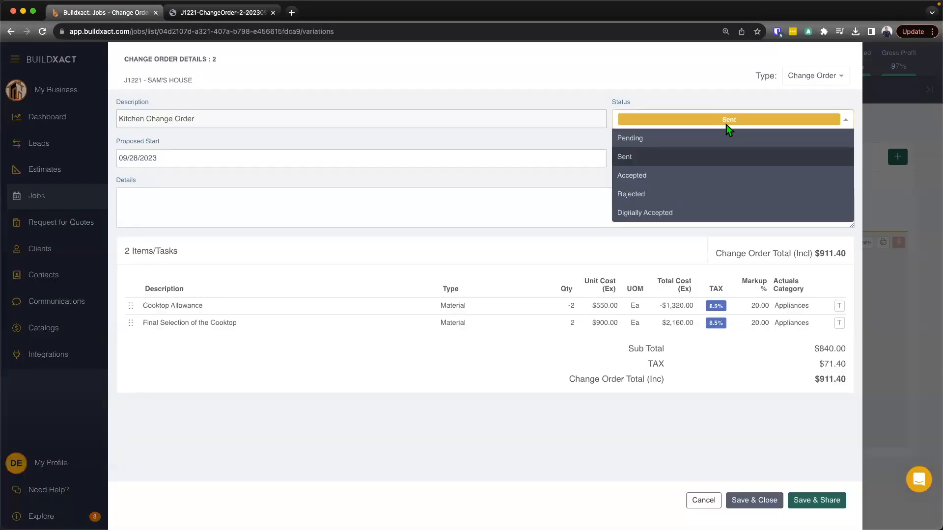
pyautogui.click(632, 175)
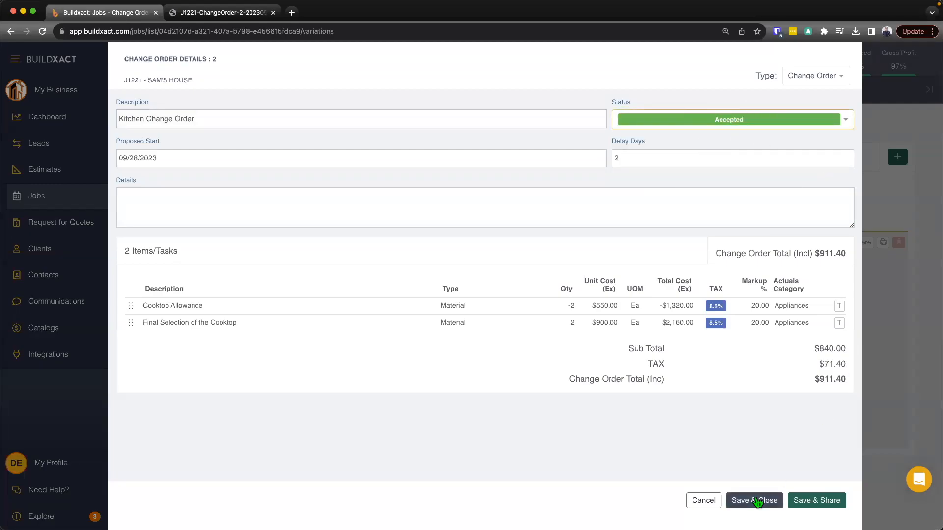
pyautogui.click(753, 500)
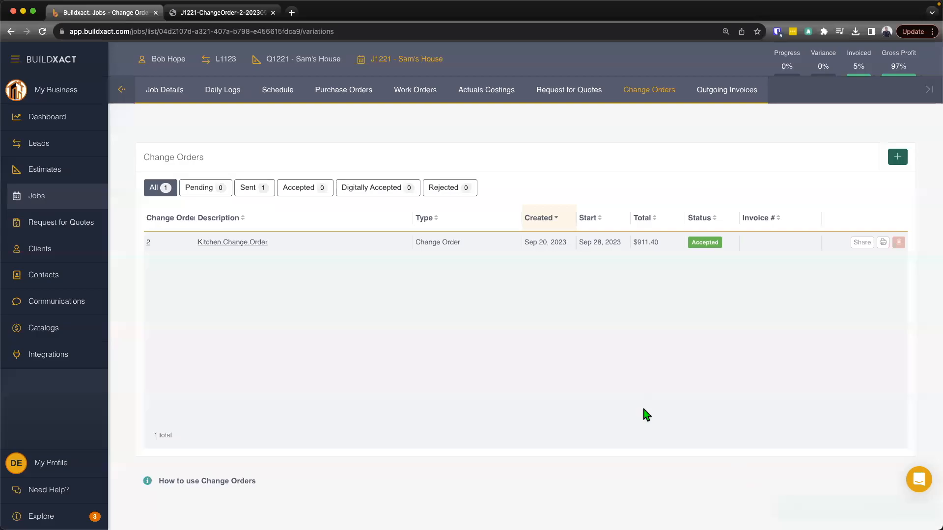
# Show the job's Actual Costings and select the Final Selection of the Cooktop line under Appliances.
pyautogui.click(486, 89)
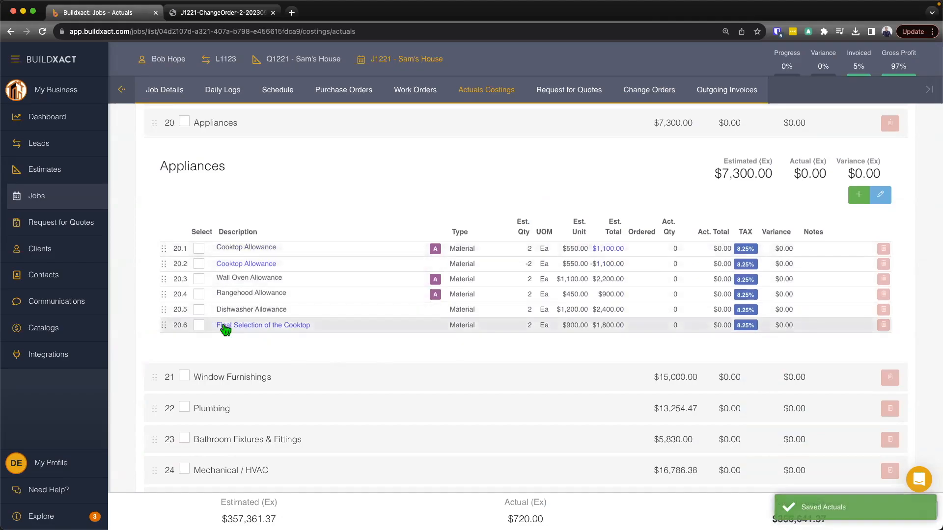
pyautogui.click(200, 325)
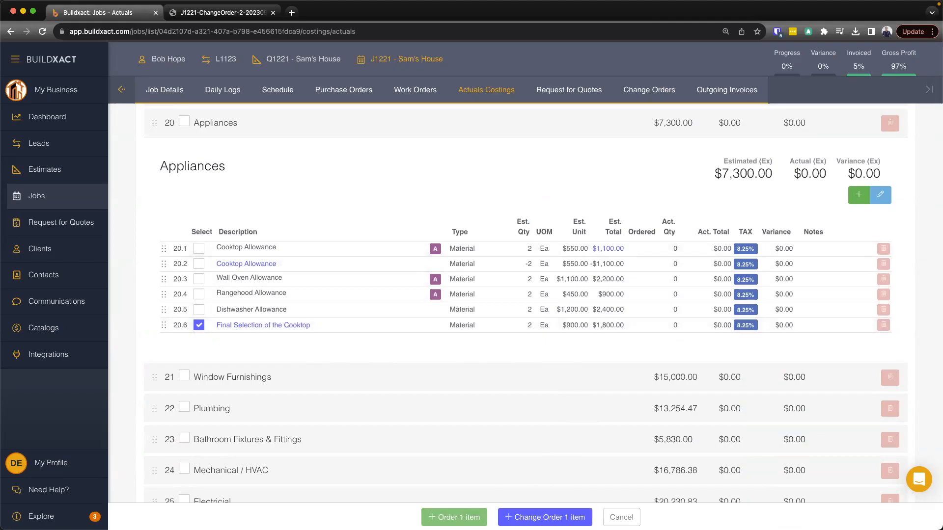
pyautogui.moveTo(694, 170)
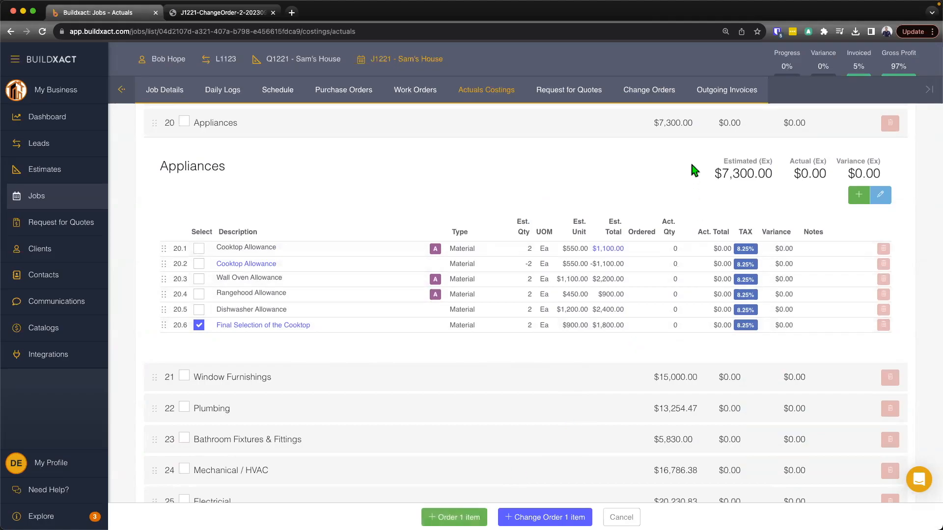
pyautogui.moveTo(727, 89)
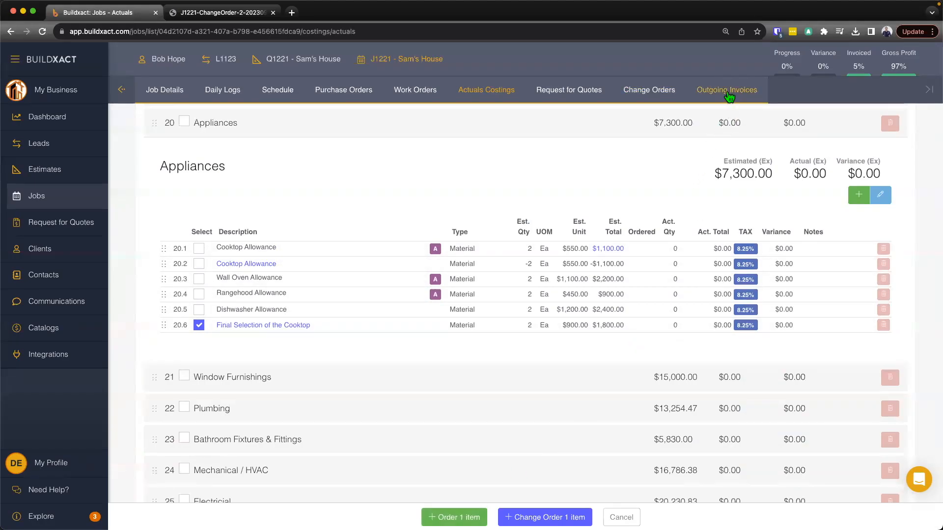
pyautogui.moveTo(727, 89)
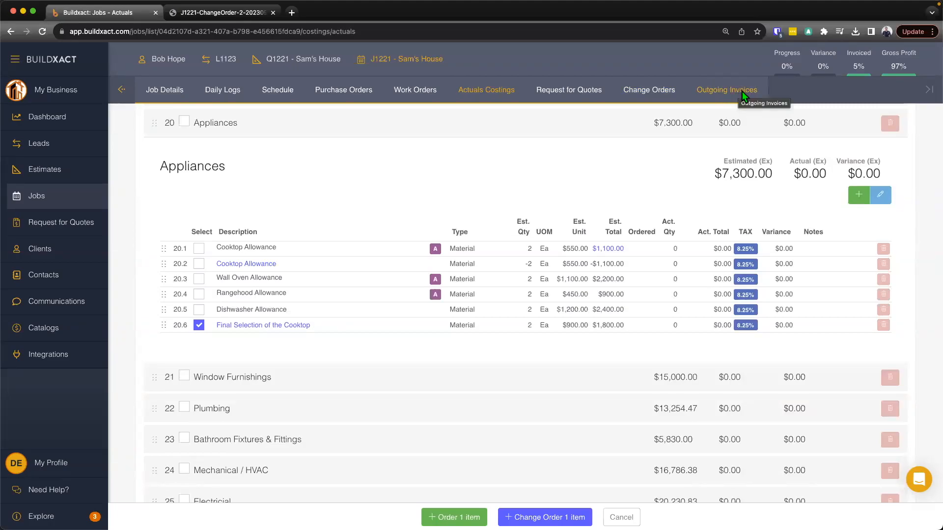
pyautogui.moveTo(681, 99)
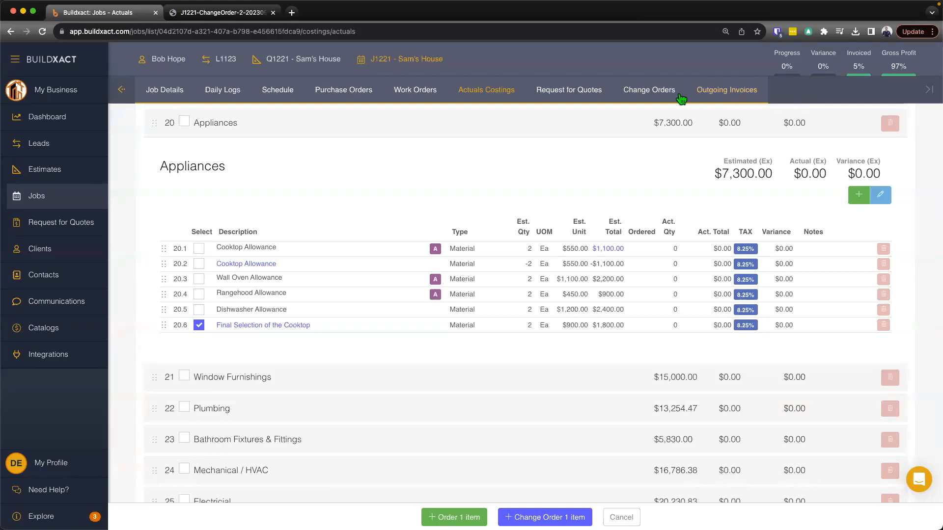
pyautogui.moveTo(649, 89)
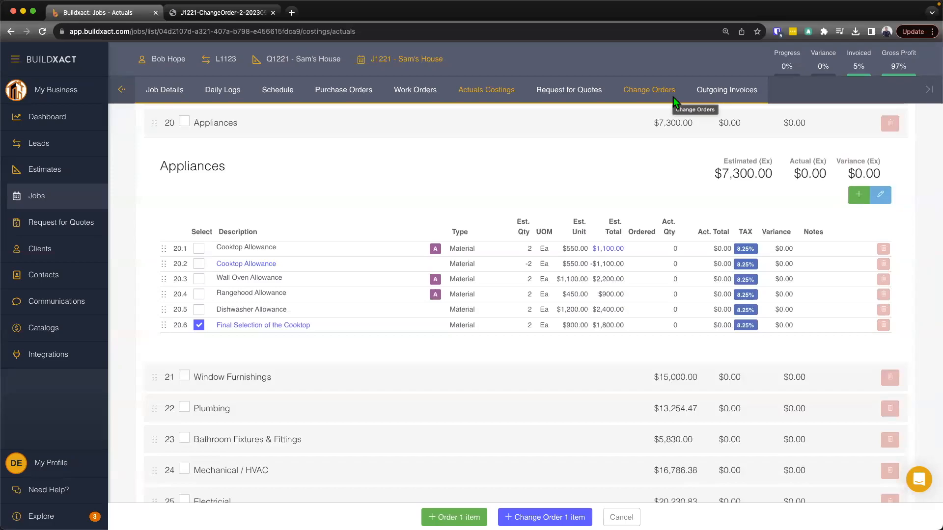
pyautogui.moveTo(426, 145)
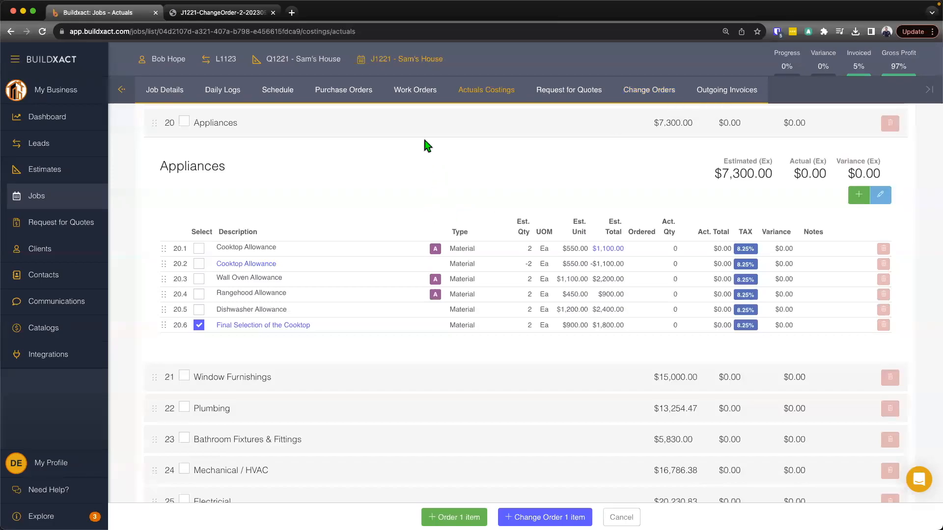
pyautogui.moveTo(267, 293)
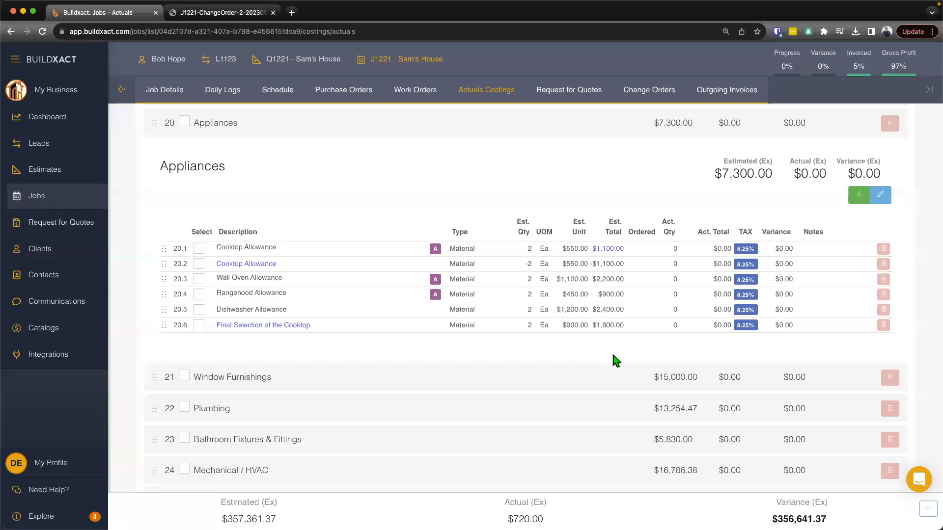
# Create a new change order for J1221 described as 'Security System'.
pyautogui.click(649, 89)
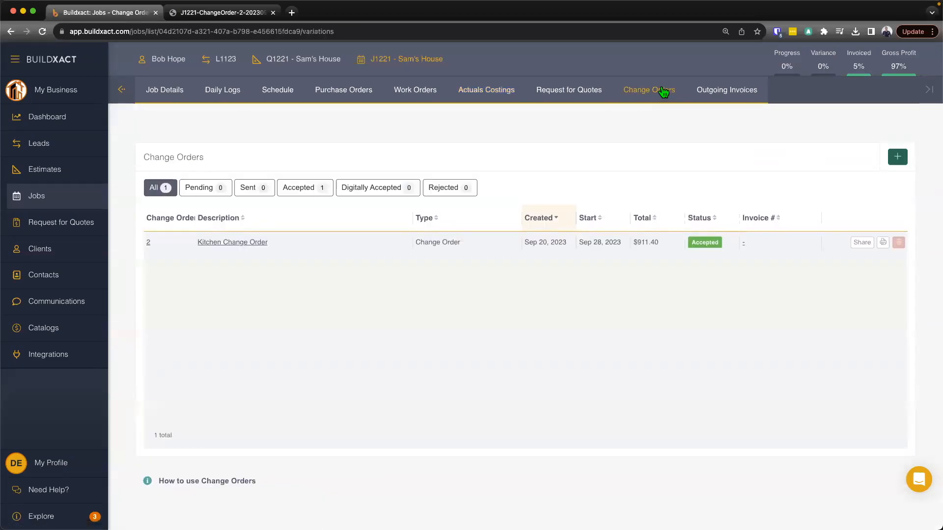
pyautogui.moveTo(897, 157)
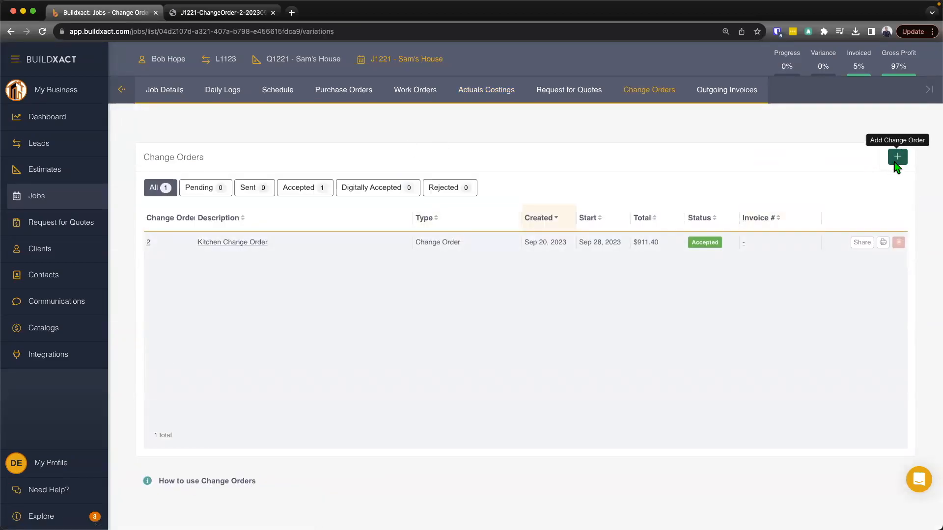
pyautogui.click(897, 157)
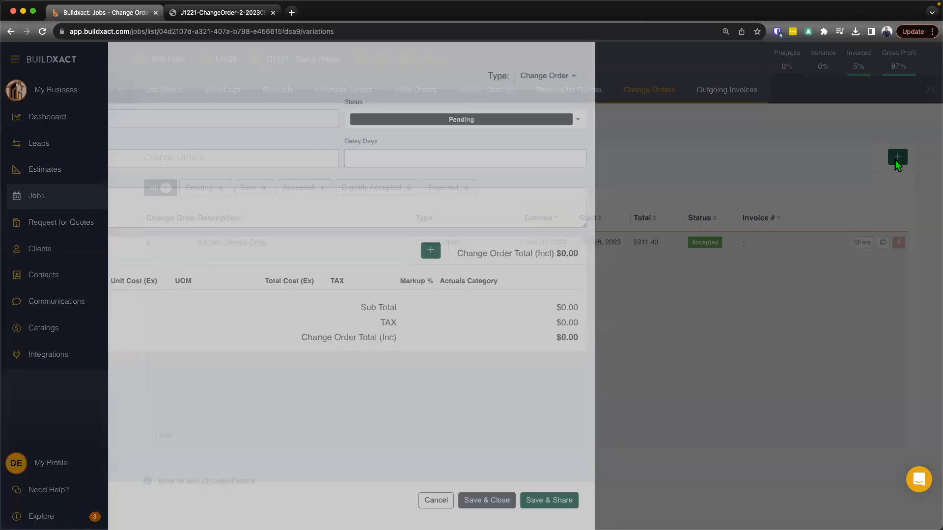
pyautogui.click(897, 158)
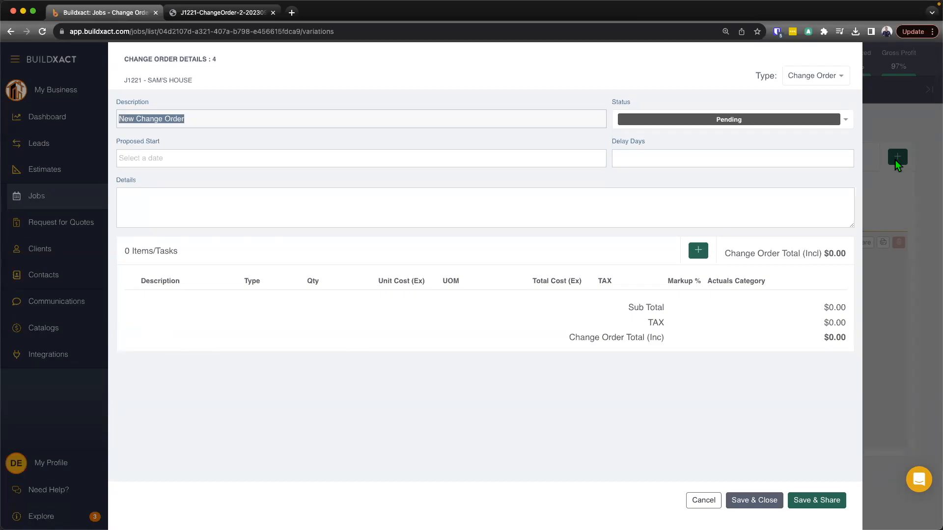
pyautogui.write('Security S')
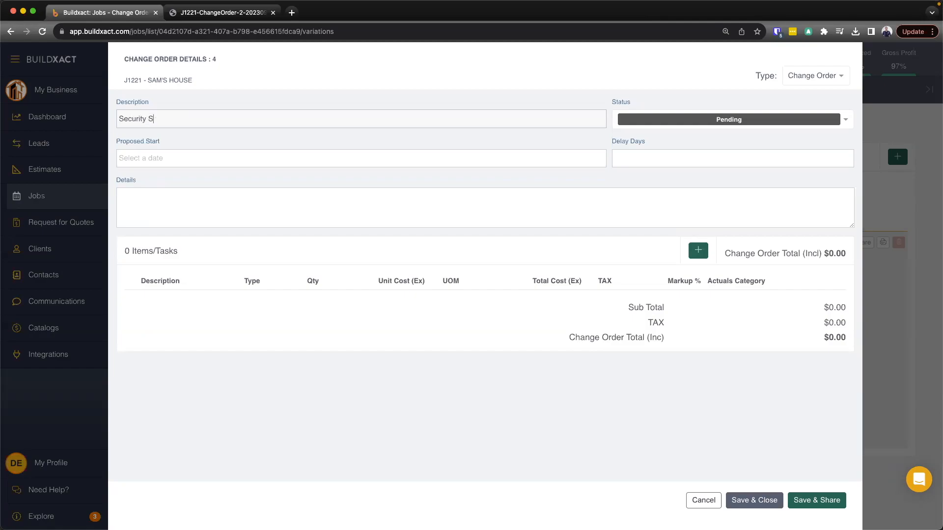
pyautogui.write('ystem')
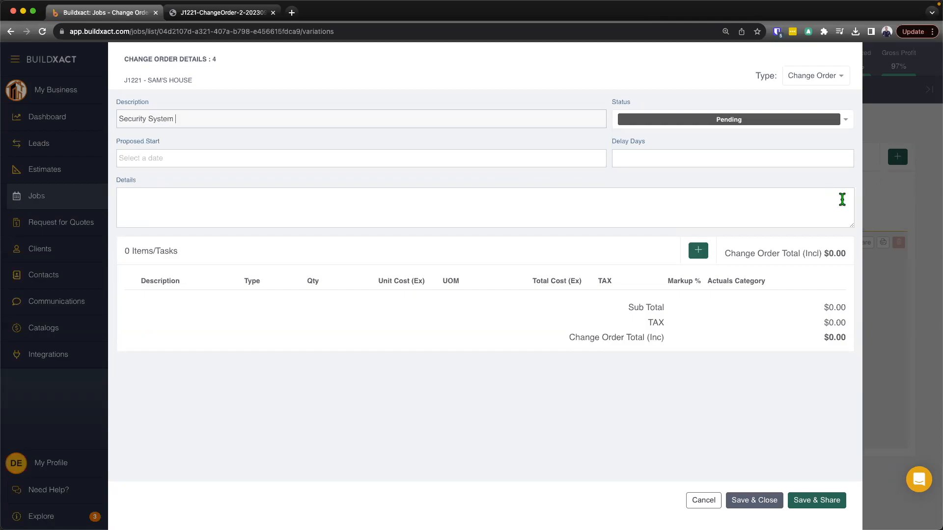
pyautogui.moveTo(623, 150)
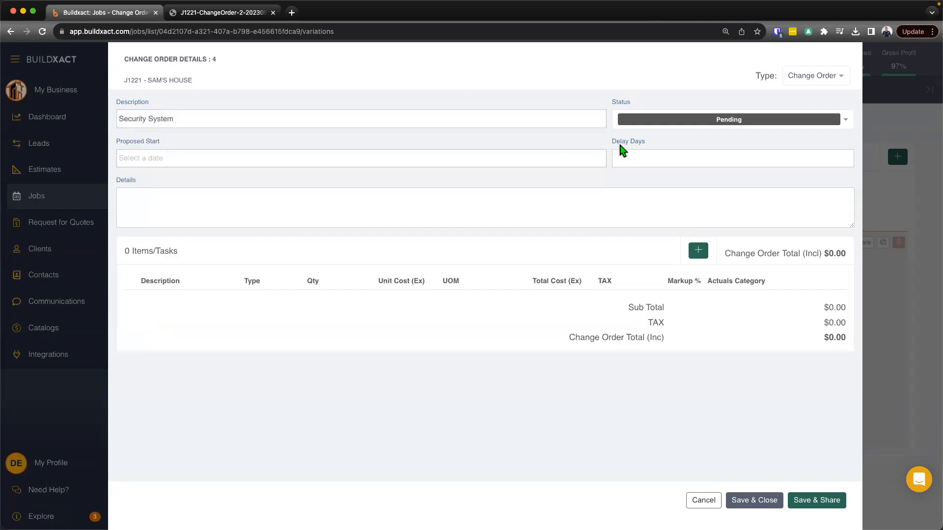
pyautogui.doubleClick(628, 140)
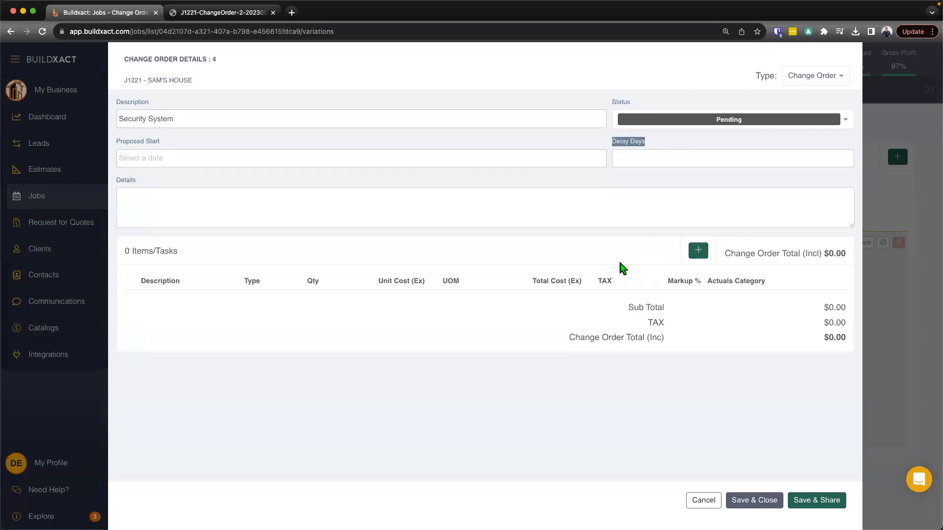
pyautogui.moveTo(697, 251)
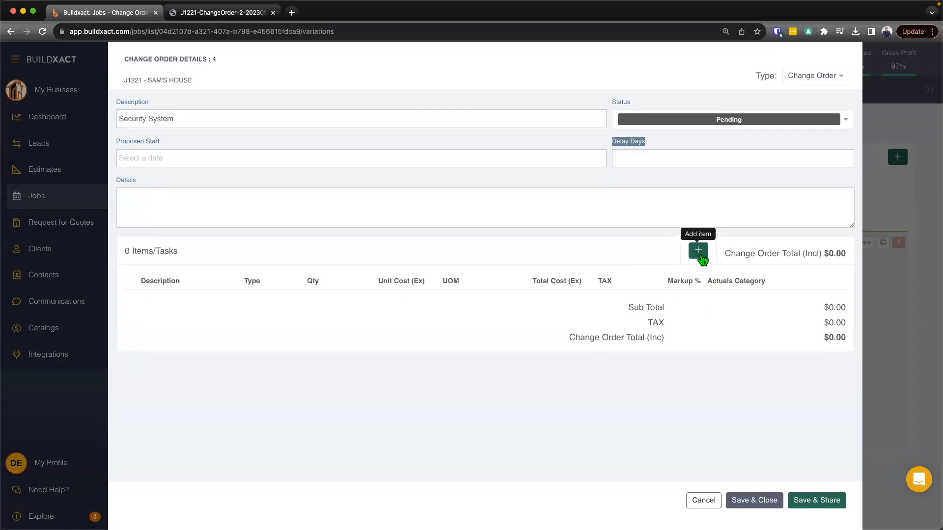
# Add a 'Security Sys' line item at 6000, unit Ea, 20% markup, Electrical actuals category.
pyautogui.click(697, 250)
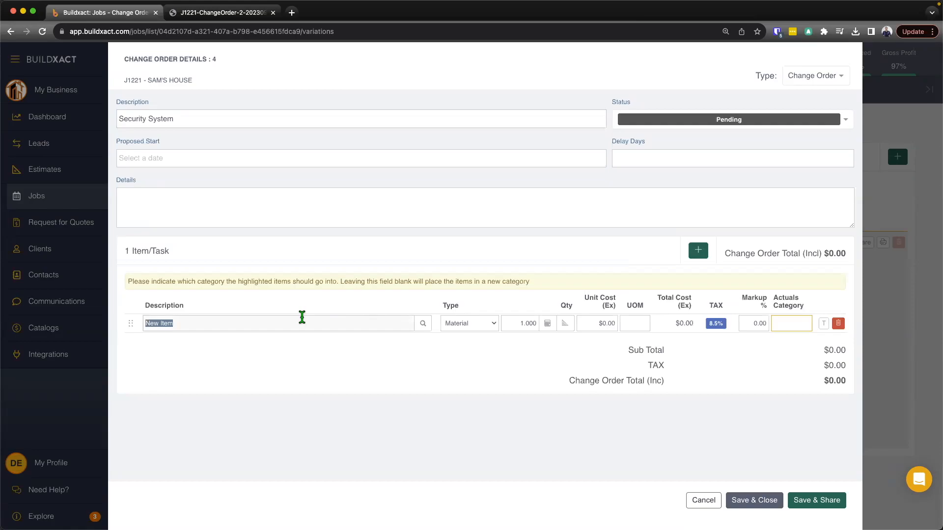
pyautogui.write('Security Sys')
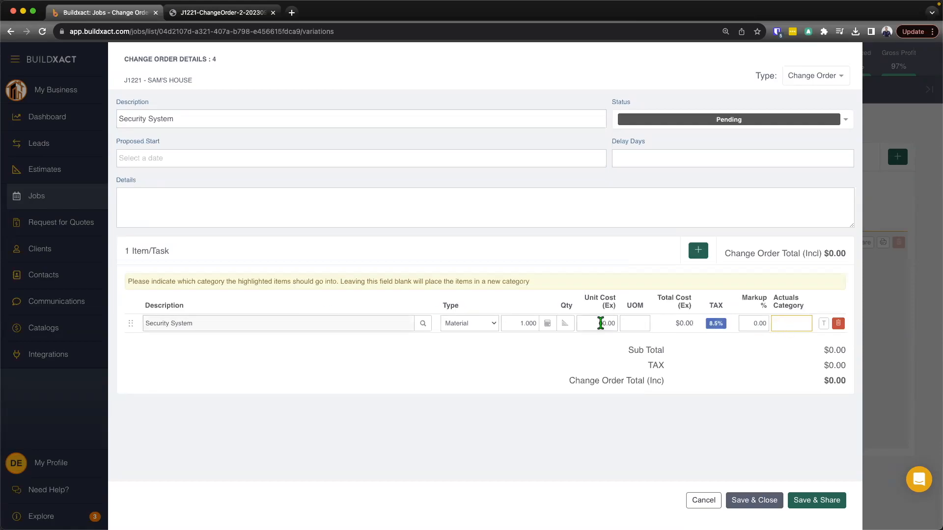
pyautogui.write('6000')
pyautogui.write('Ea')
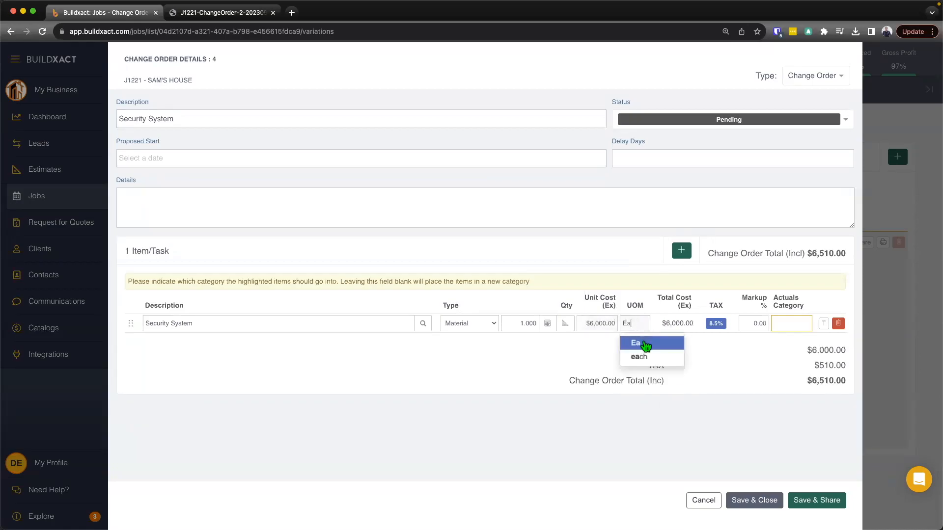
pyautogui.click(635, 343)
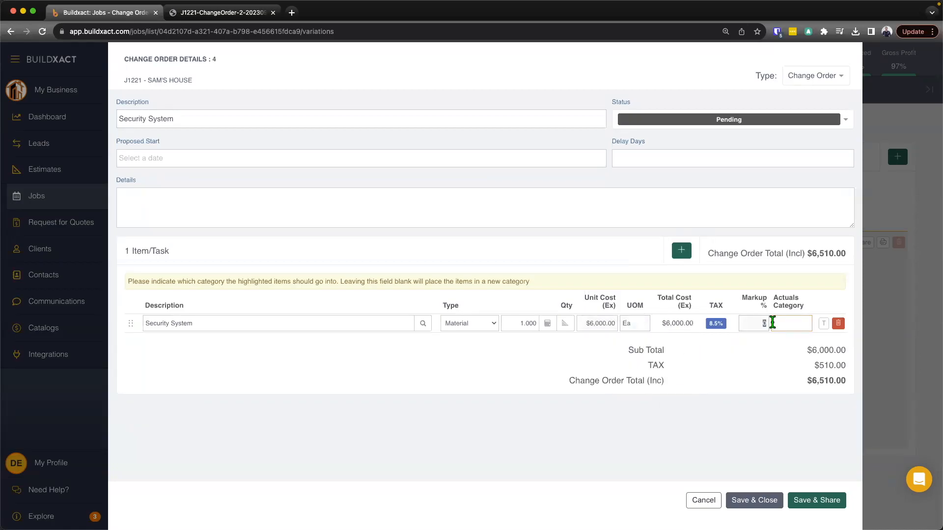
pyautogui.write('20')
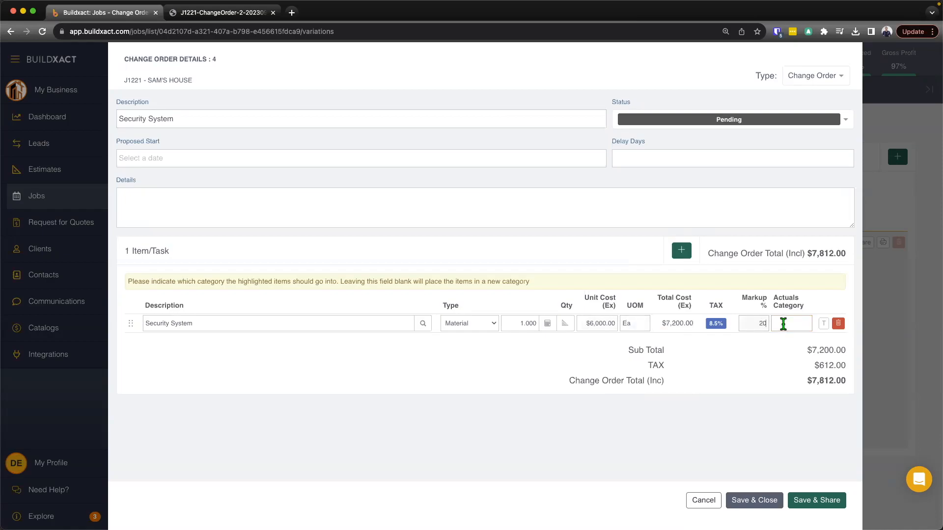
pyautogui.write('Elec')
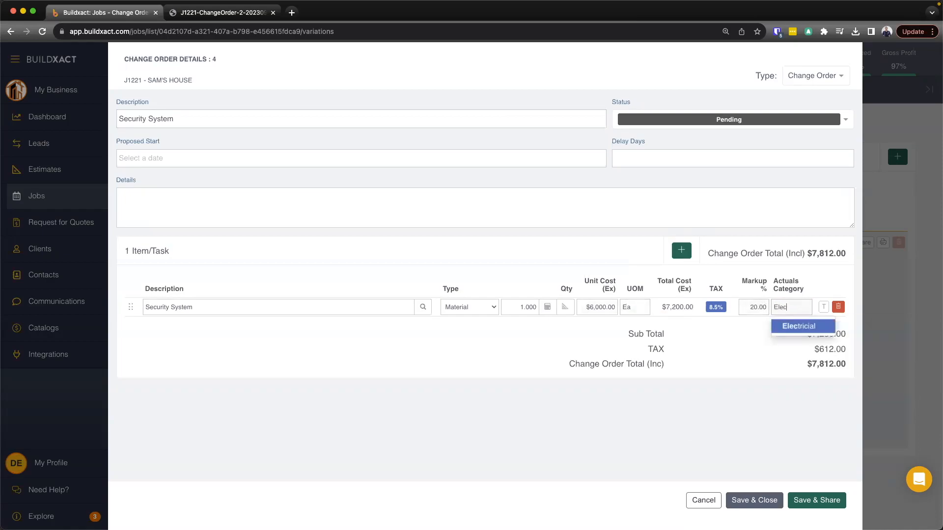
pyautogui.moveTo(797, 329)
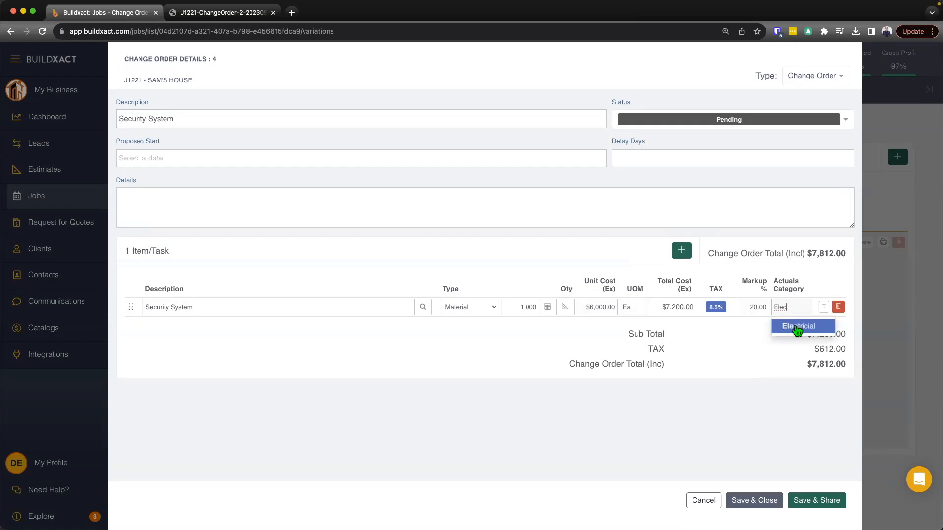
pyautogui.click(794, 326)
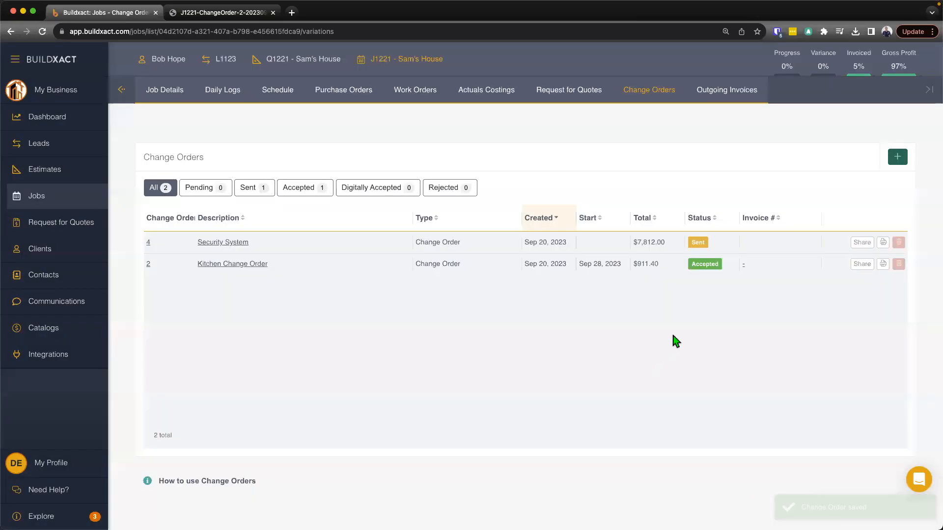
pyautogui.moveTo(883, 243)
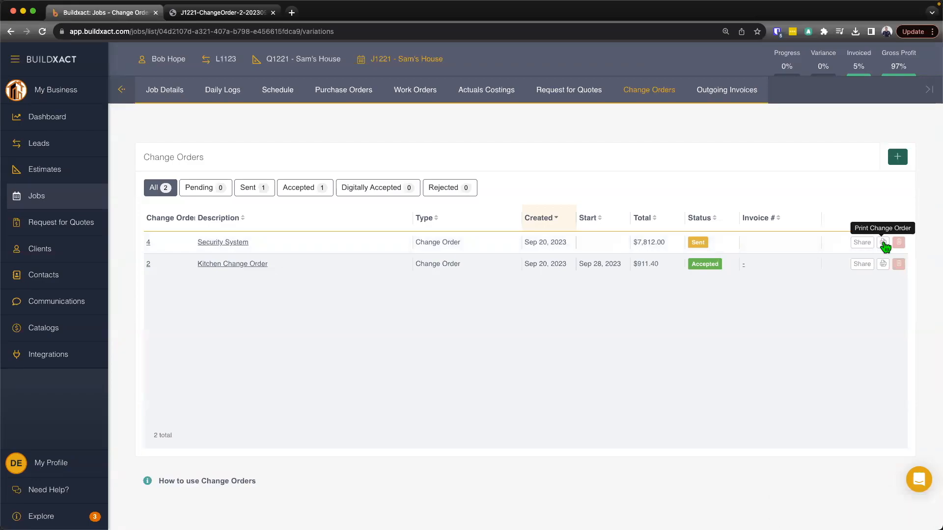
pyautogui.moveTo(651, 119)
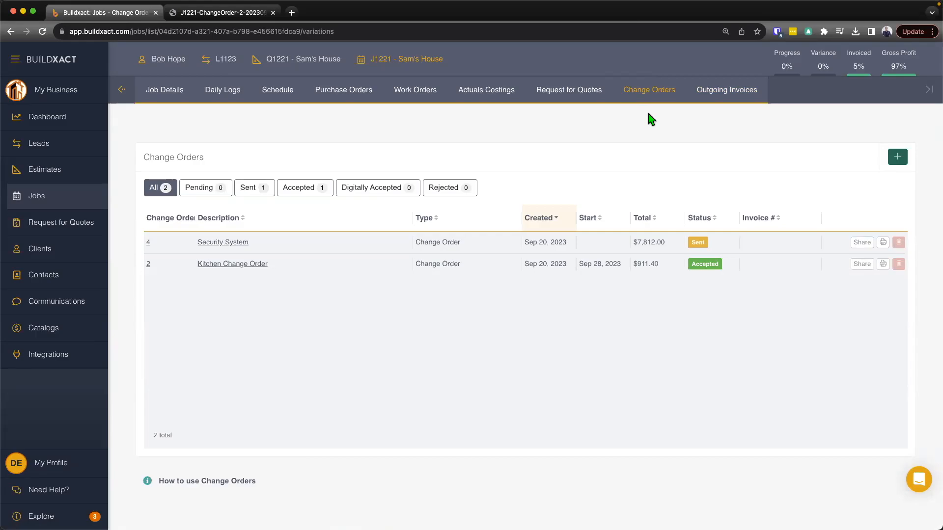
pyautogui.moveTo(726, 89)
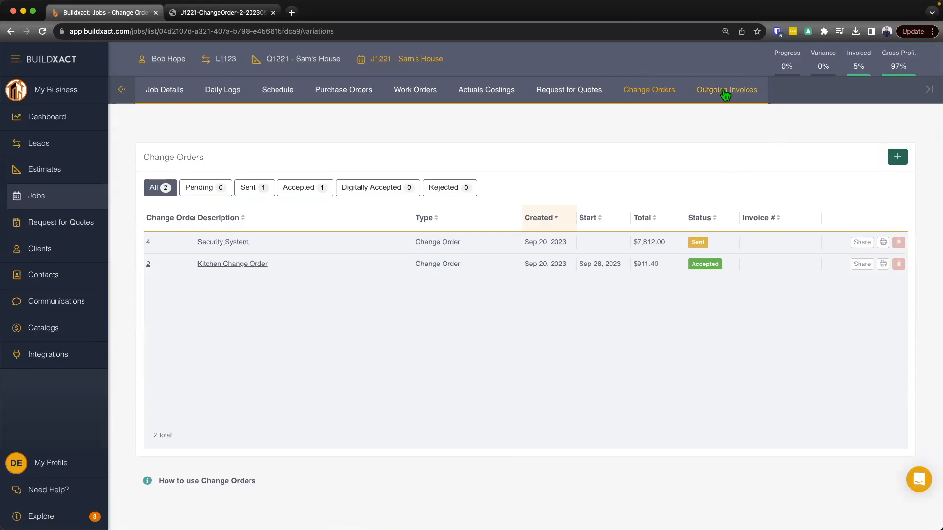
# Show J1221's Outgoing Invoices with the existing Deposit invoice.
pyautogui.click(726, 90)
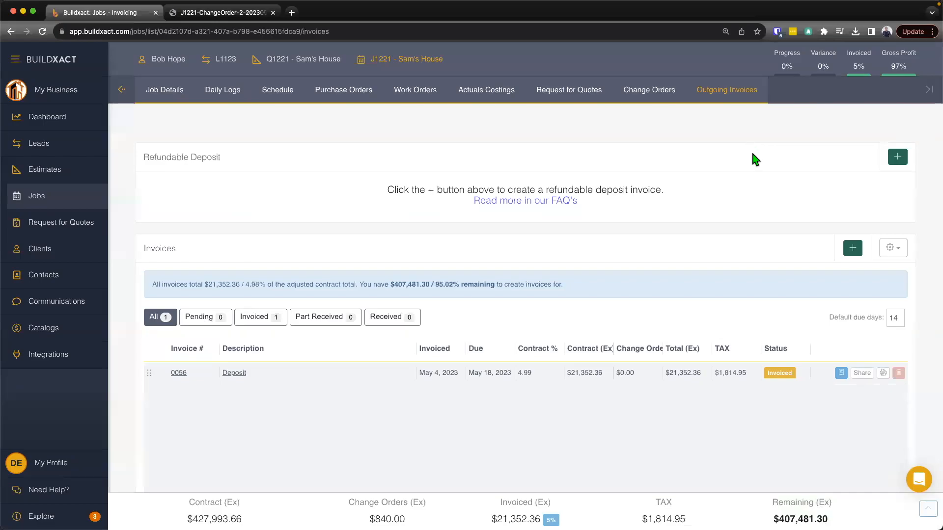
pyautogui.moveTo(649, 90)
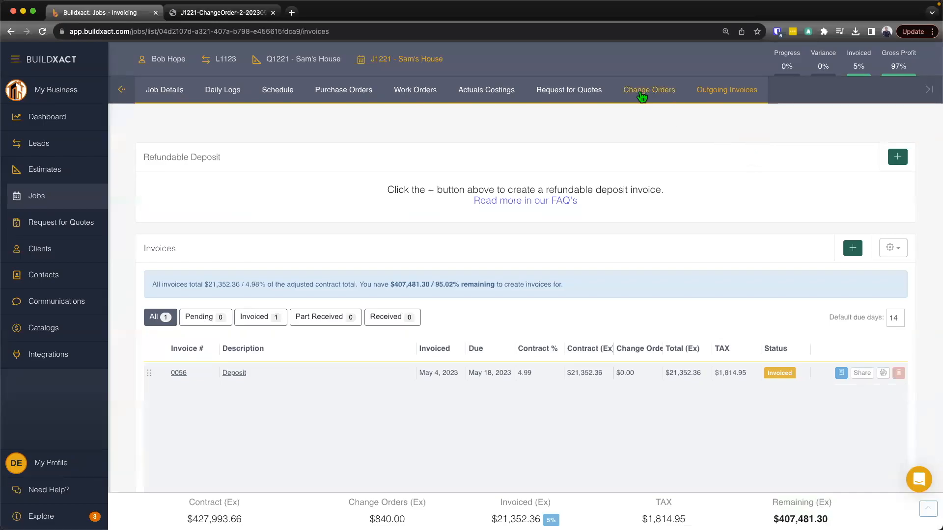
pyautogui.moveTo(746, 312)
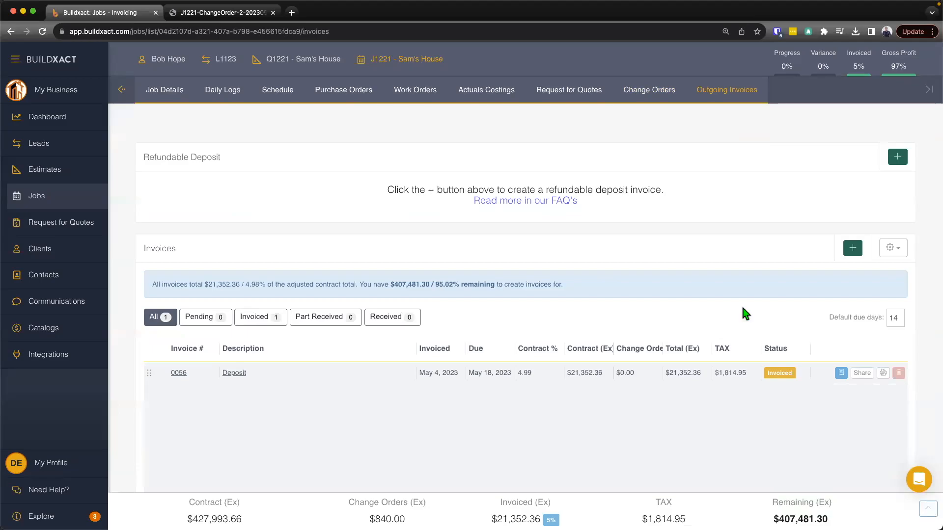
# Create a new invoice described as '2nd Stage' claiming 20% of the contract amount.
pyautogui.click(852, 248)
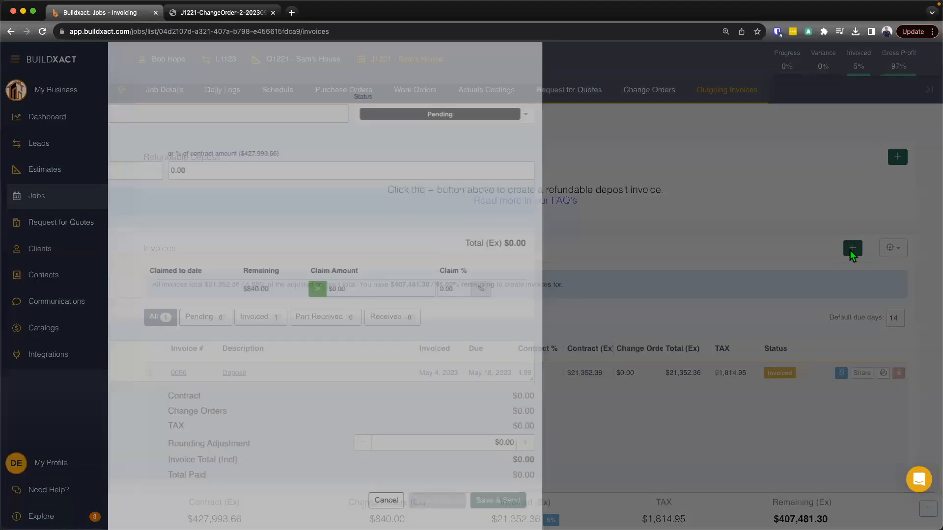
pyautogui.click(852, 247)
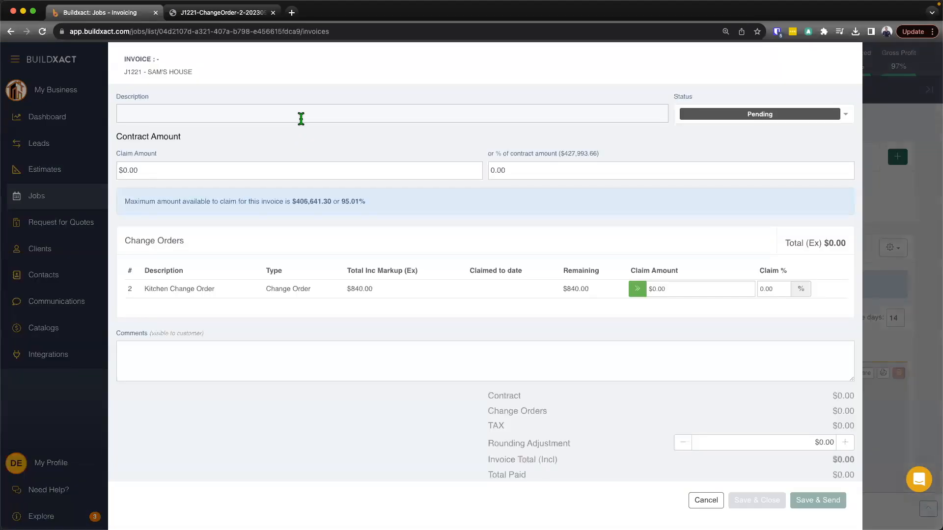
pyautogui.write('2nd Stage')
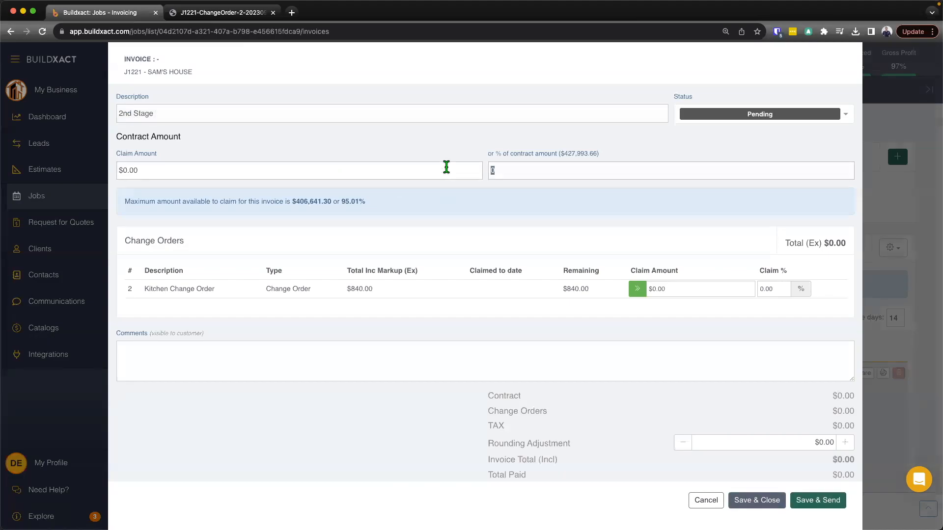
pyautogui.write('20.00')
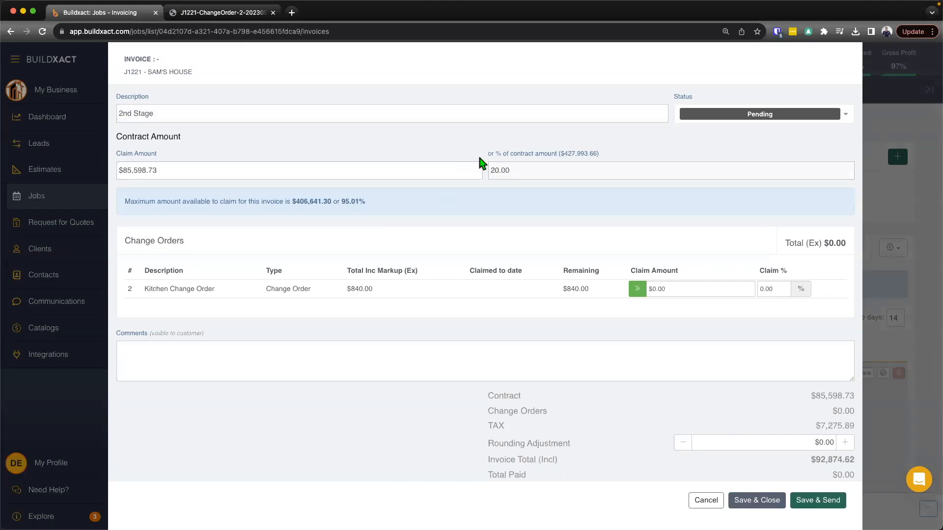
pyautogui.moveTo(147, 292)
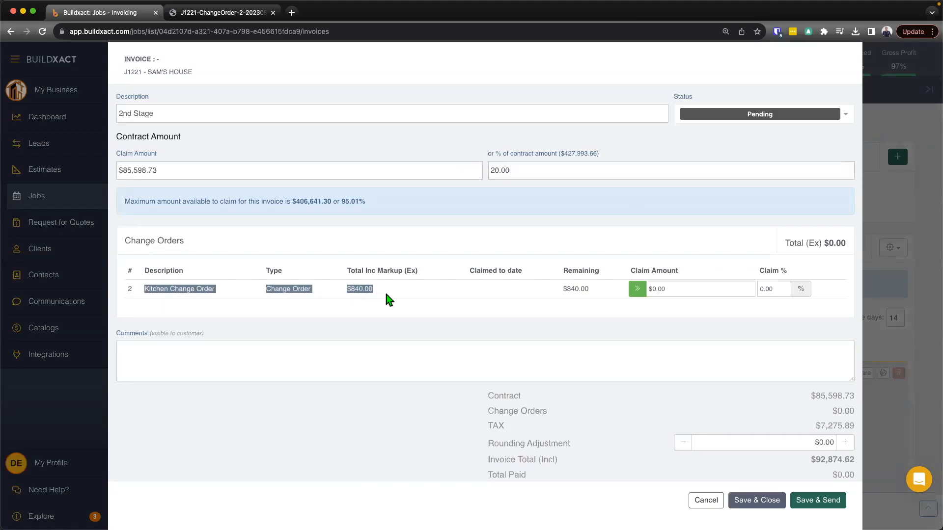
pyautogui.moveTo(637, 289)
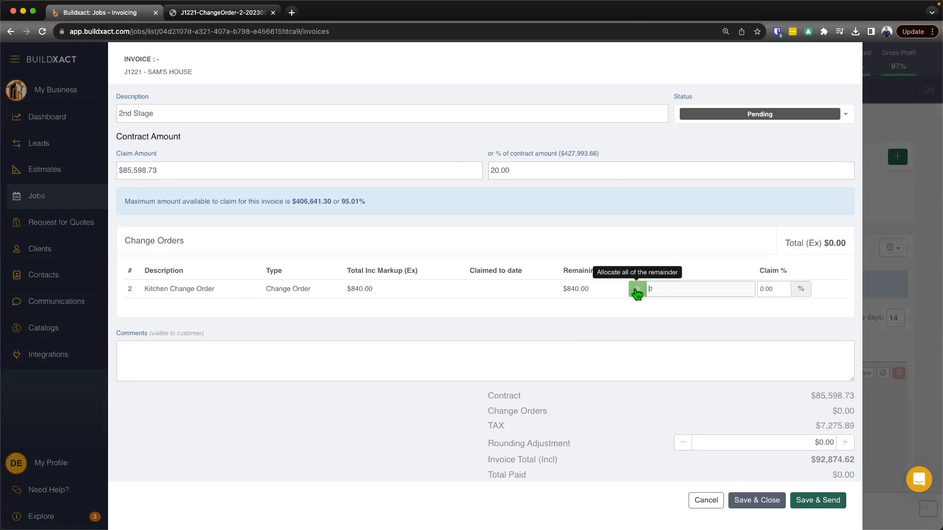
# Claim the full remaining $840.00 of the Kitchen Change Order on the invoice.
pyautogui.write('40')
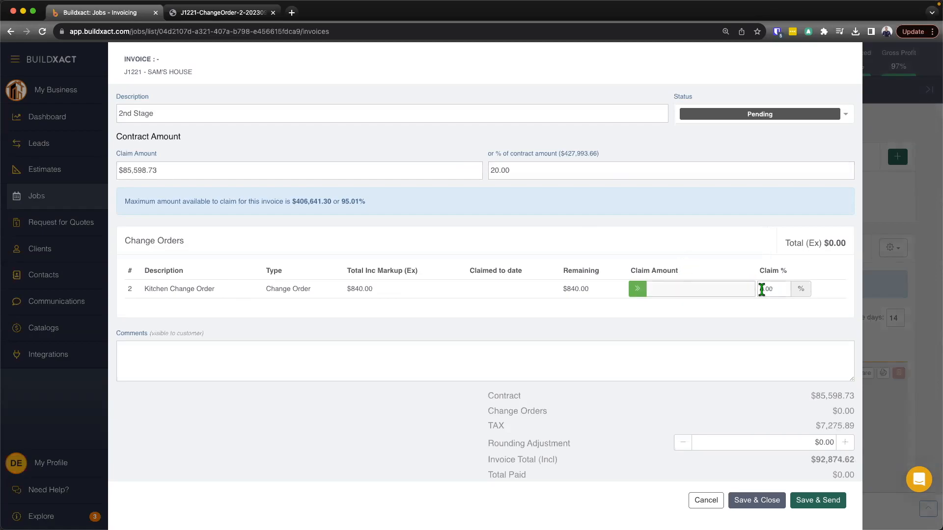
pyautogui.write('50')
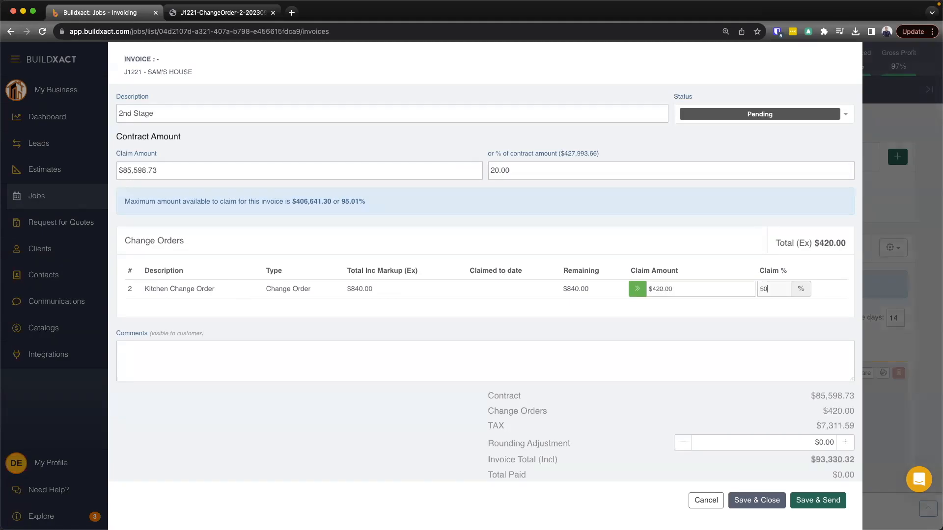
pyautogui.click(636, 289)
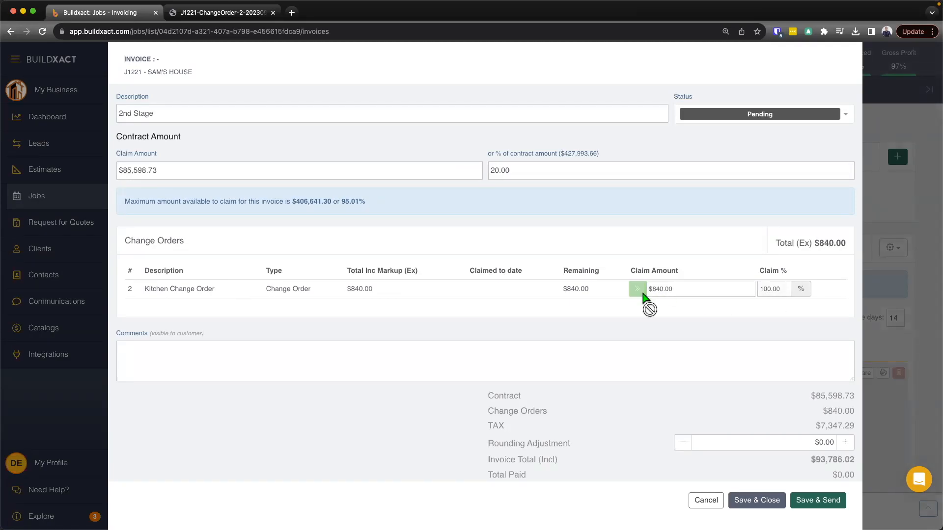
pyautogui.moveTo(717, 401)
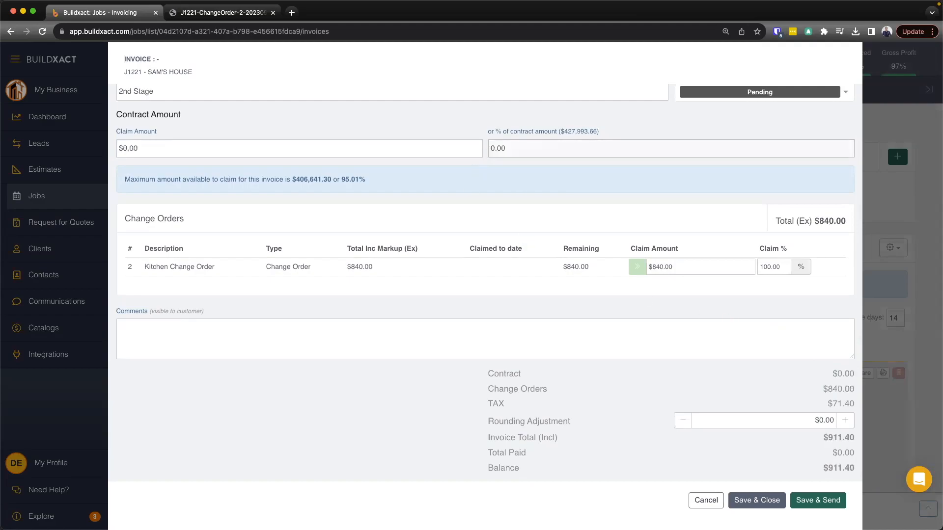
# Check the contract claim amount and save the 2nd Stage invoice as Pending.
pyautogui.scroll(3)
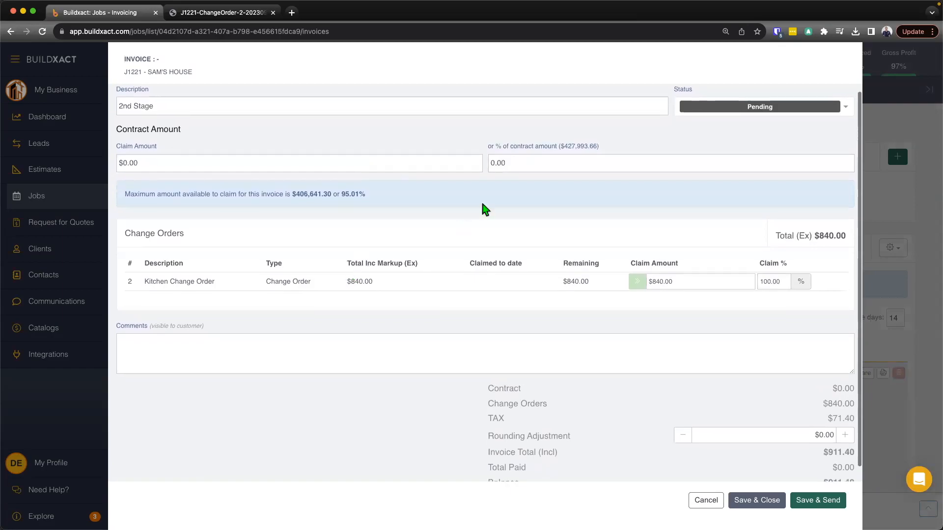
pyautogui.click(298, 163)
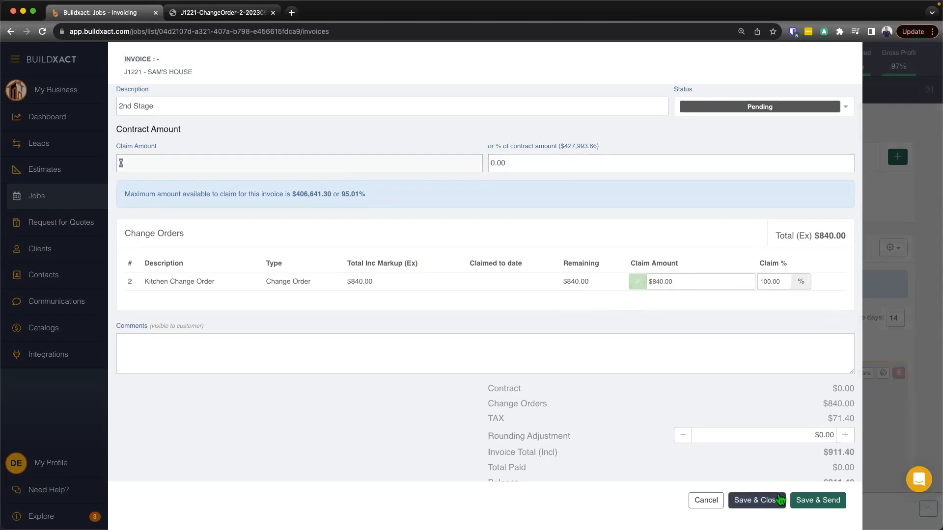
pyautogui.moveTo(774, 504)
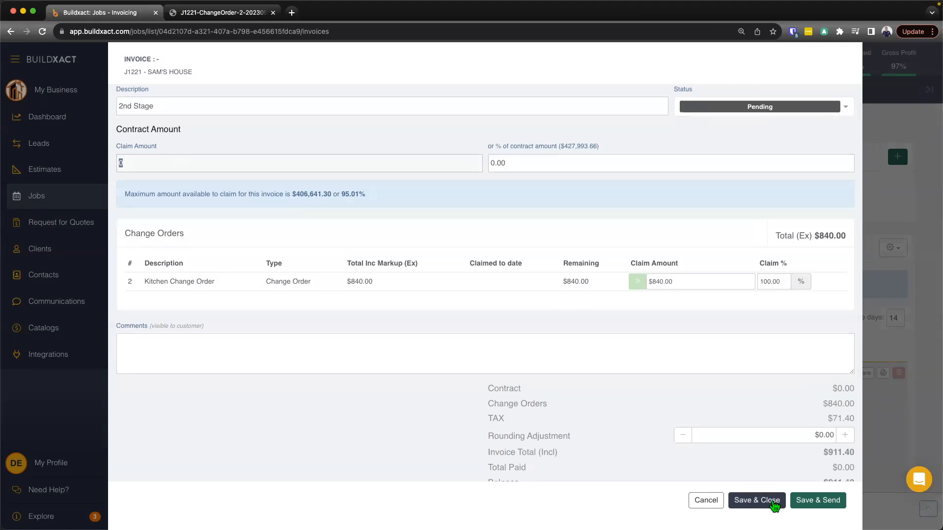
pyautogui.click(757, 500)
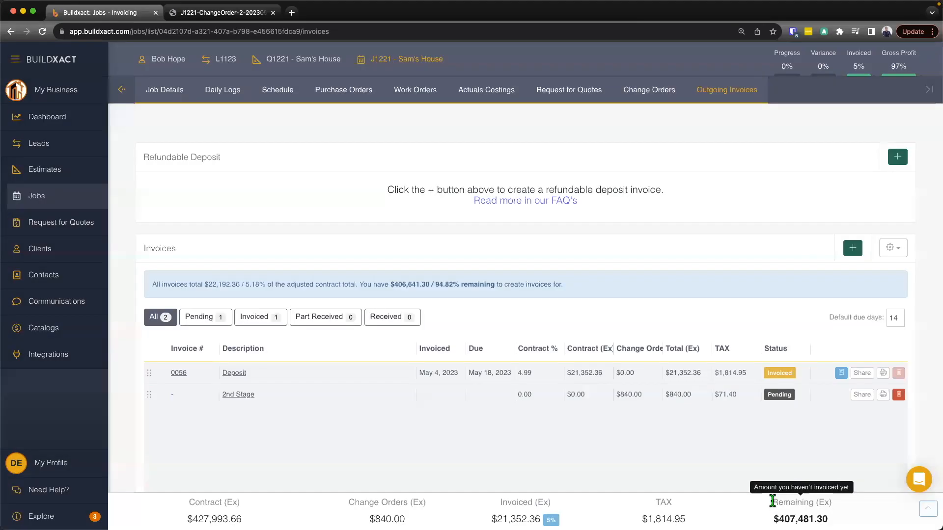